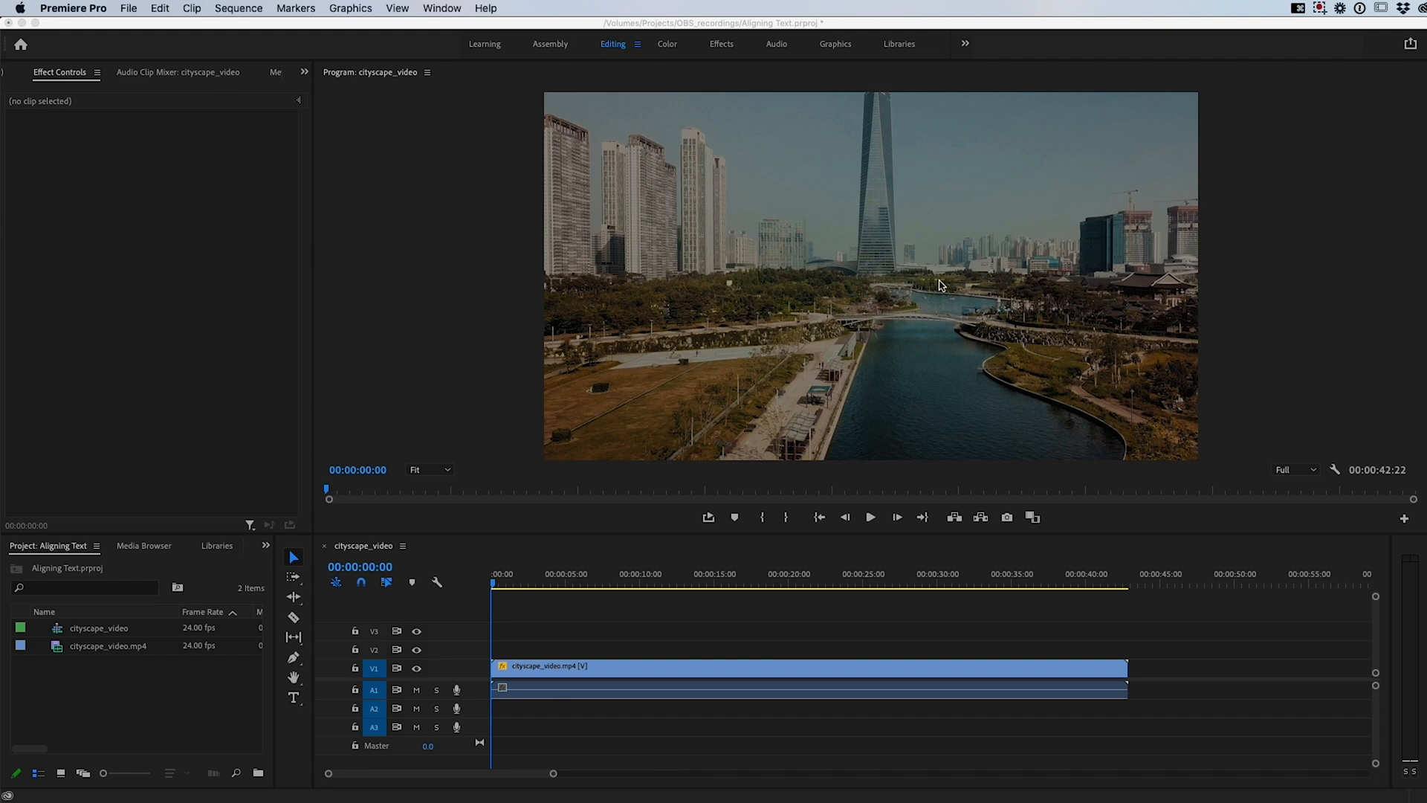
mouse_move(911, 295)
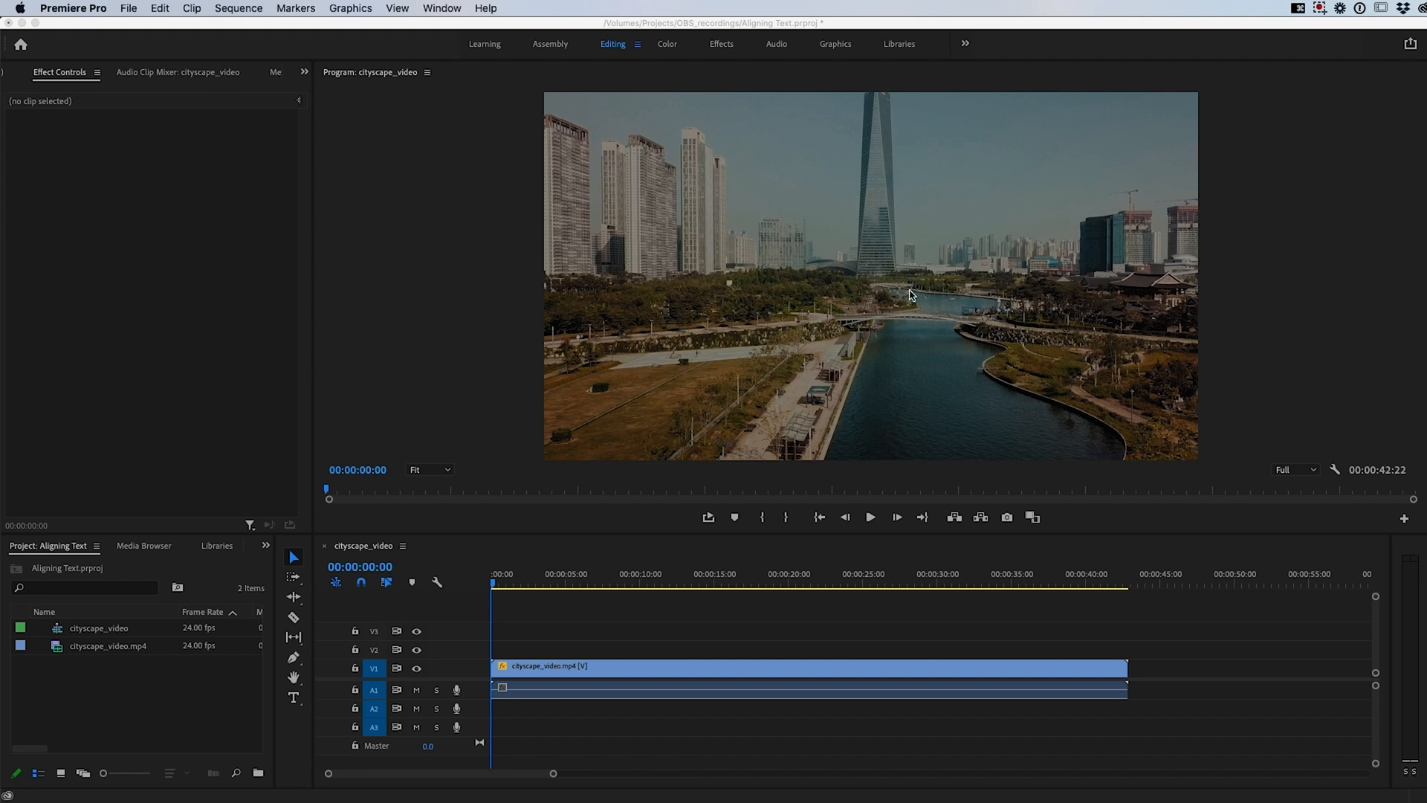
mouse_move(584, 198)
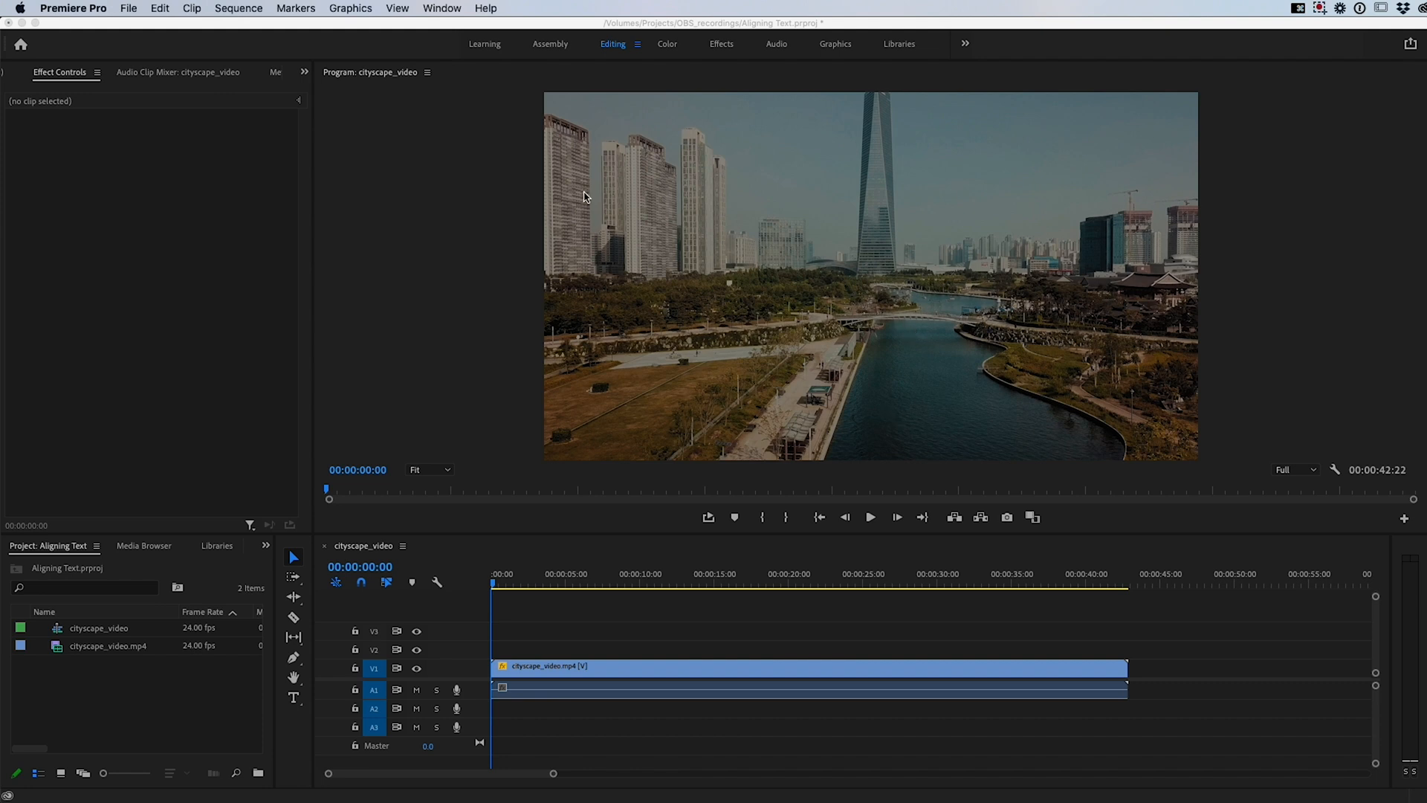
Step: Type the title 'THE CITYSCAPE' over the city footage with the Type tool
click(292, 698)
text(CI)
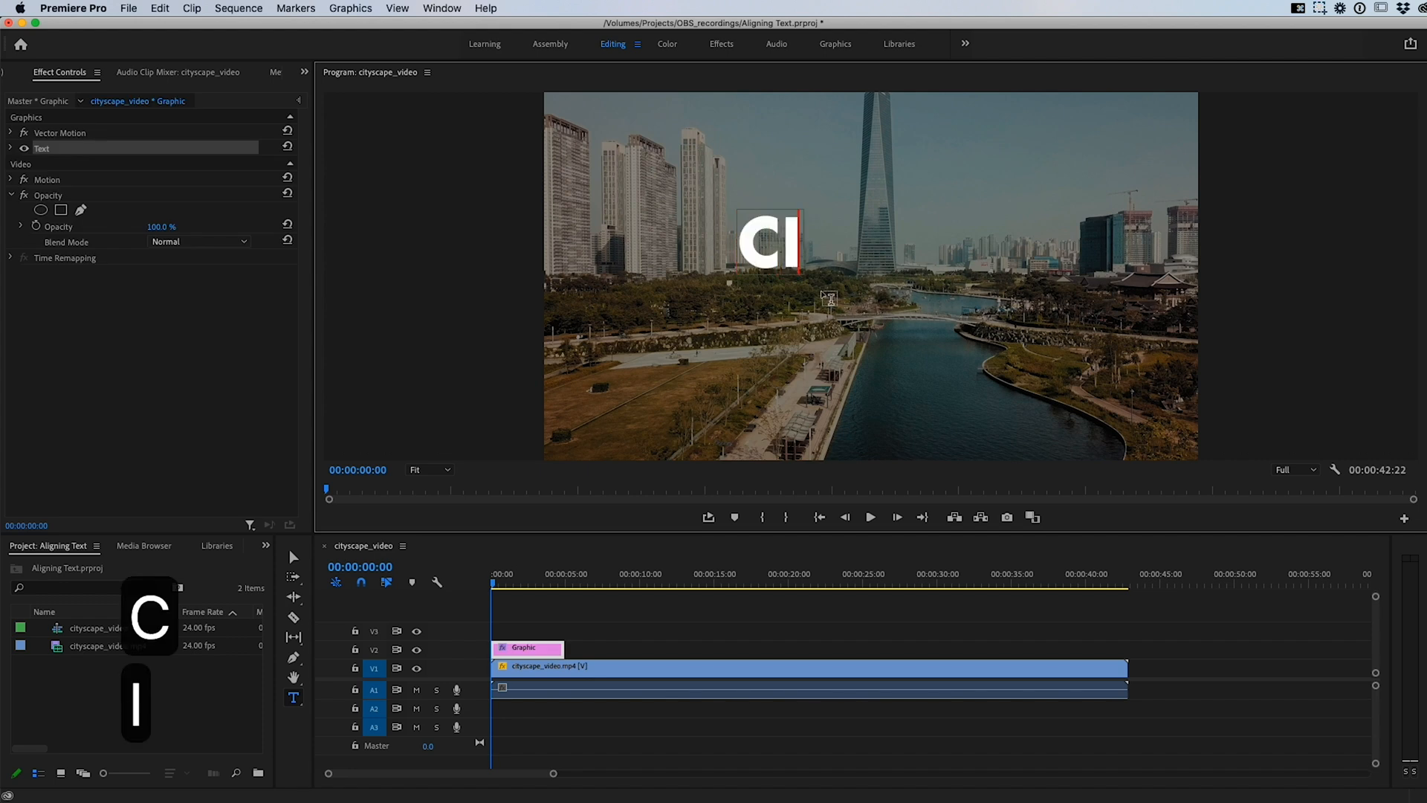
text(TY)
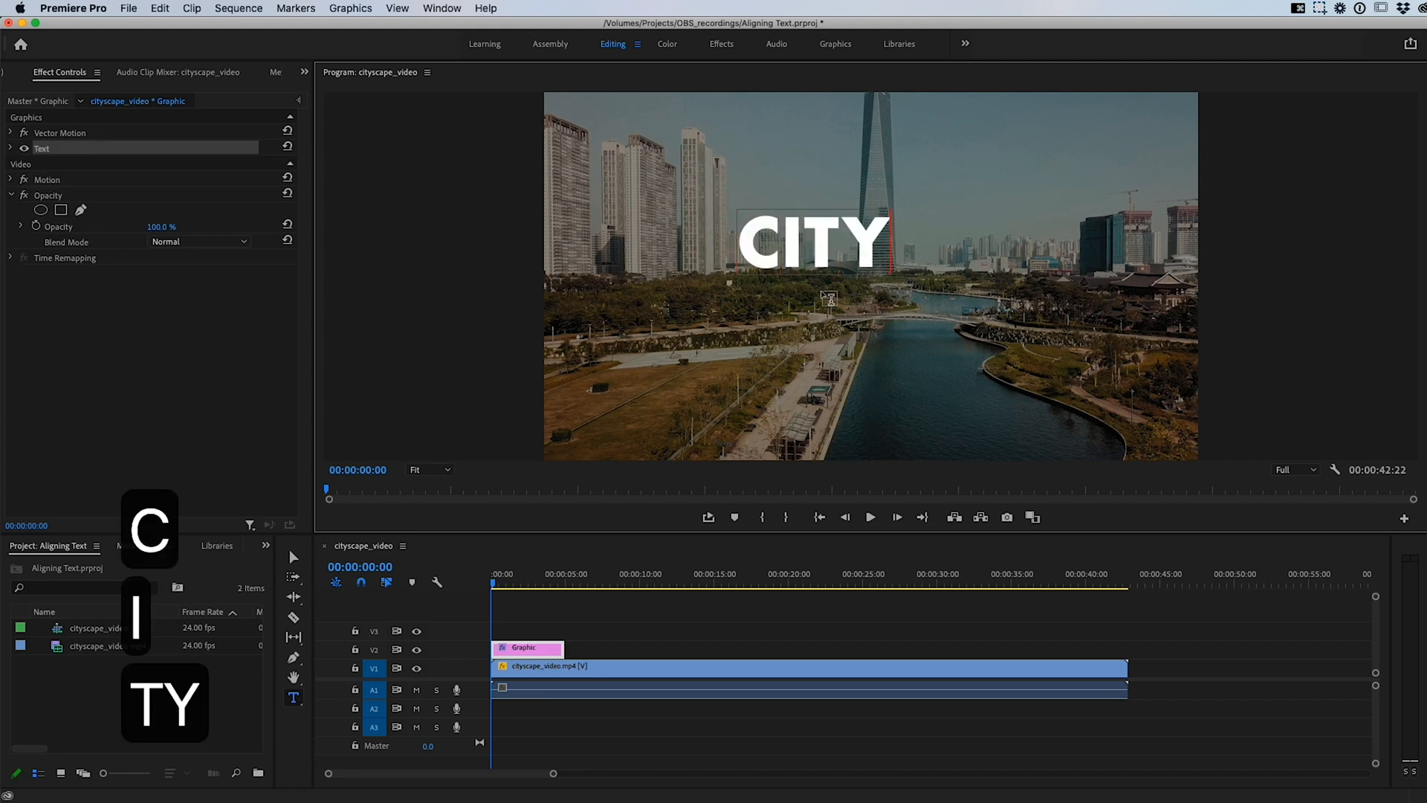
text(THE)
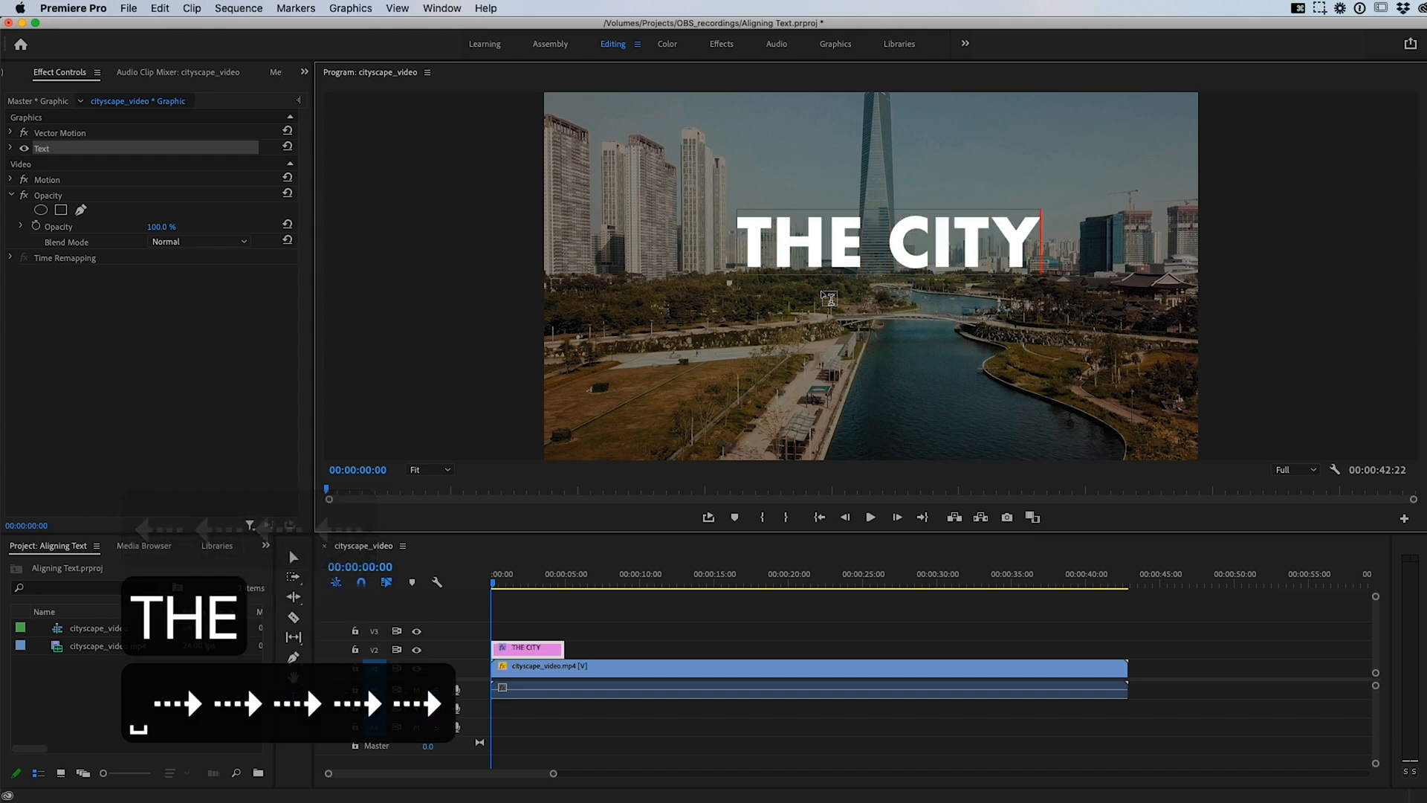
text(SCAPE)
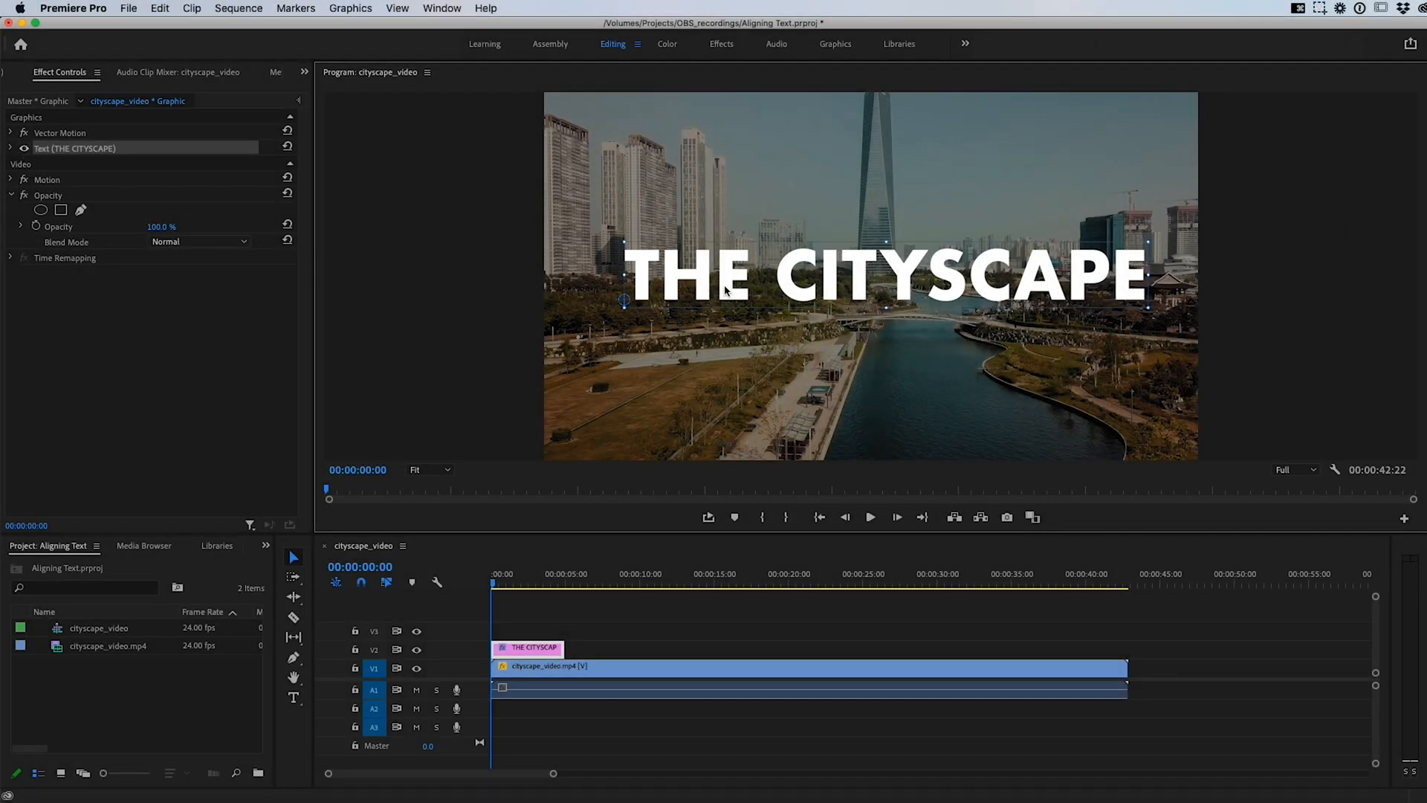
click(40, 72)
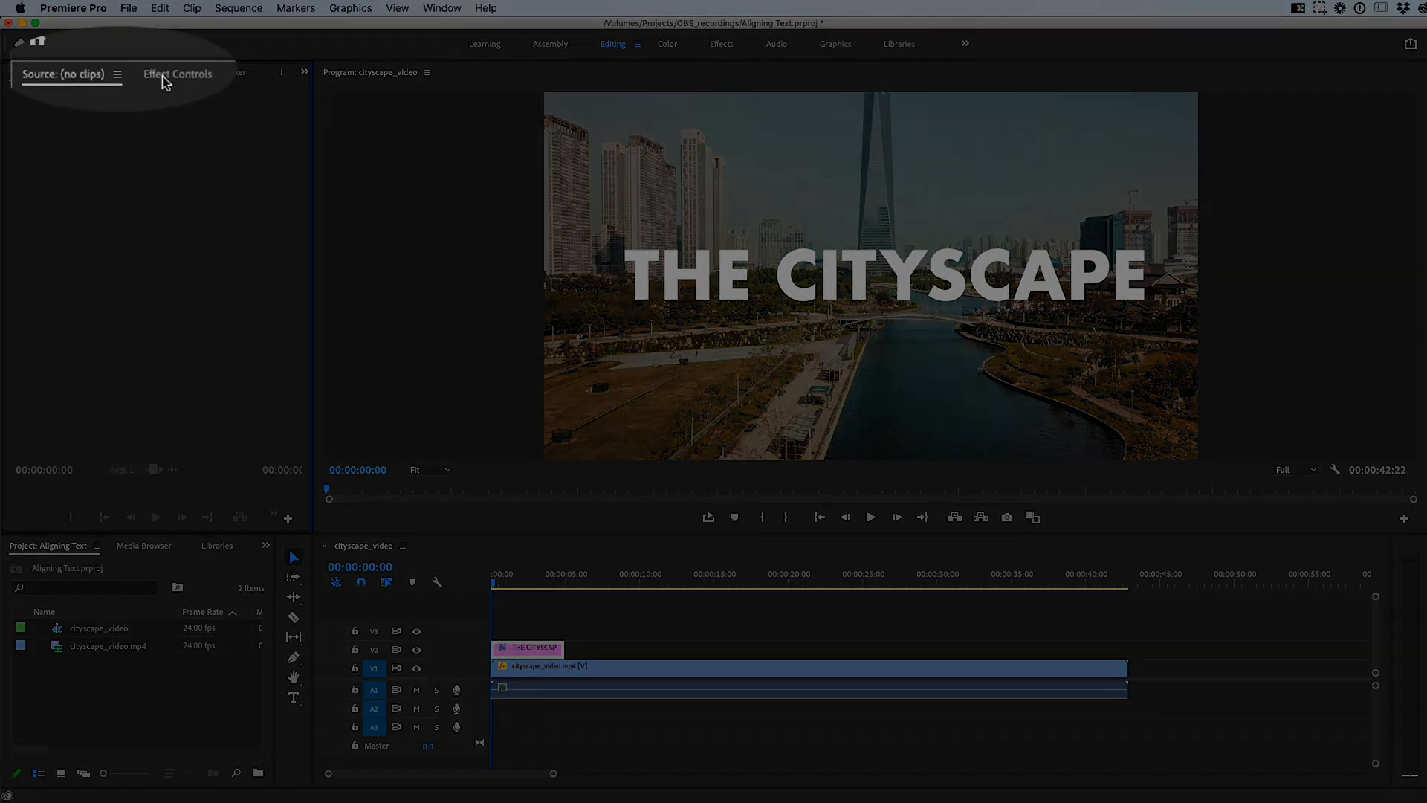
Step: Change the title clip's font from Futura to Helvetica Neue Bold in Effect Controls
click(177, 74)
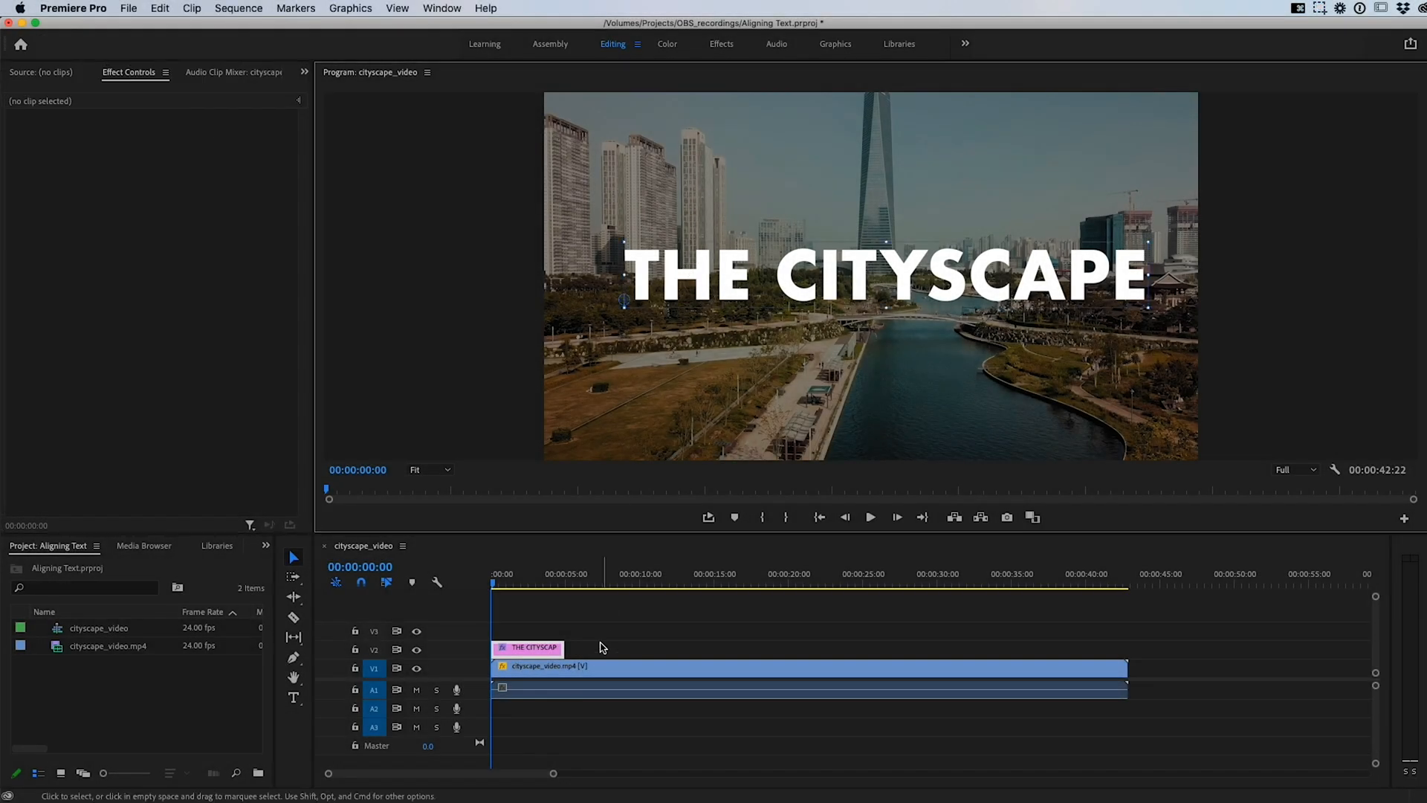
click(527, 647)
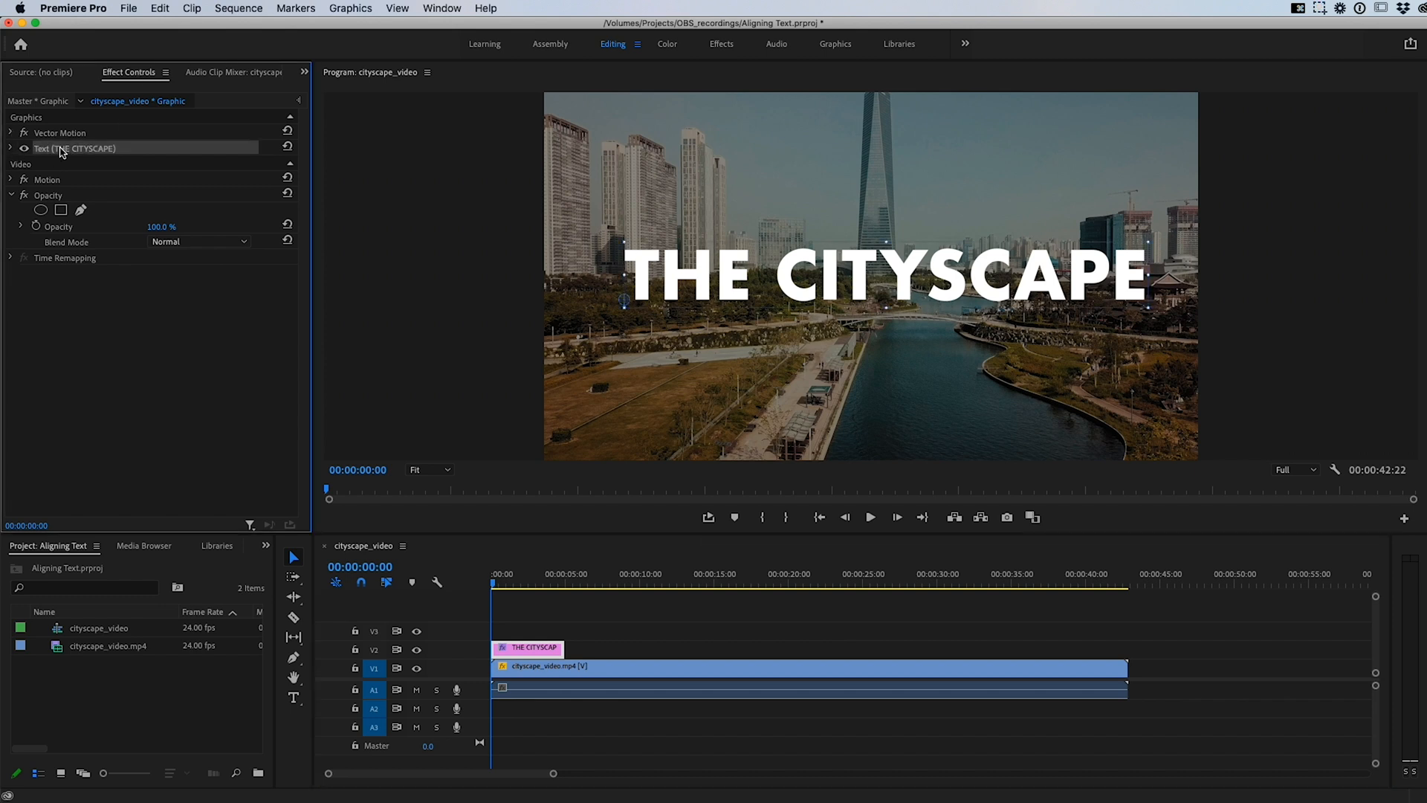
click(40, 147)
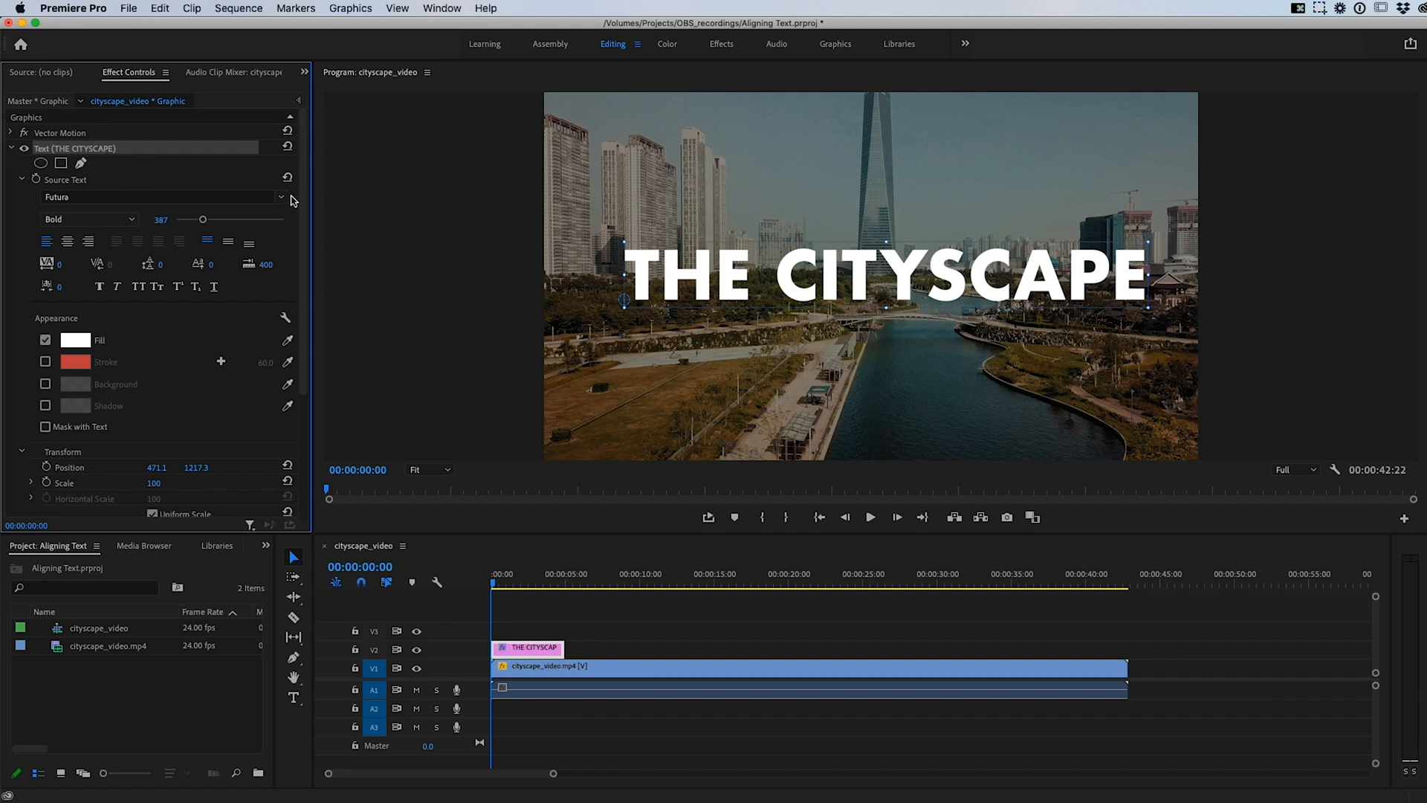
click(281, 198)
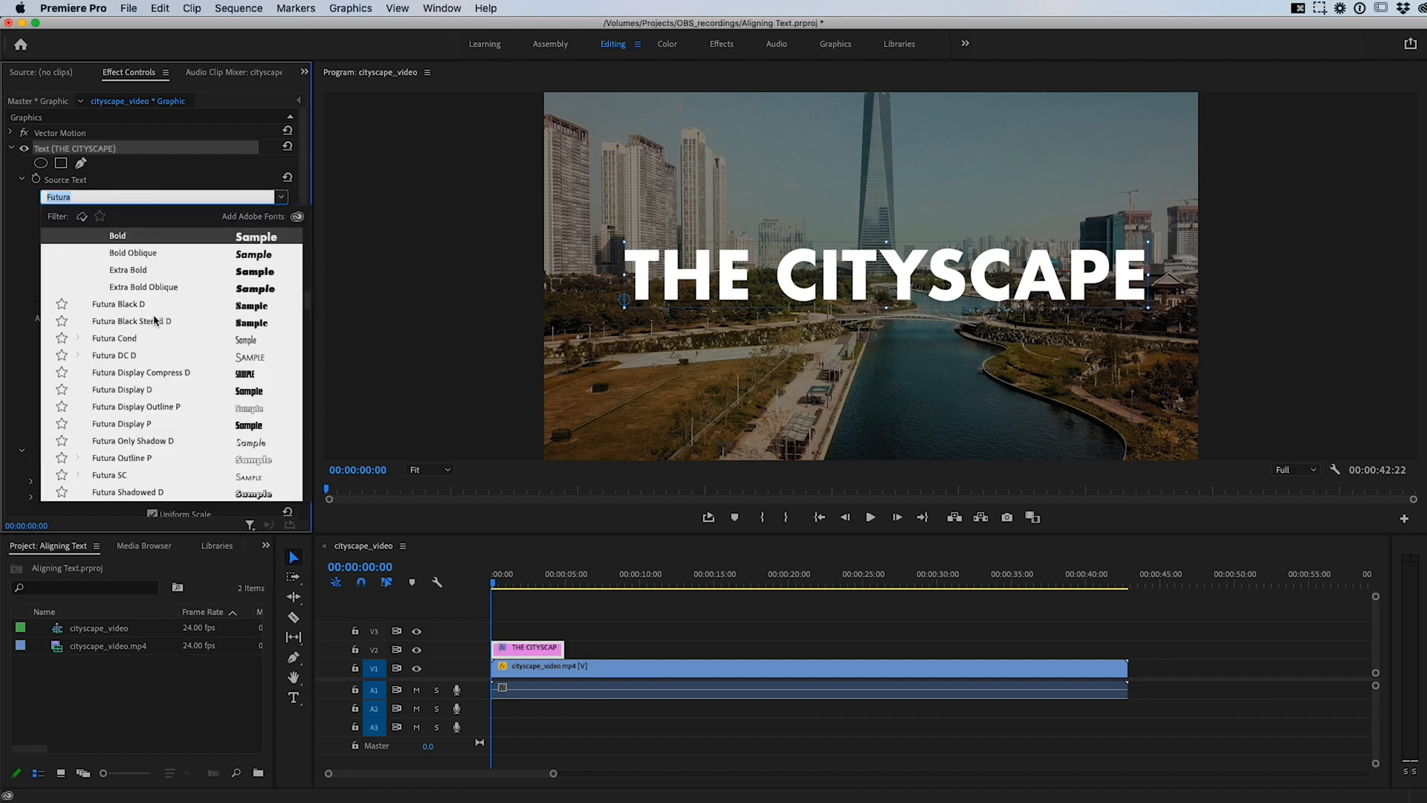
scroll(down, 3)
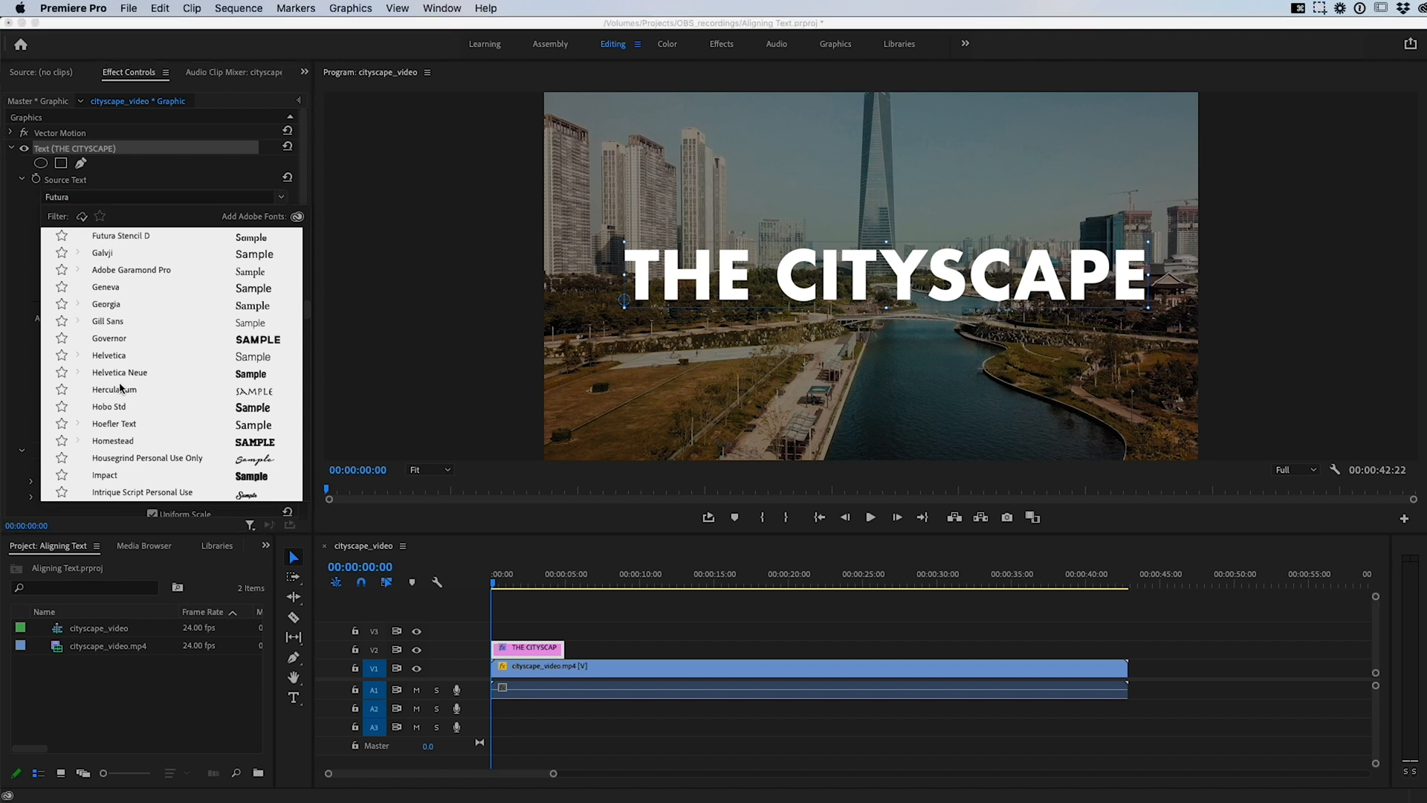
click(119, 372)
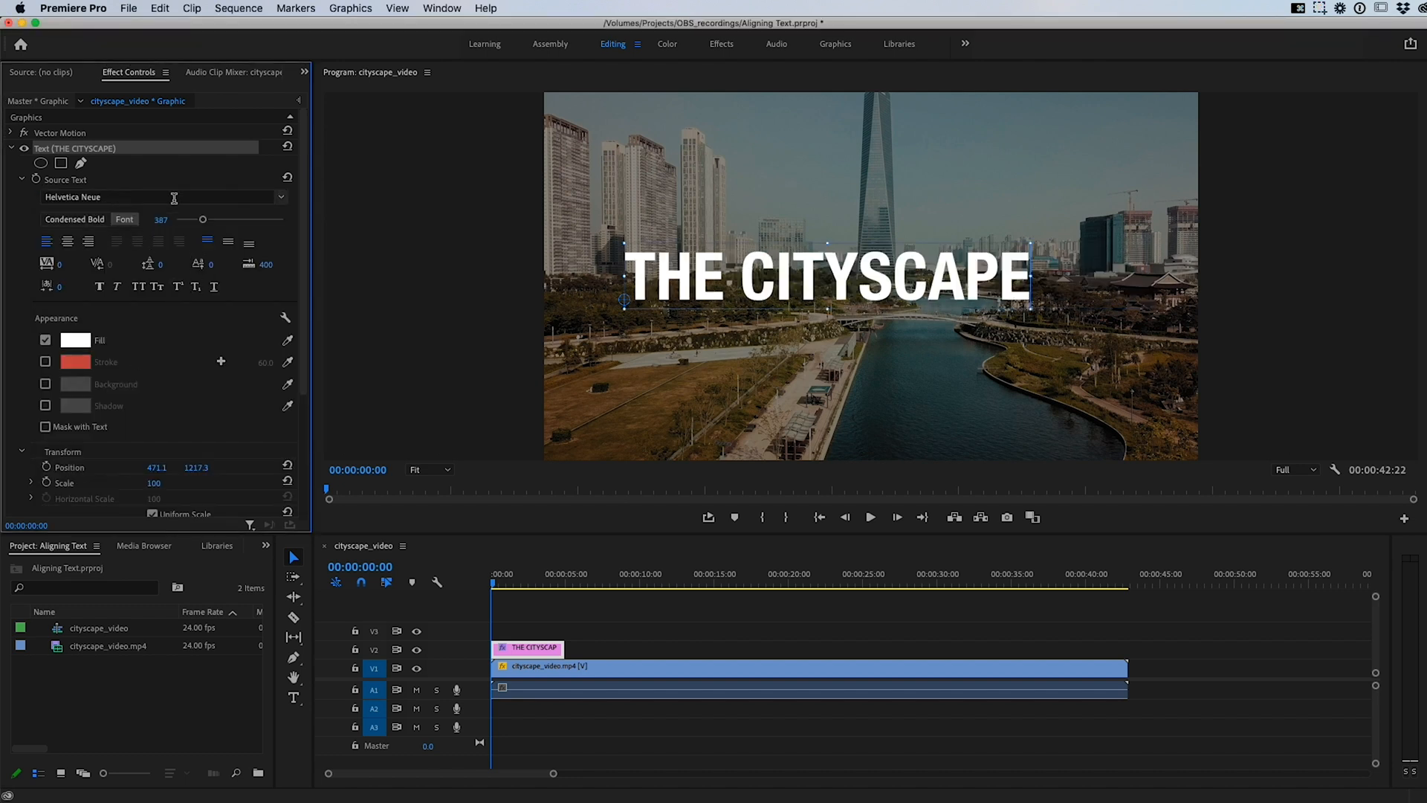
mouse_move(125, 220)
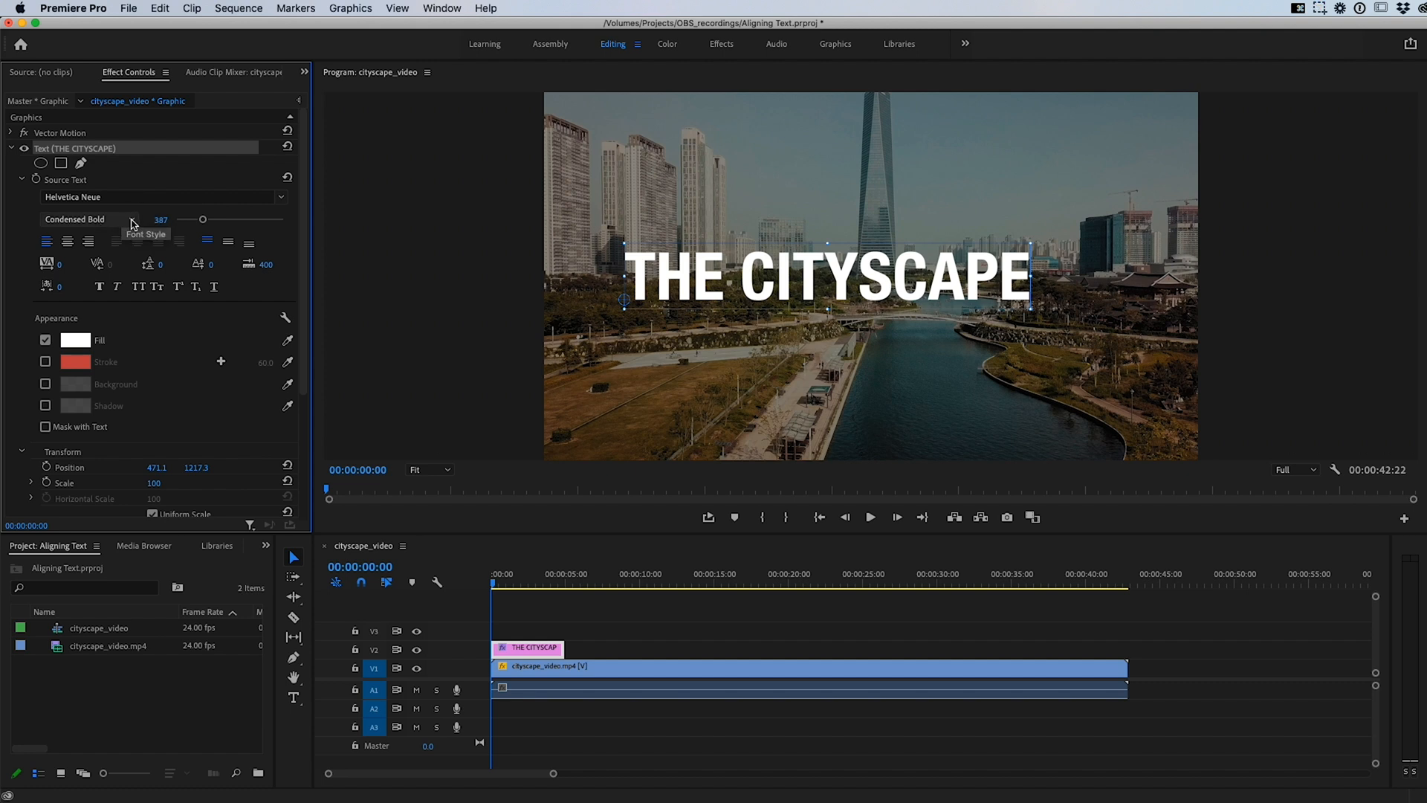
click(90, 218)
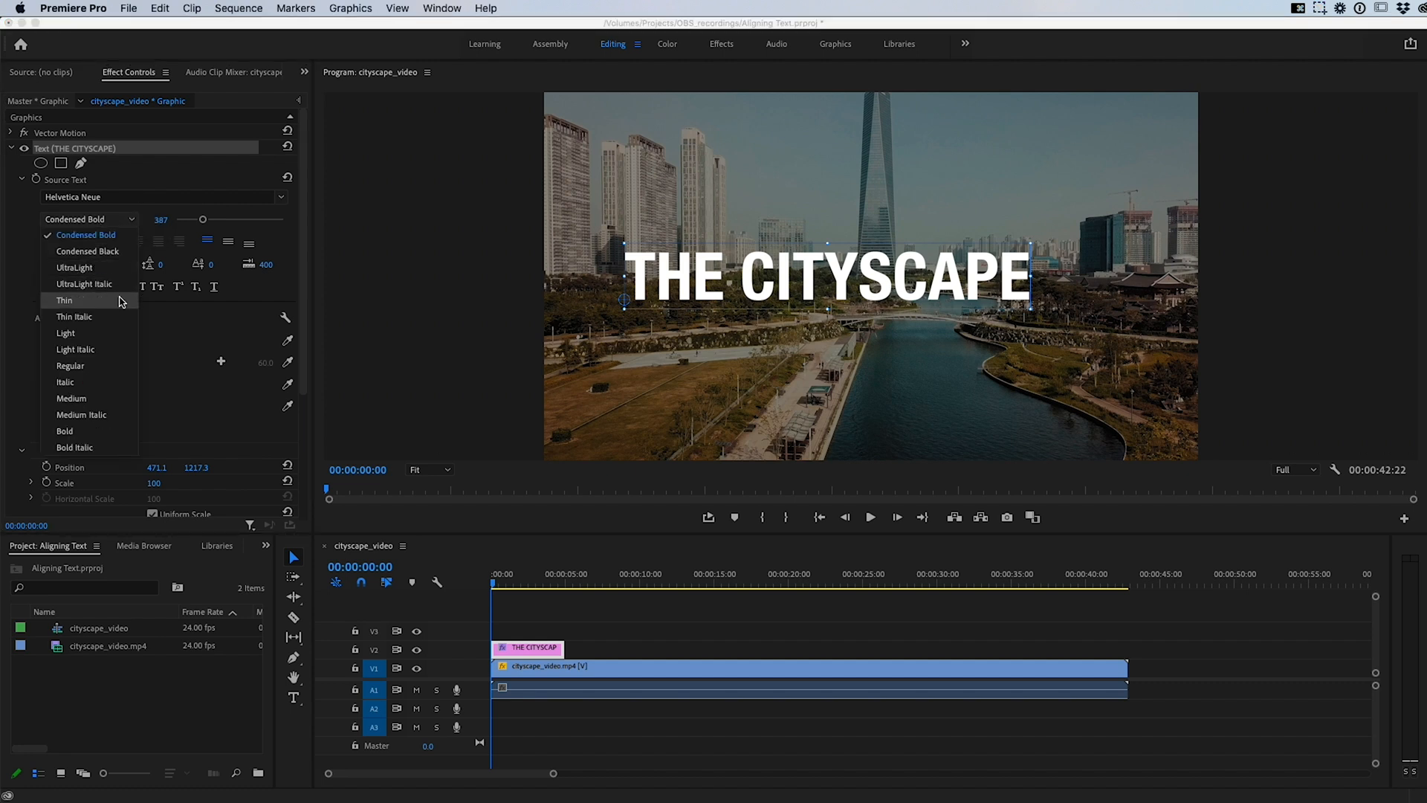
click(65, 431)
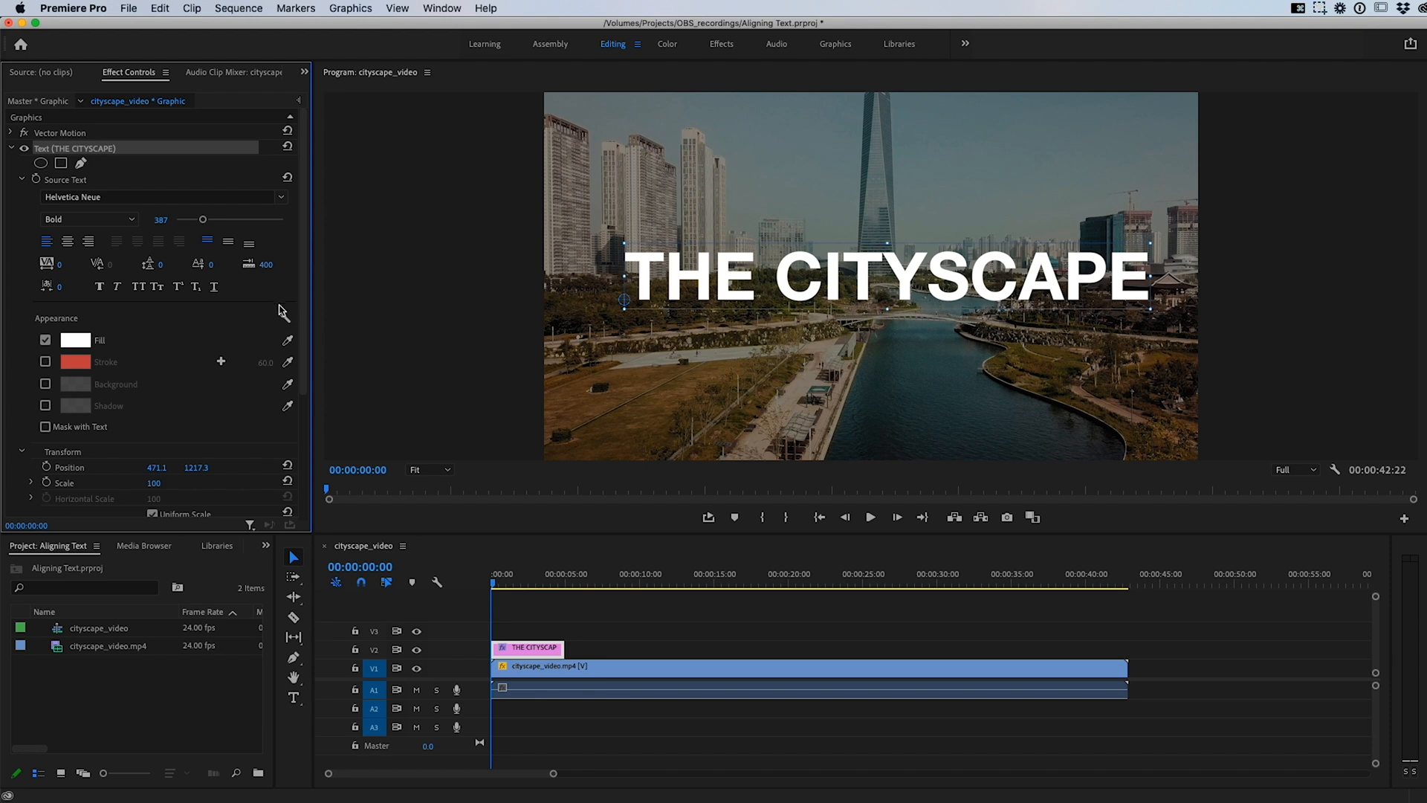
mouse_move(98, 217)
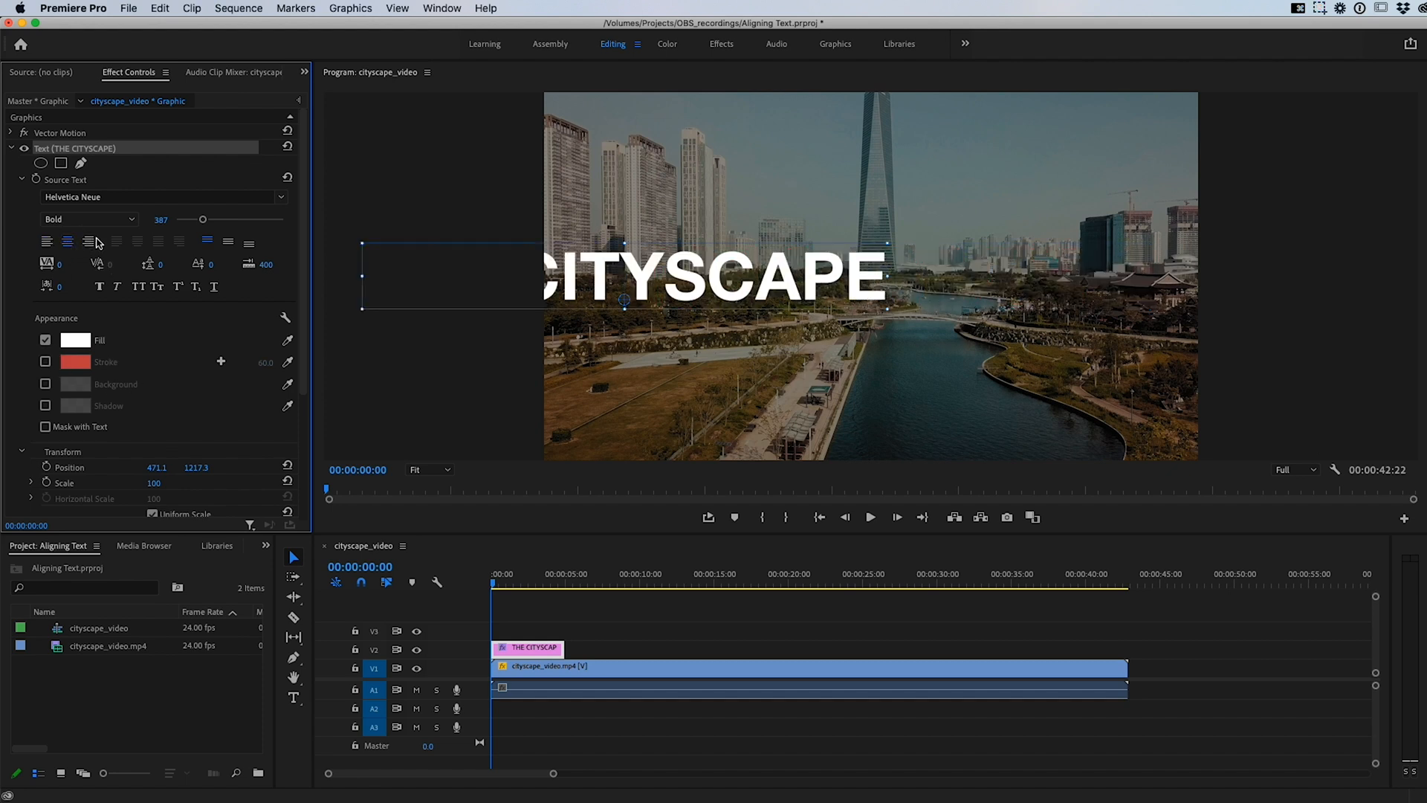
Step: Set the title's text alignment to Center in Effect Controls
click(48, 241)
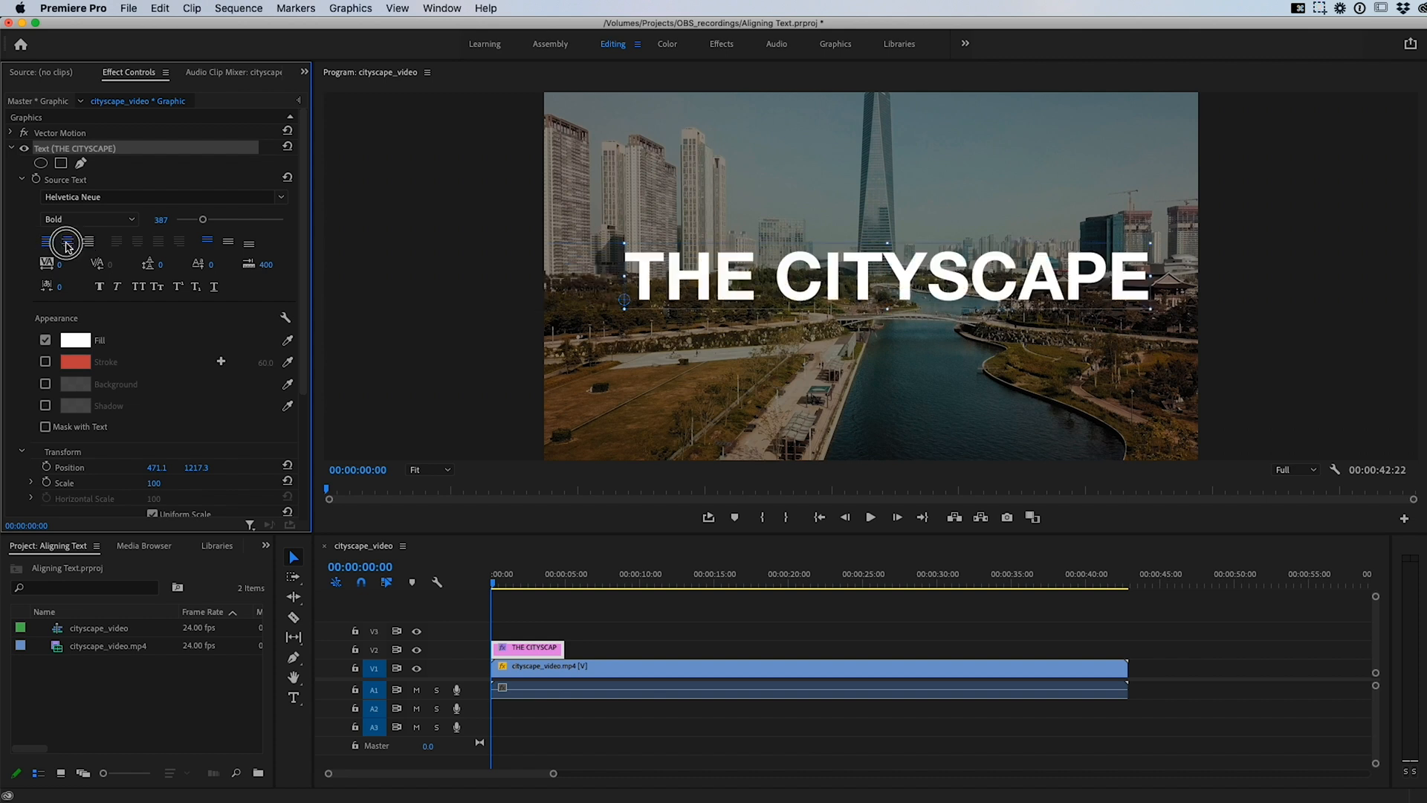
click(89, 241)
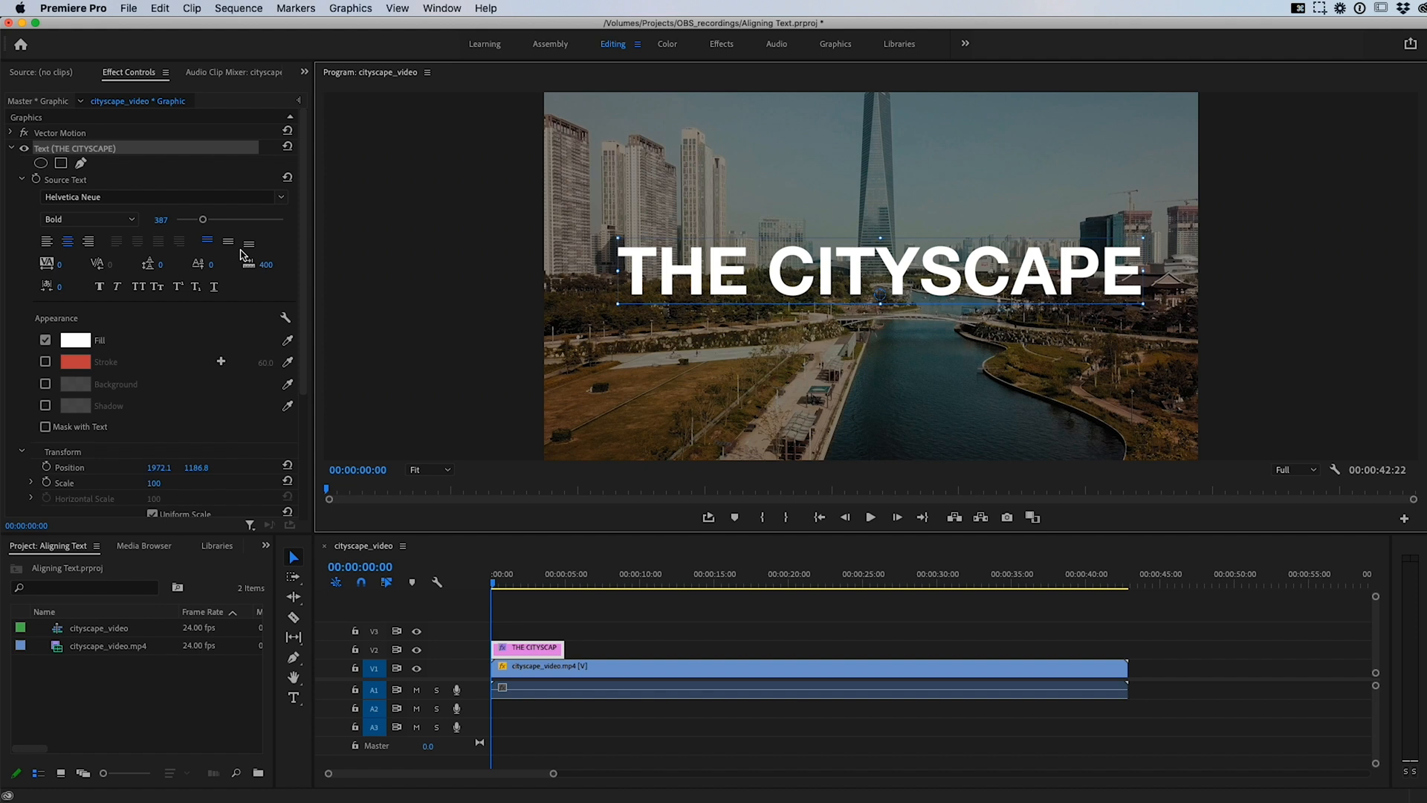
mouse_move(916, 195)
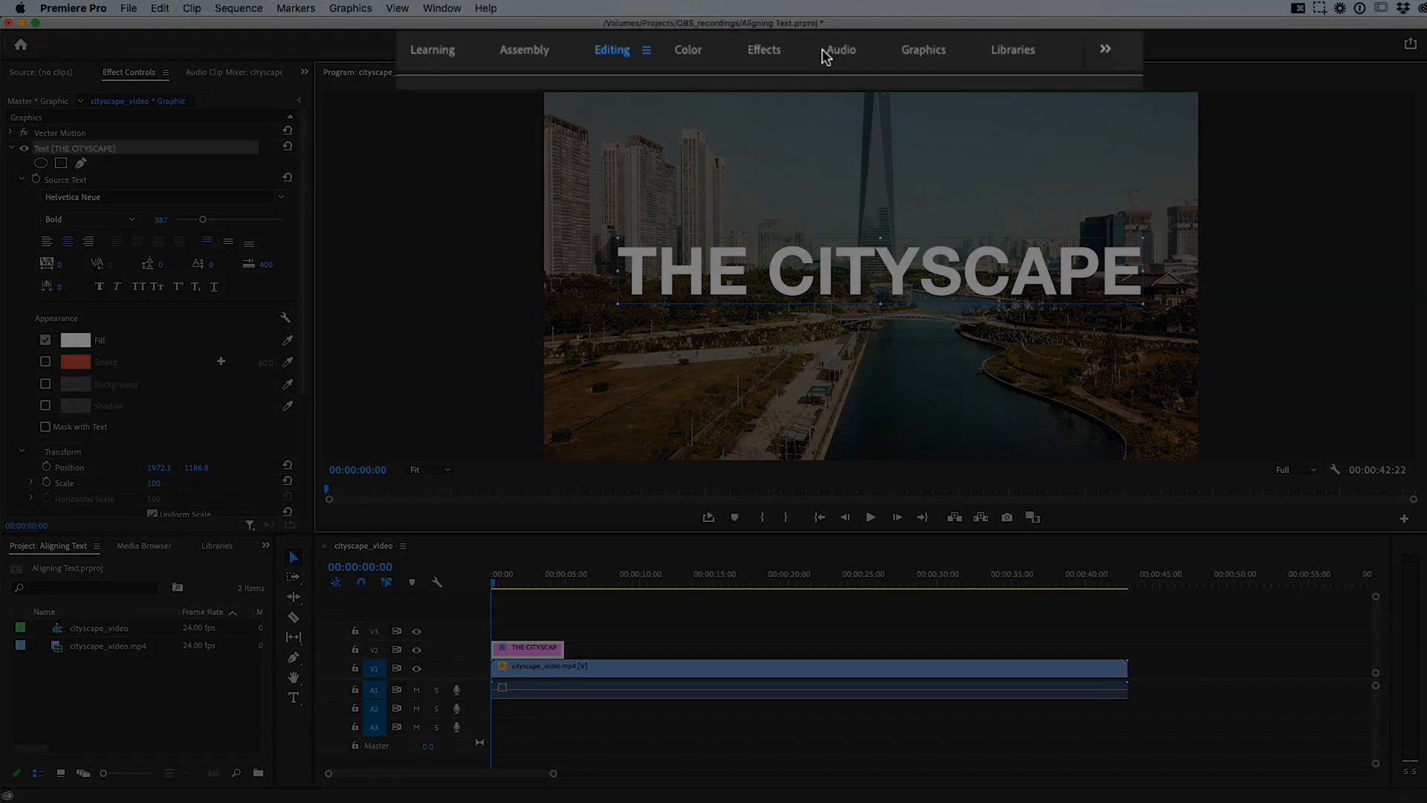
mouse_move(437, 57)
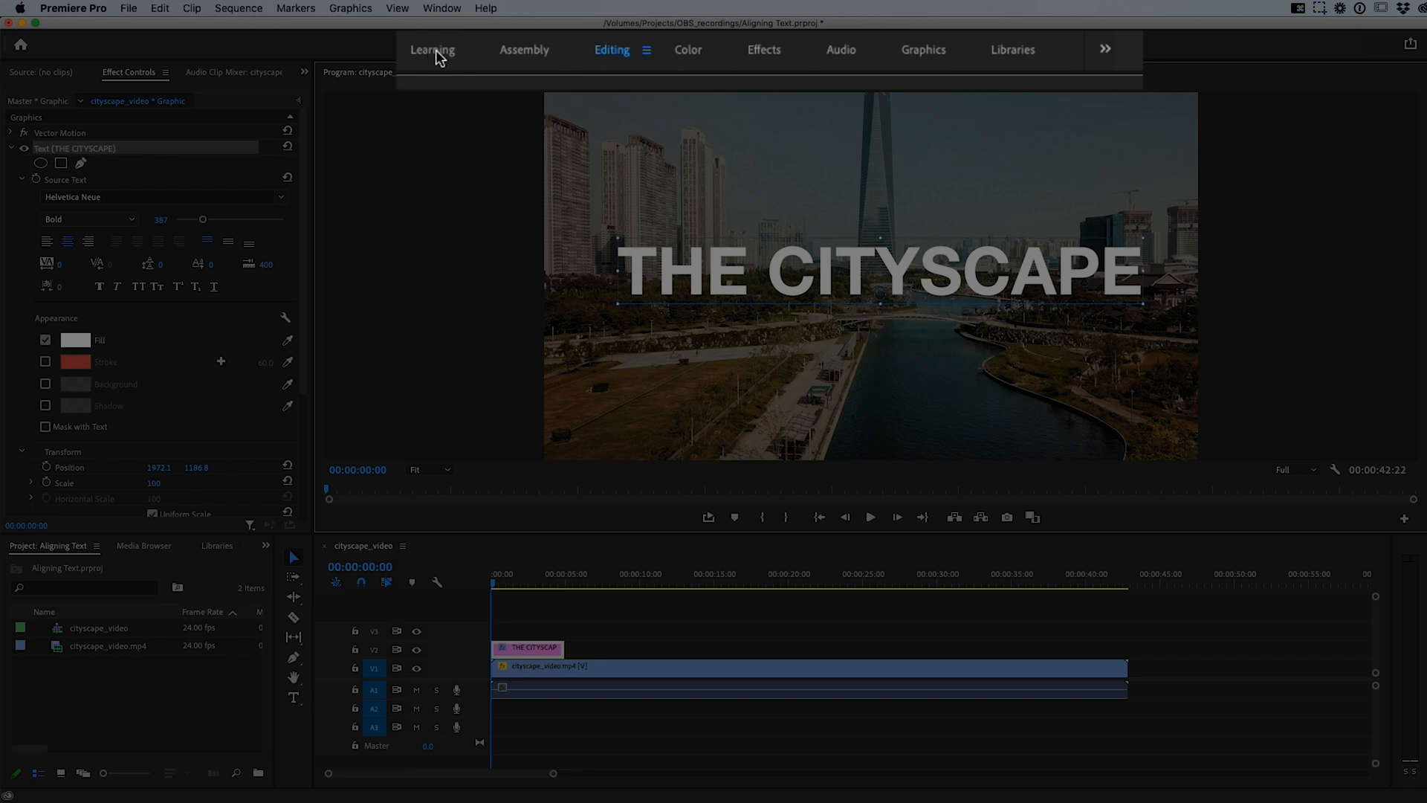
mouse_move(701, 57)
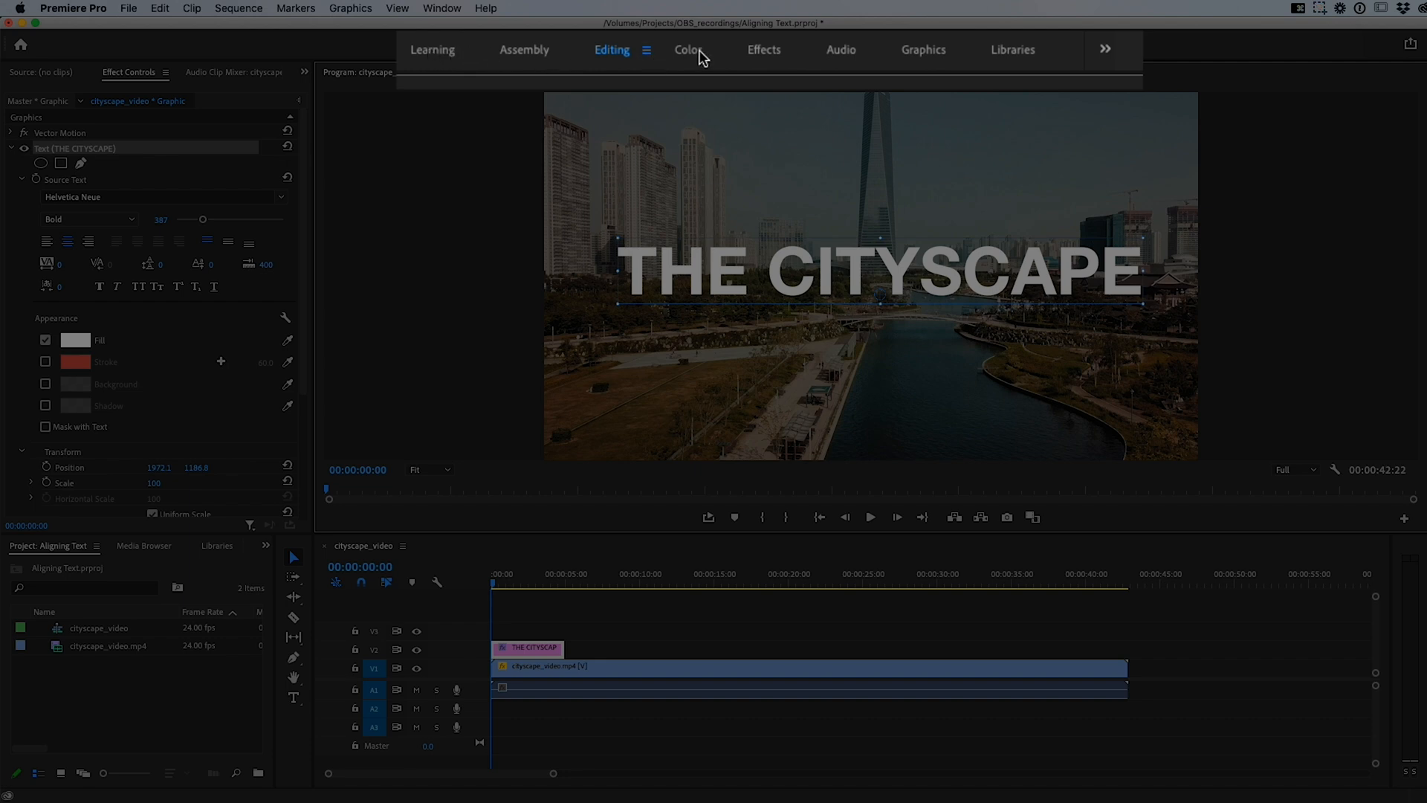
Step: Move through the Color and Effects workspaces to the Graphics workspace
click(688, 49)
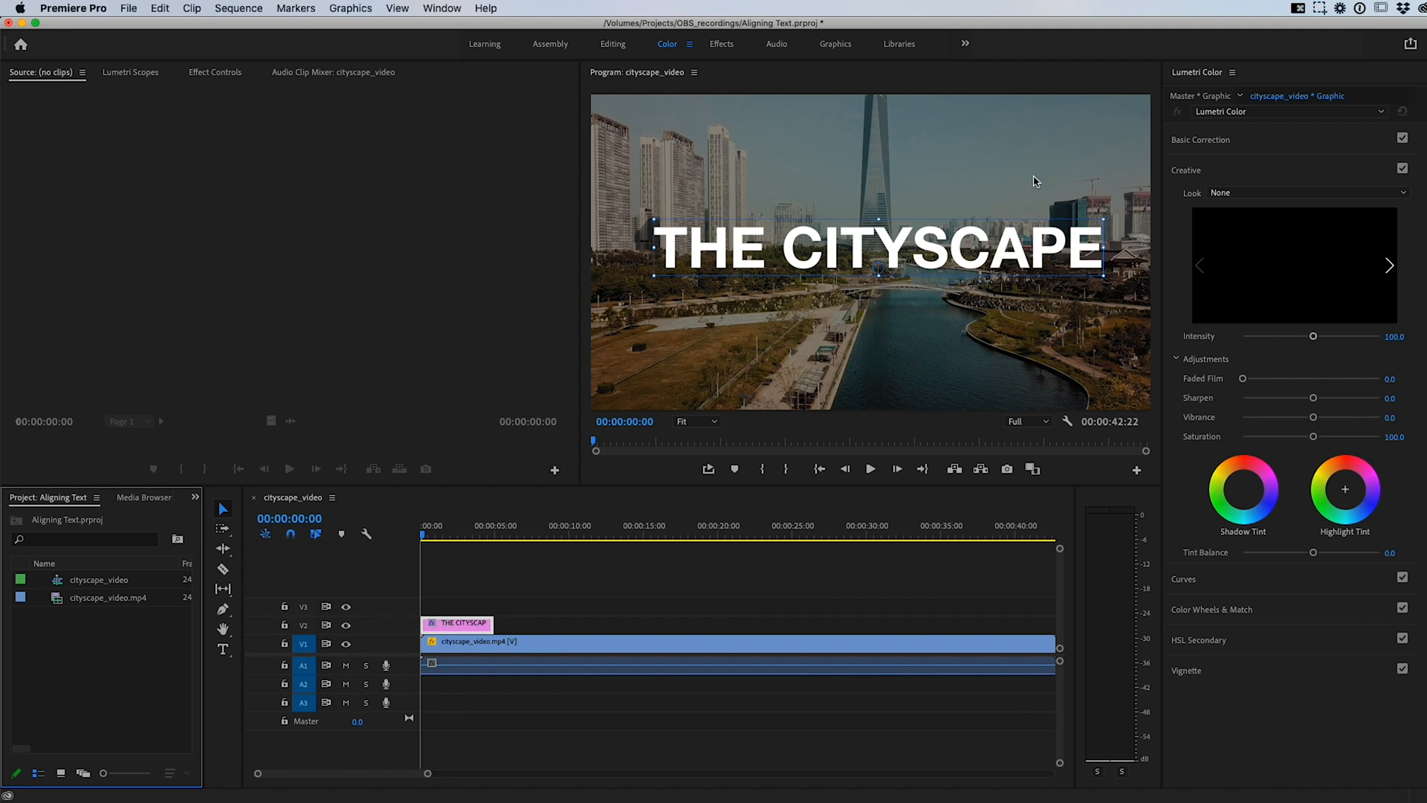
click(721, 44)
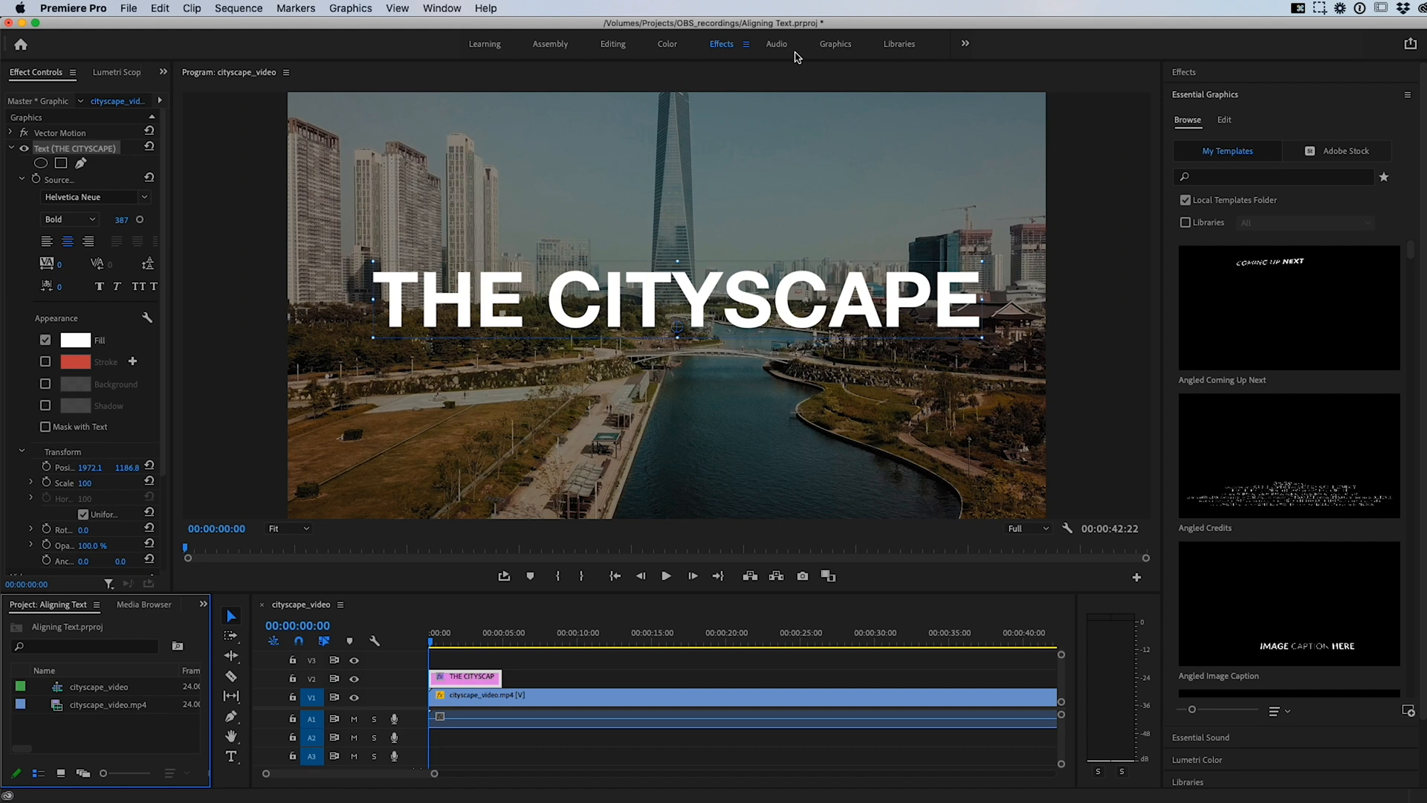
click(834, 44)
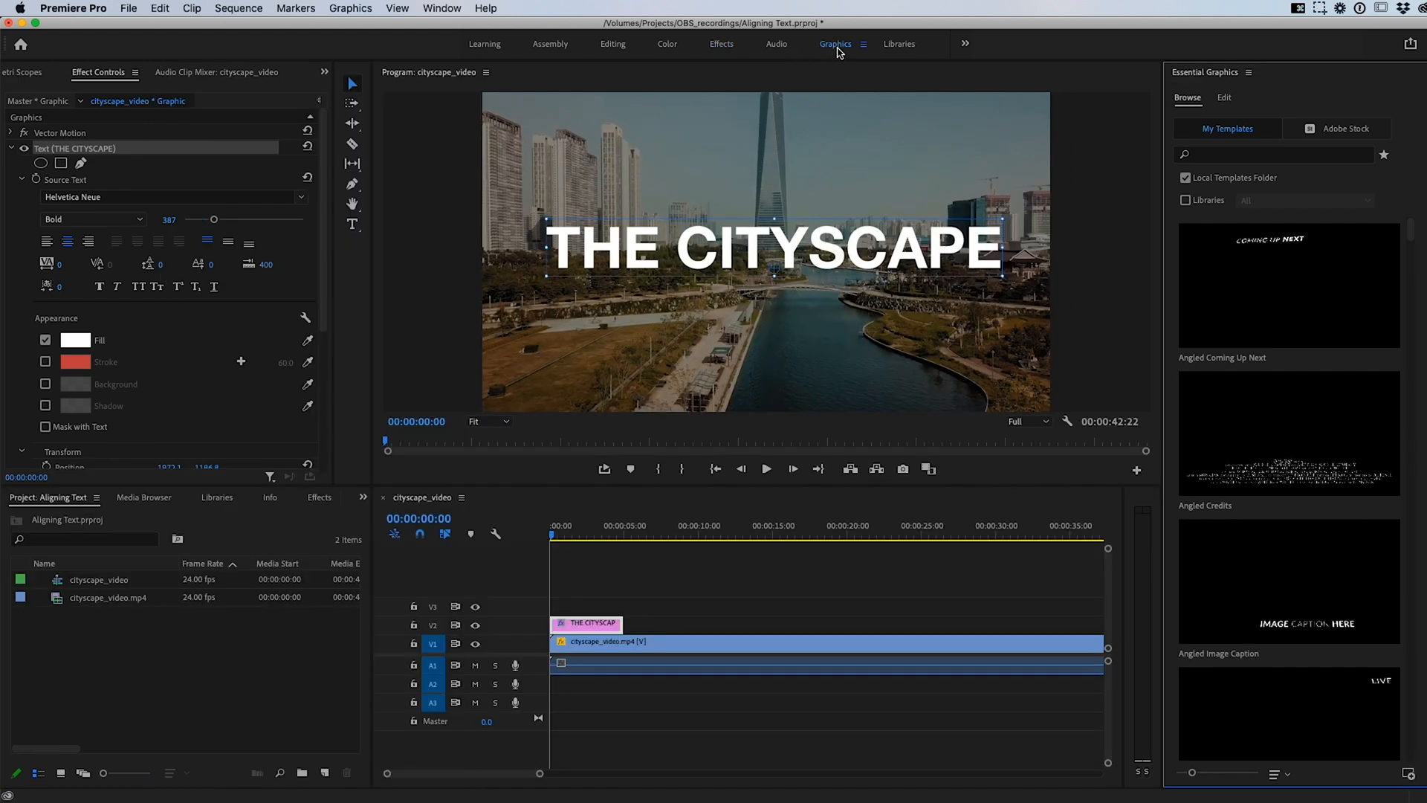
mouse_move(1254, 219)
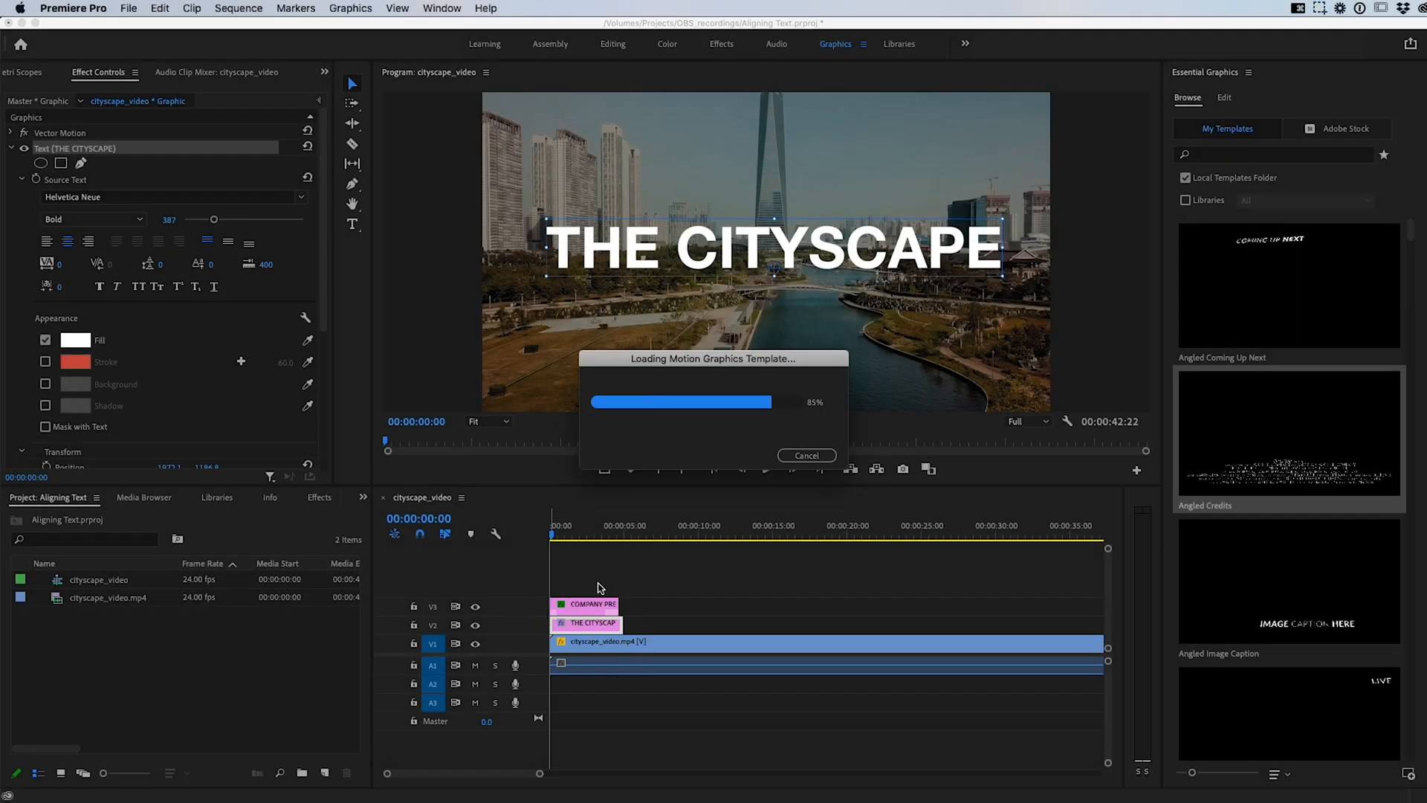
click(576, 530)
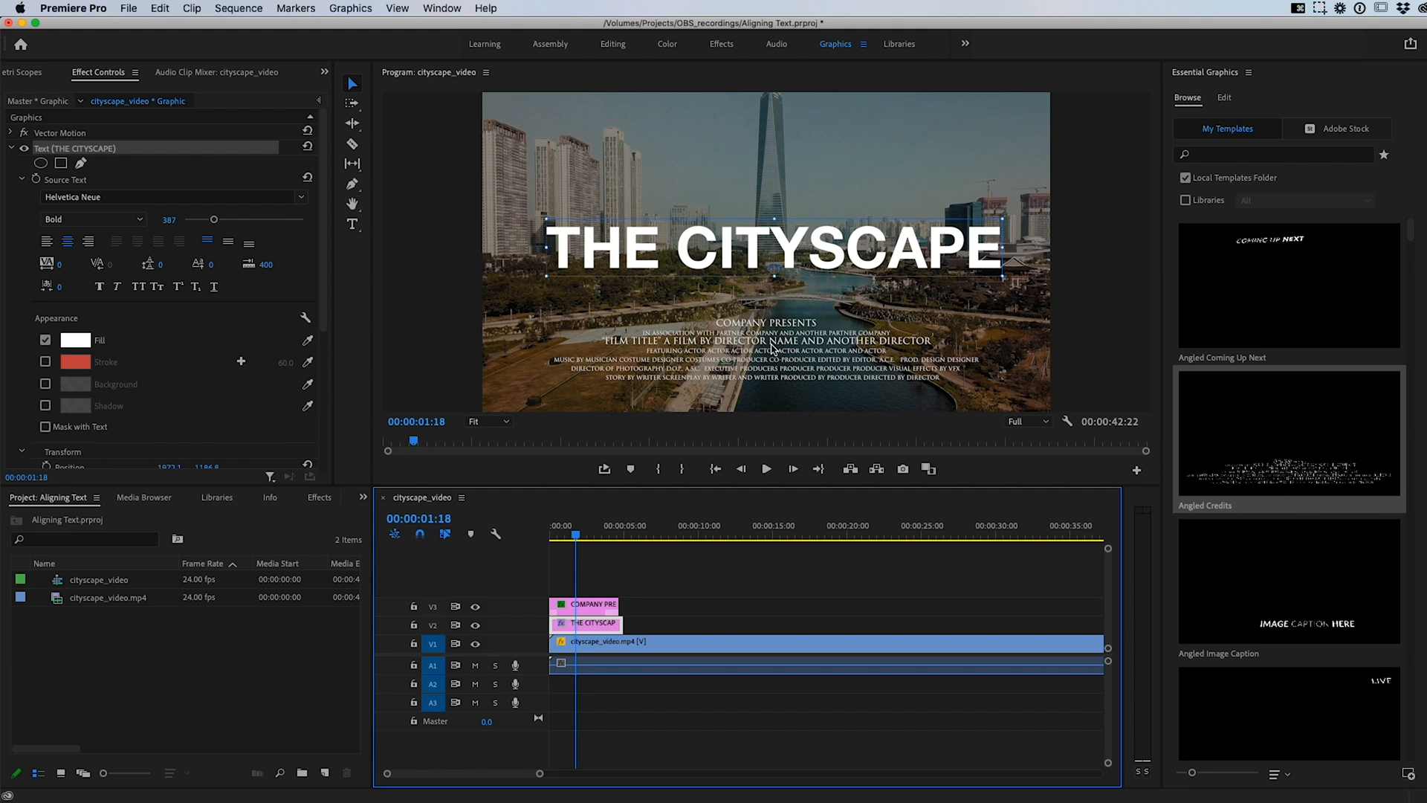
key(delete)
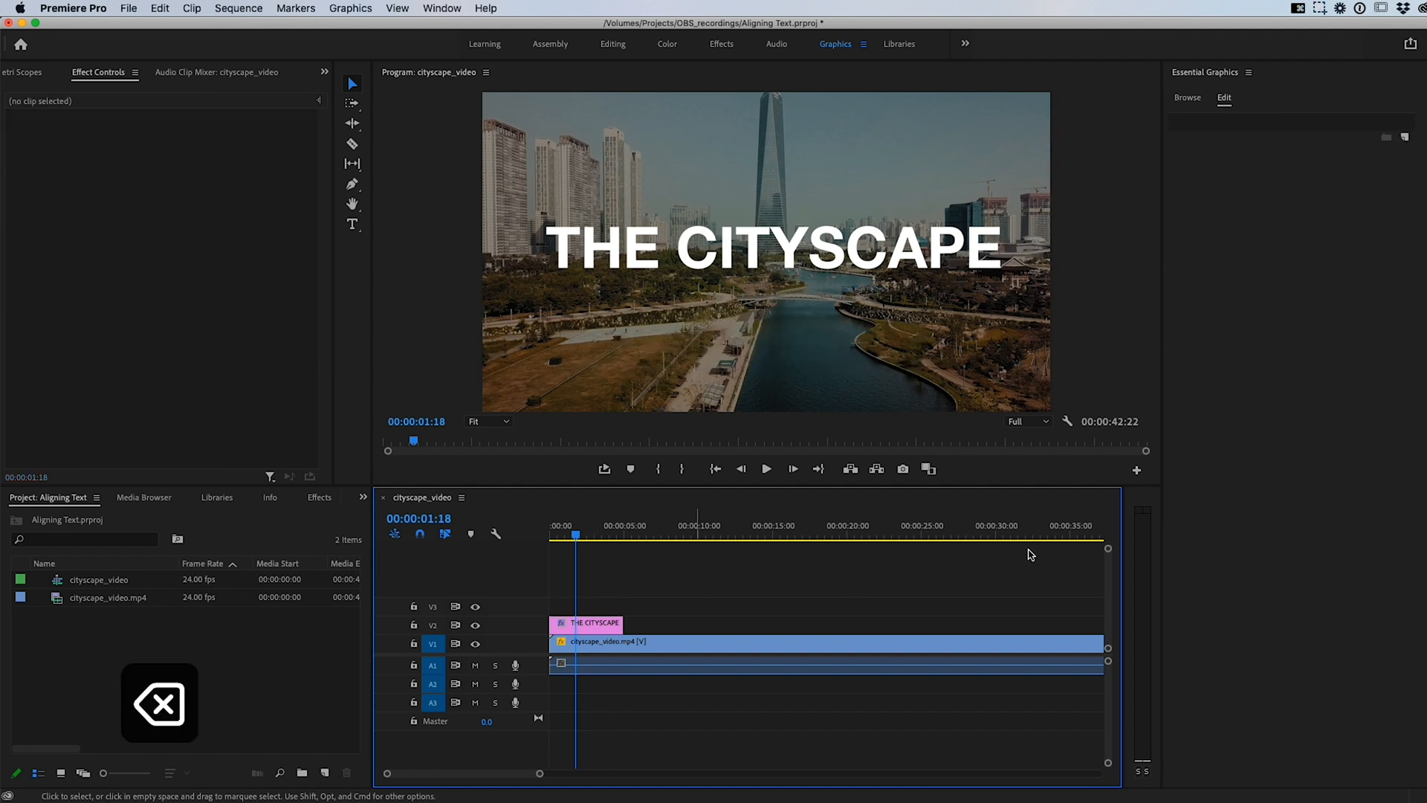
mouse_move(605, 619)
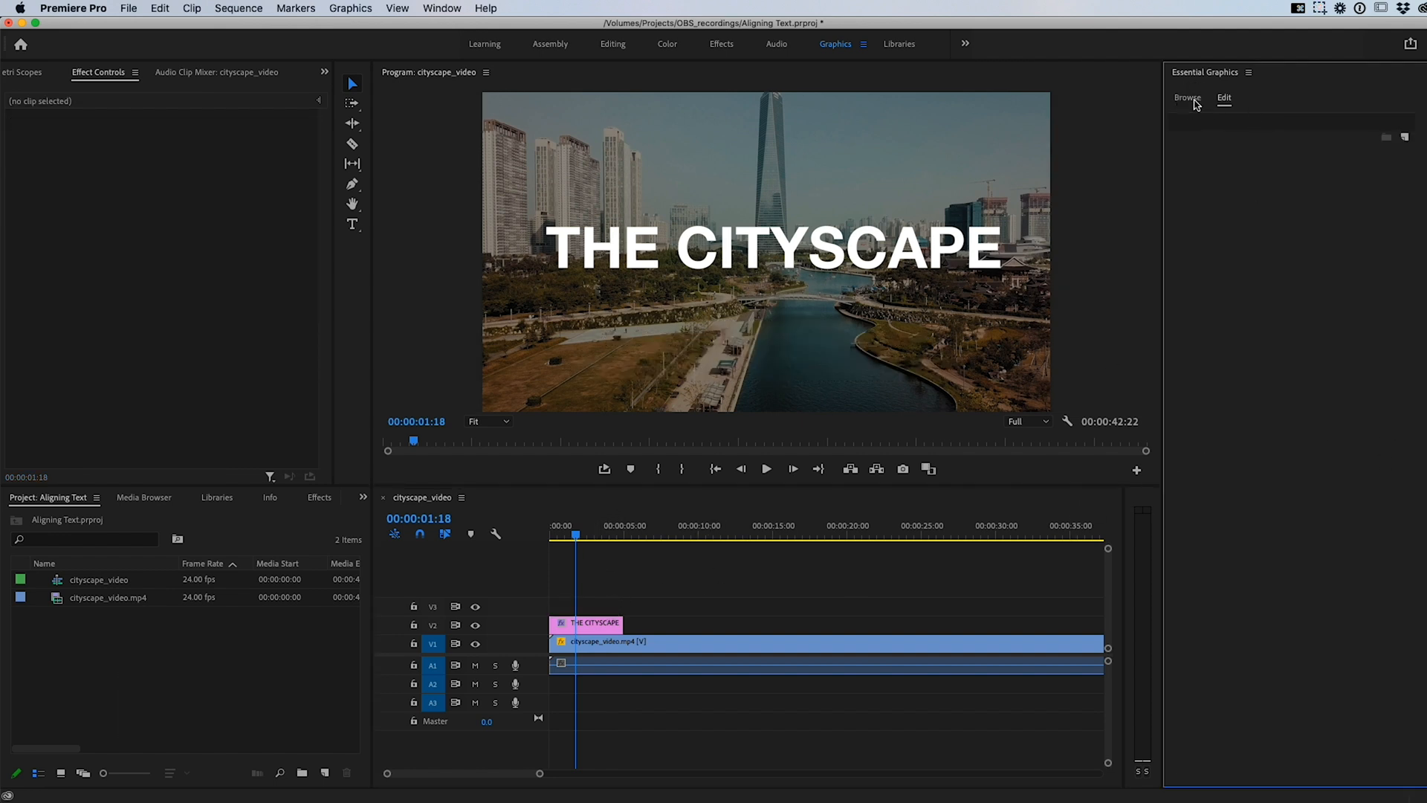
Step: Browse the My Templates motion graphics library in Essential Graphics
click(1187, 98)
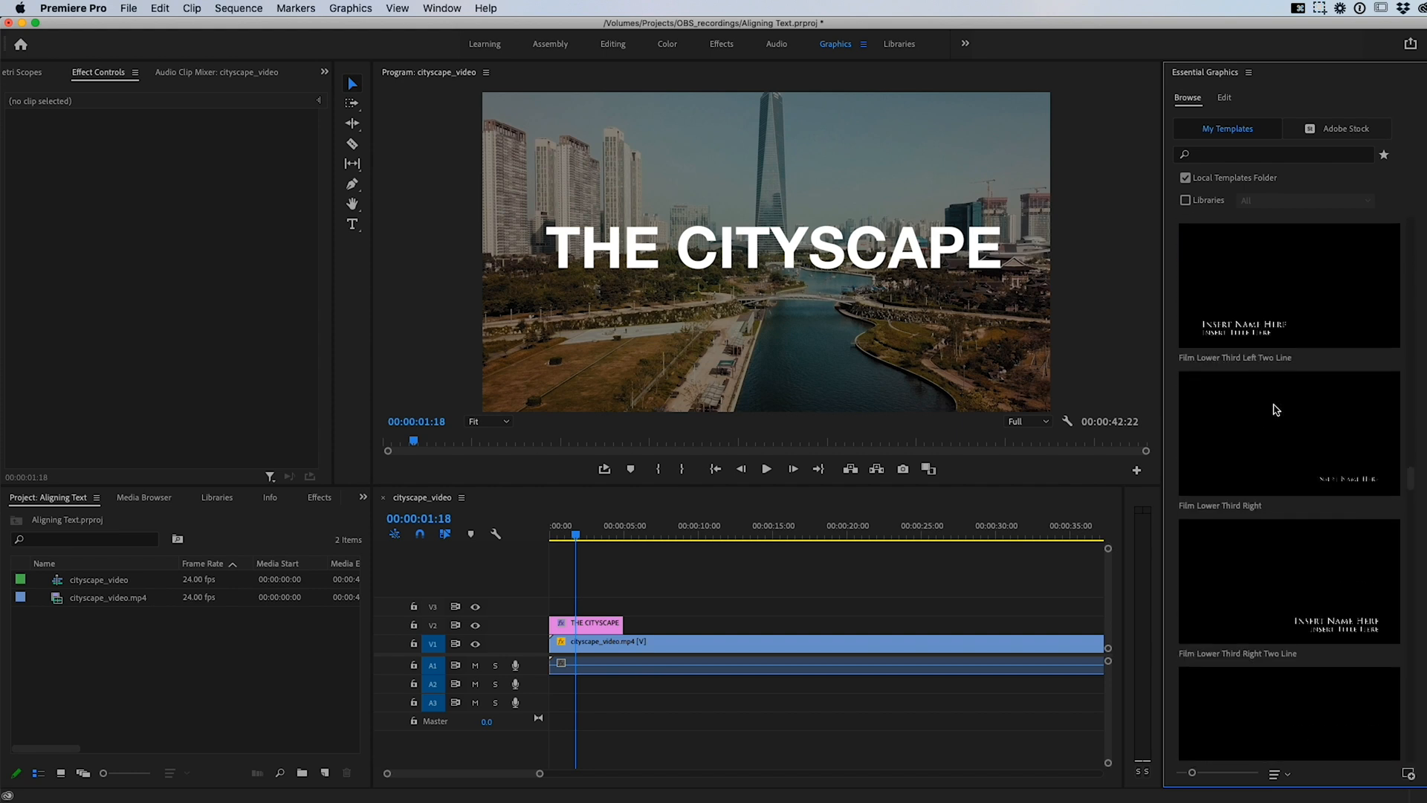
scroll(down, 3)
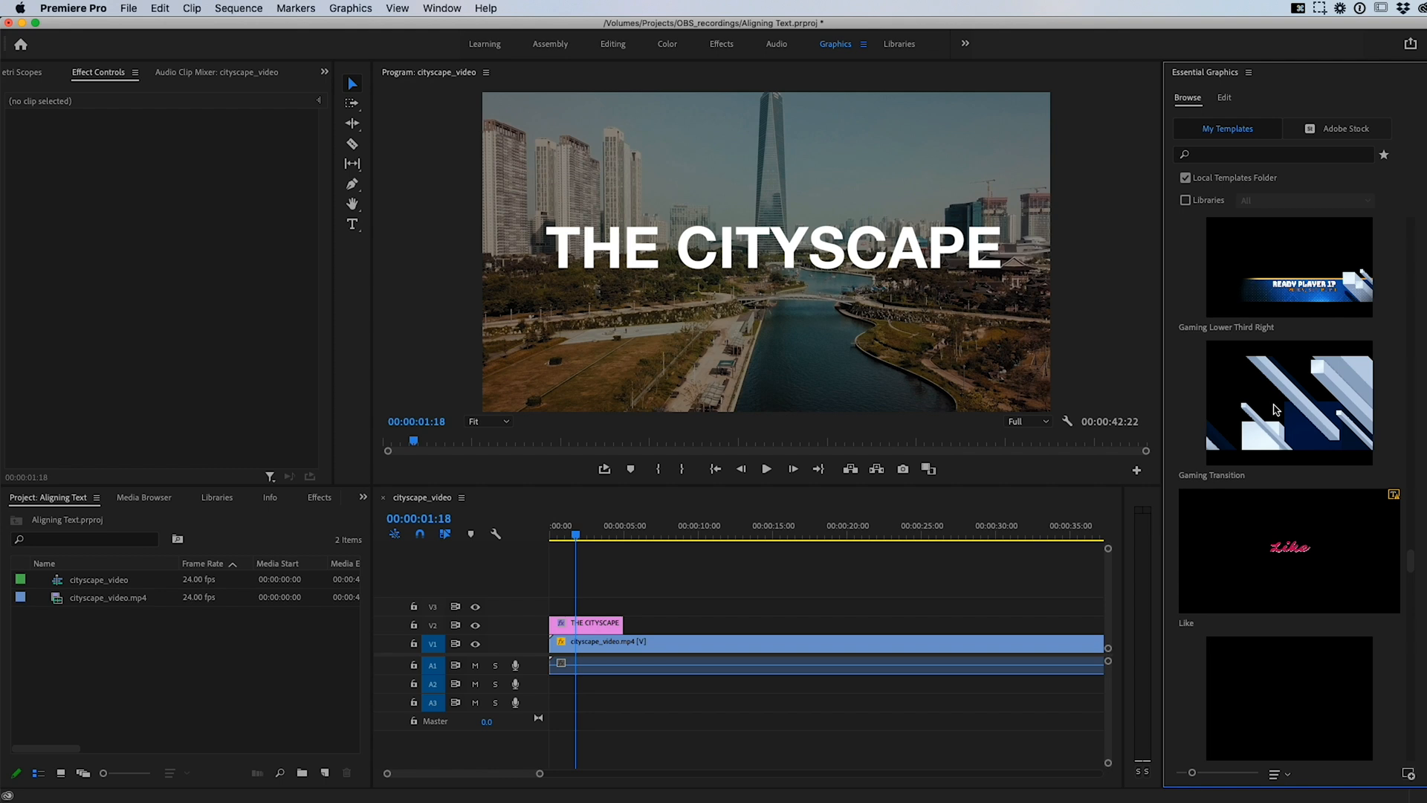
scroll(down, 3)
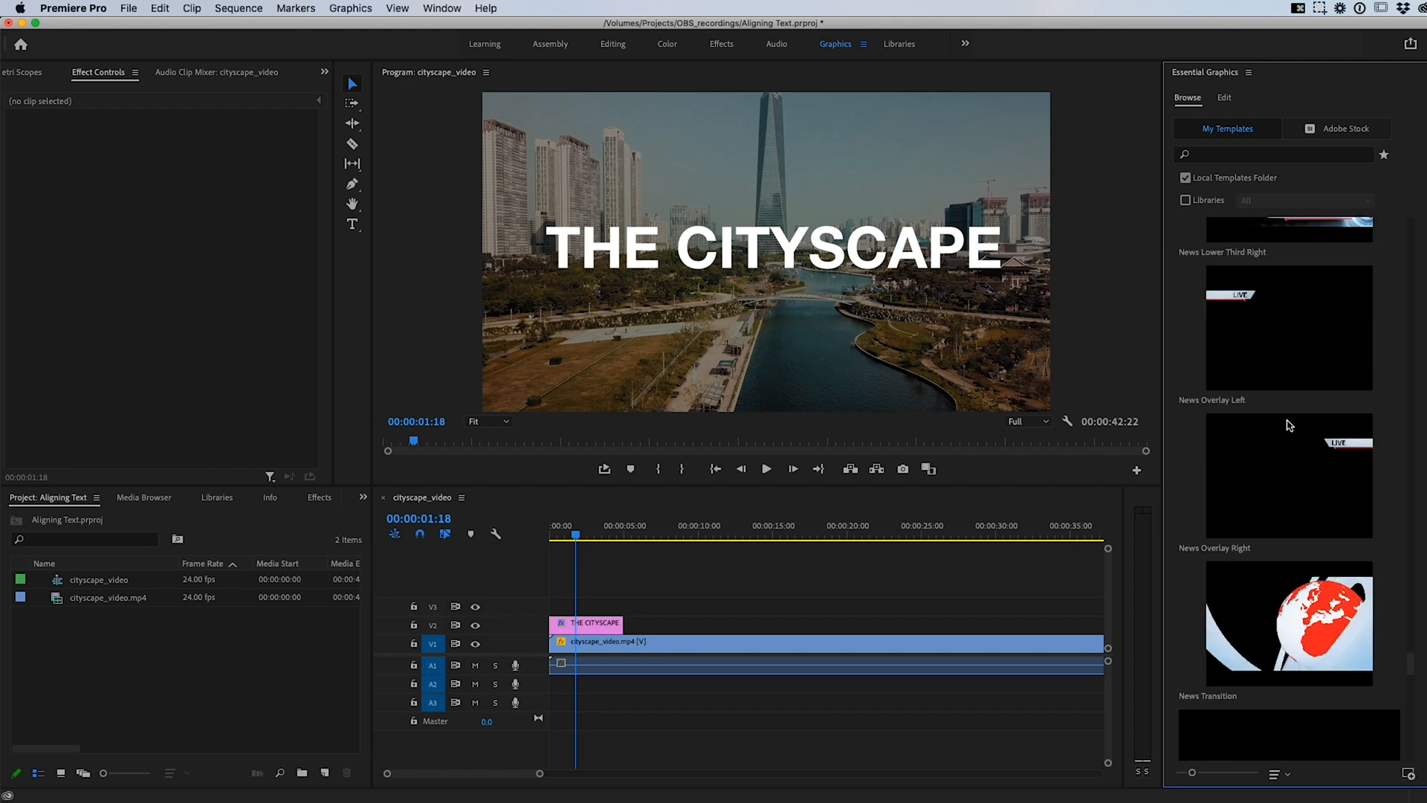
scroll(down, 3)
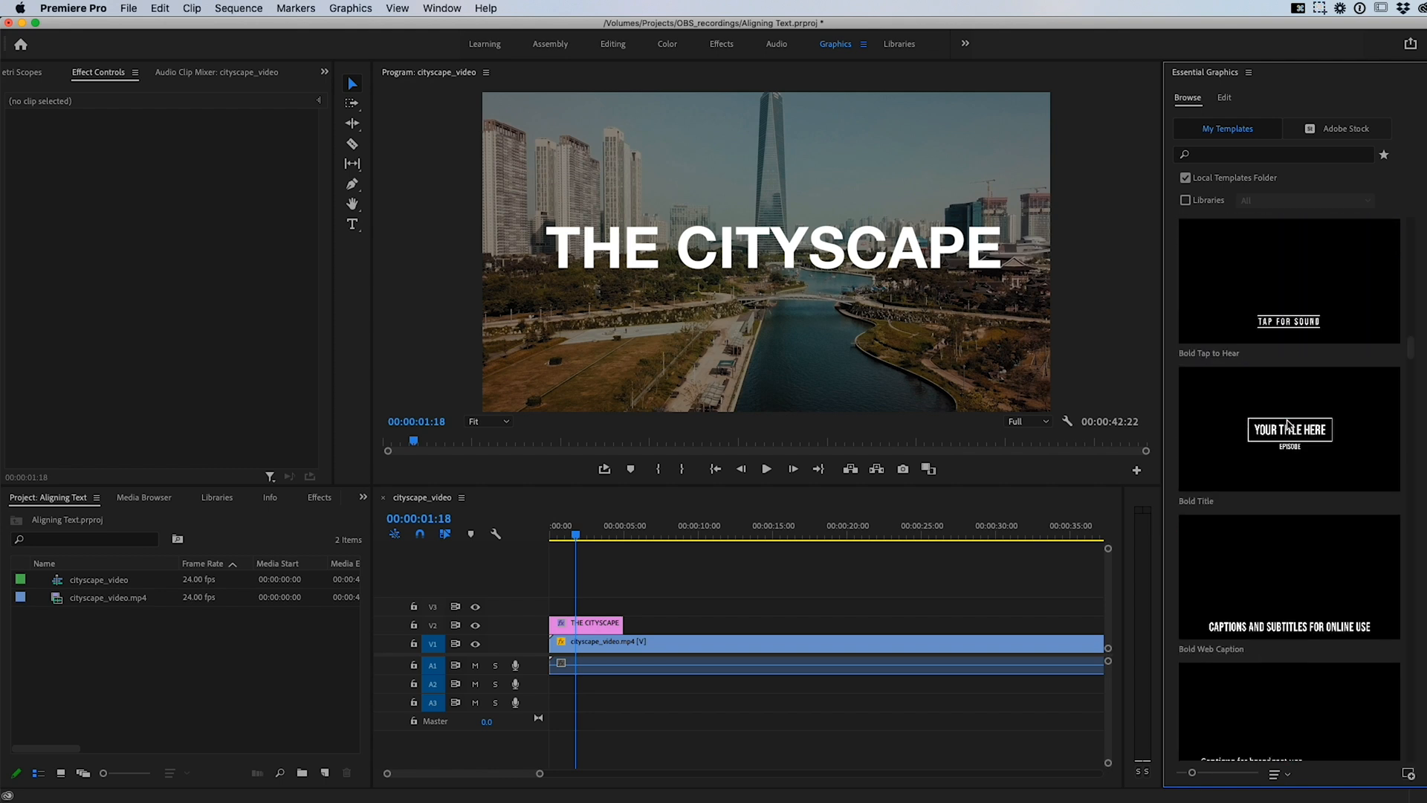
scroll(down, 3)
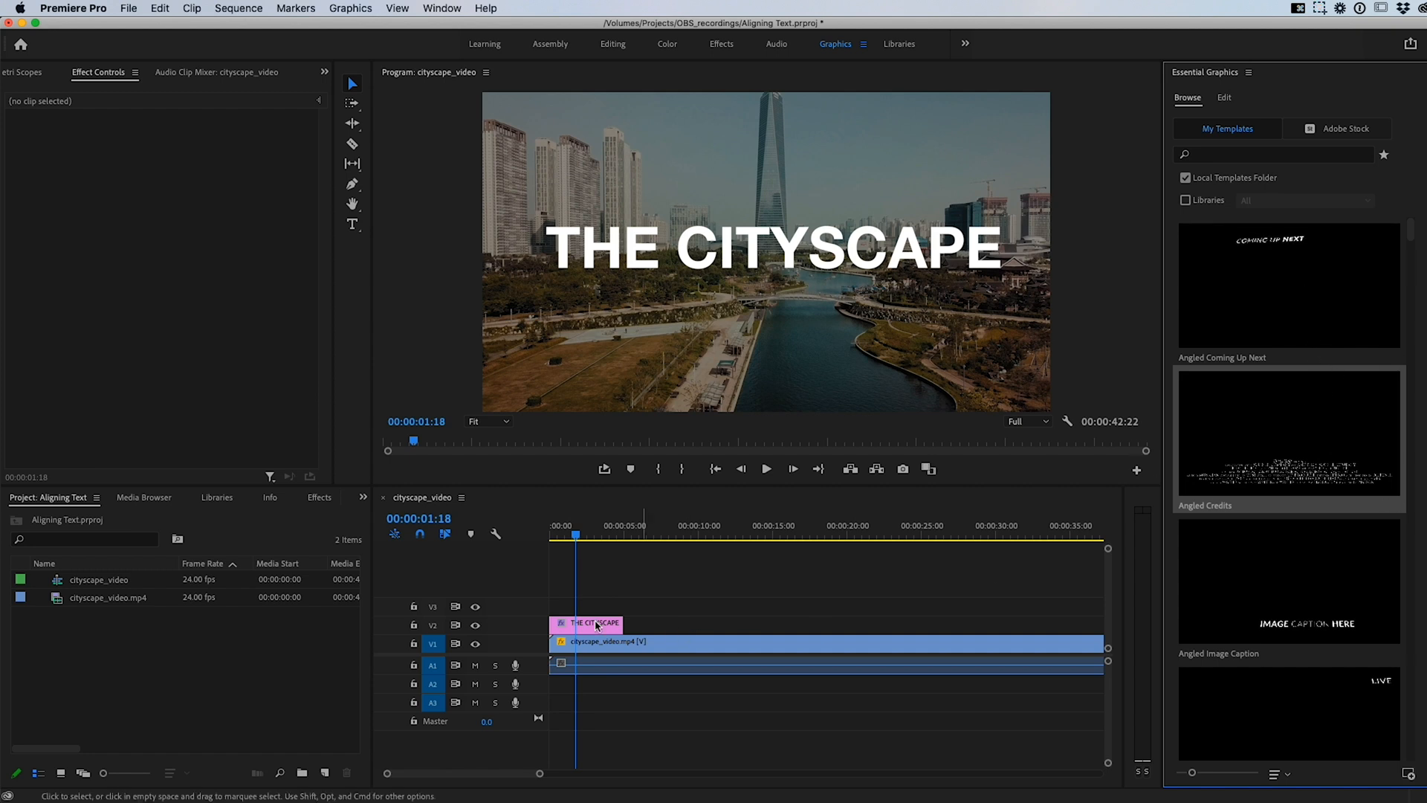
Step: Select the V2 title clip and choose THE CITYSCAPE layer in the Edit tab
click(585, 624)
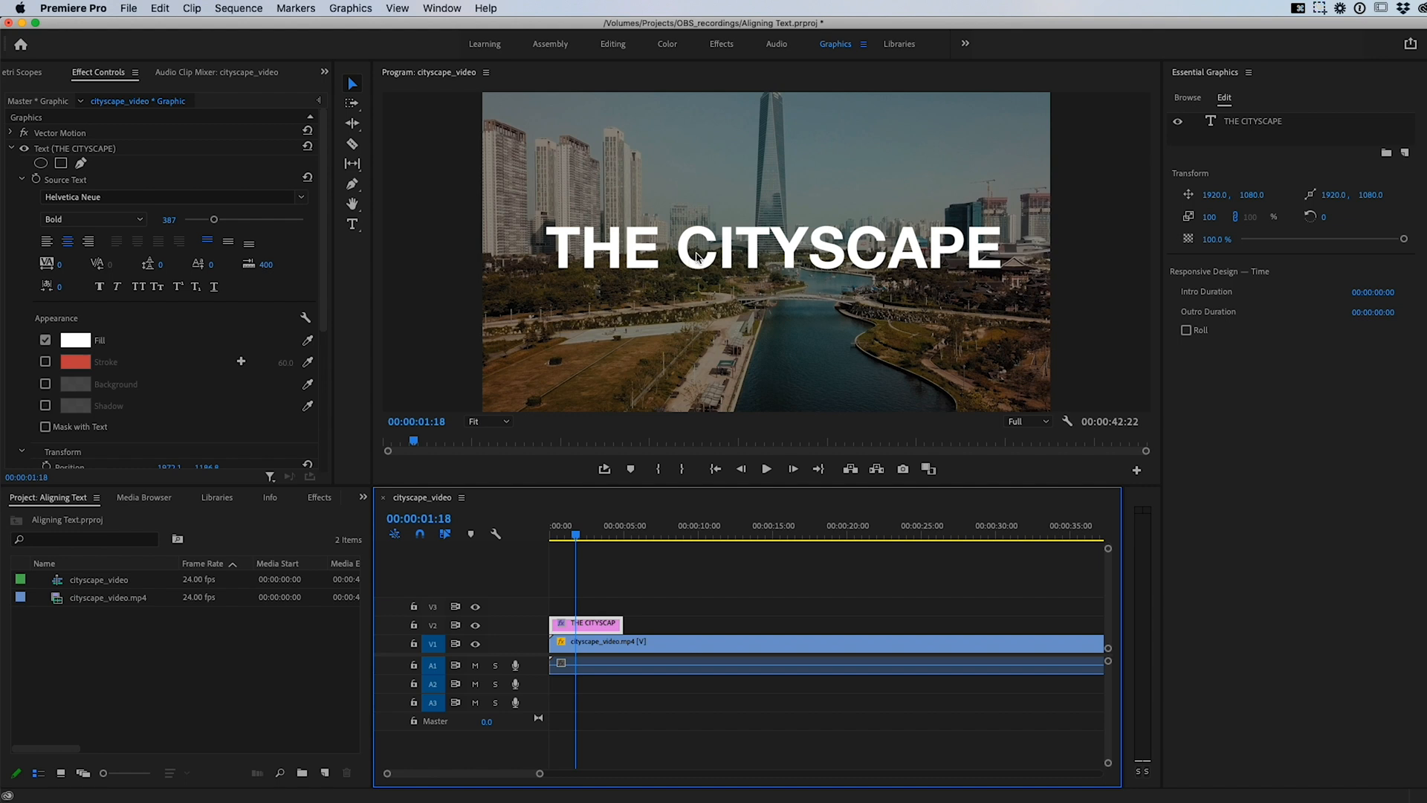
mouse_move(1193, 116)
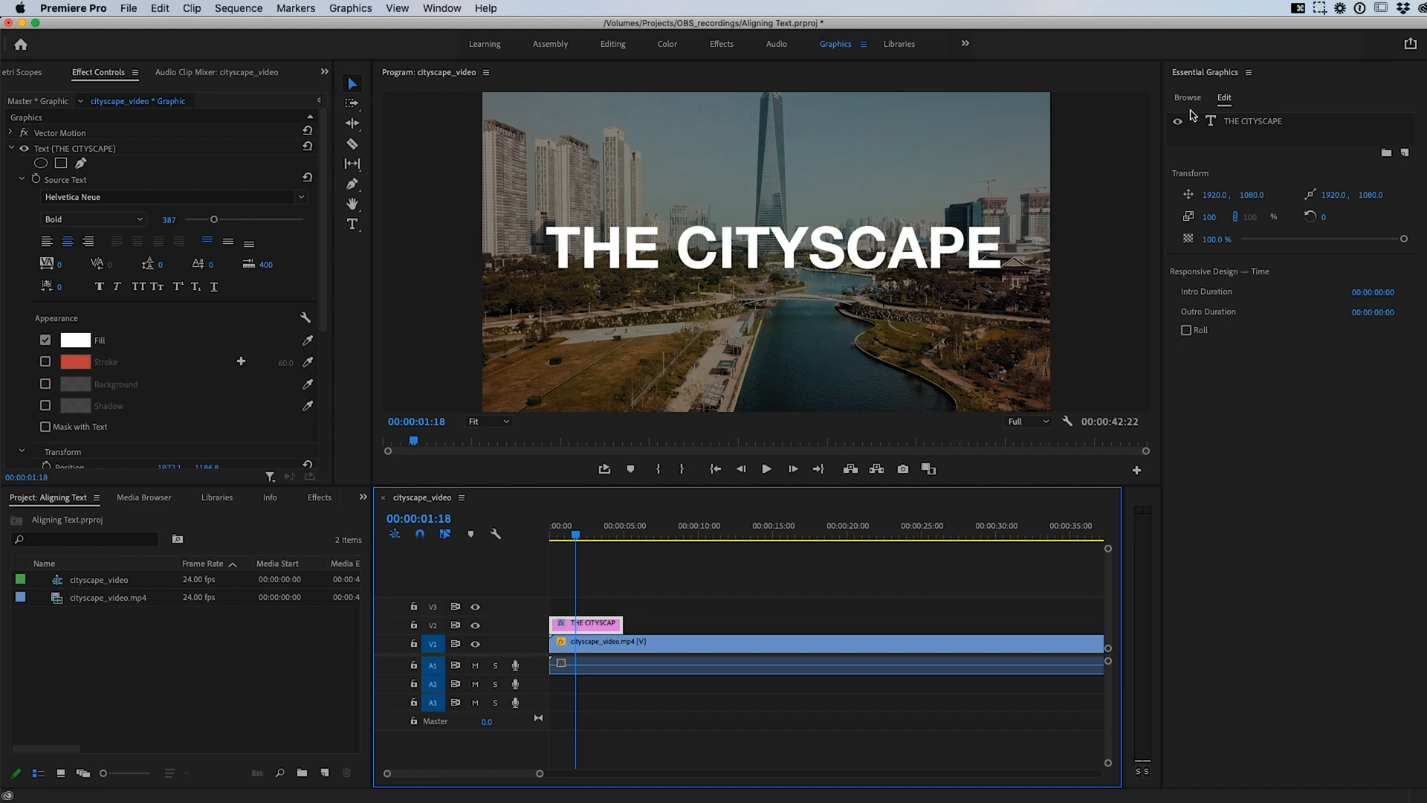
click(1187, 98)
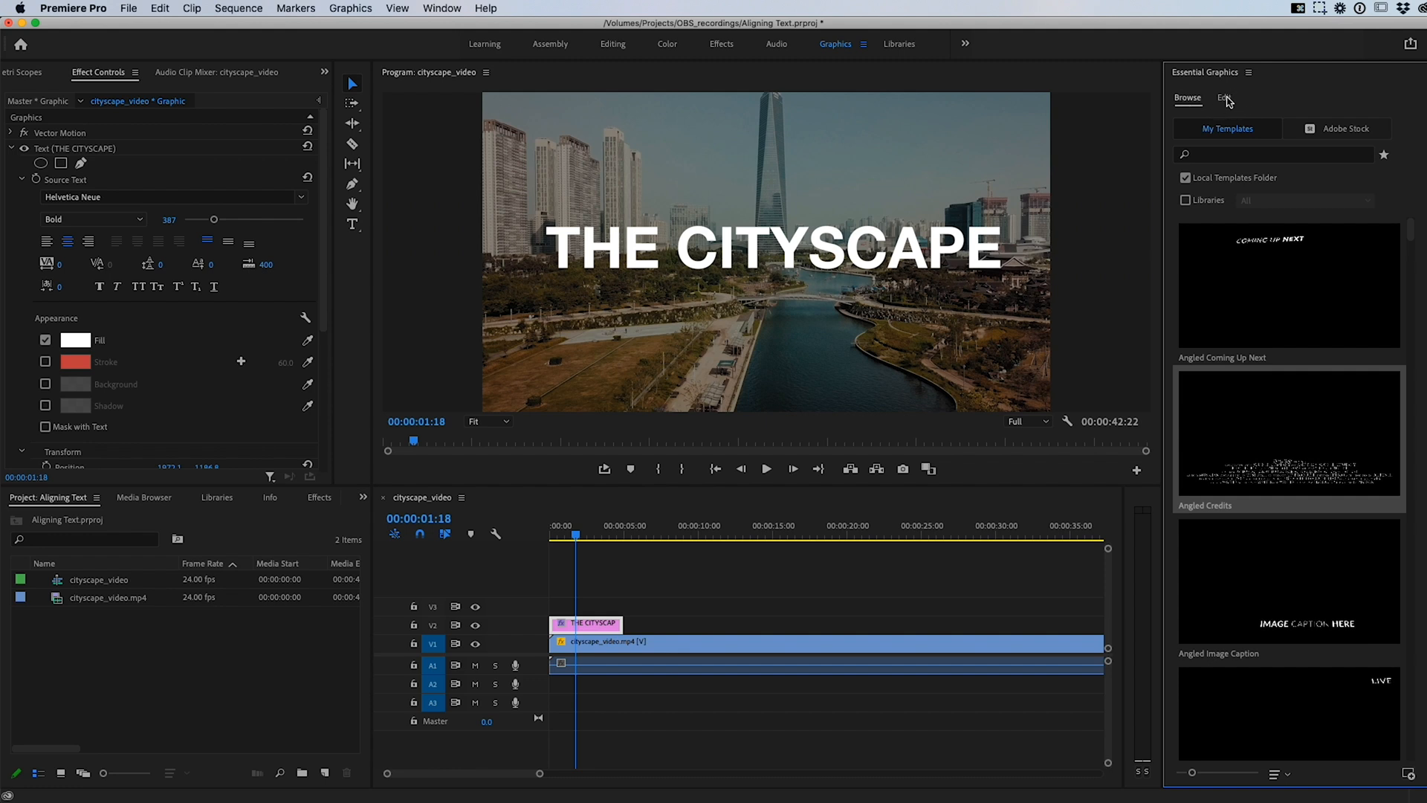
click(1225, 97)
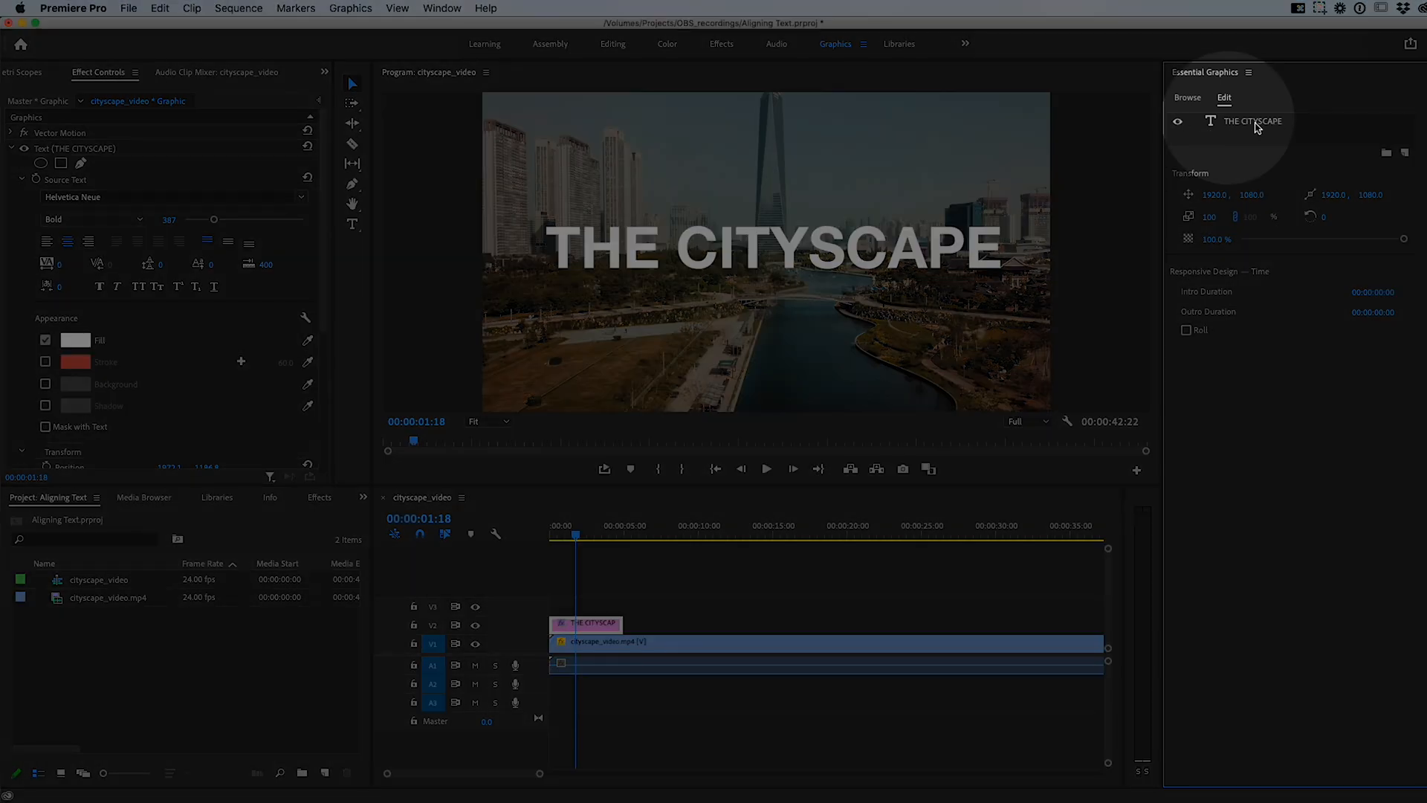
click(1251, 120)
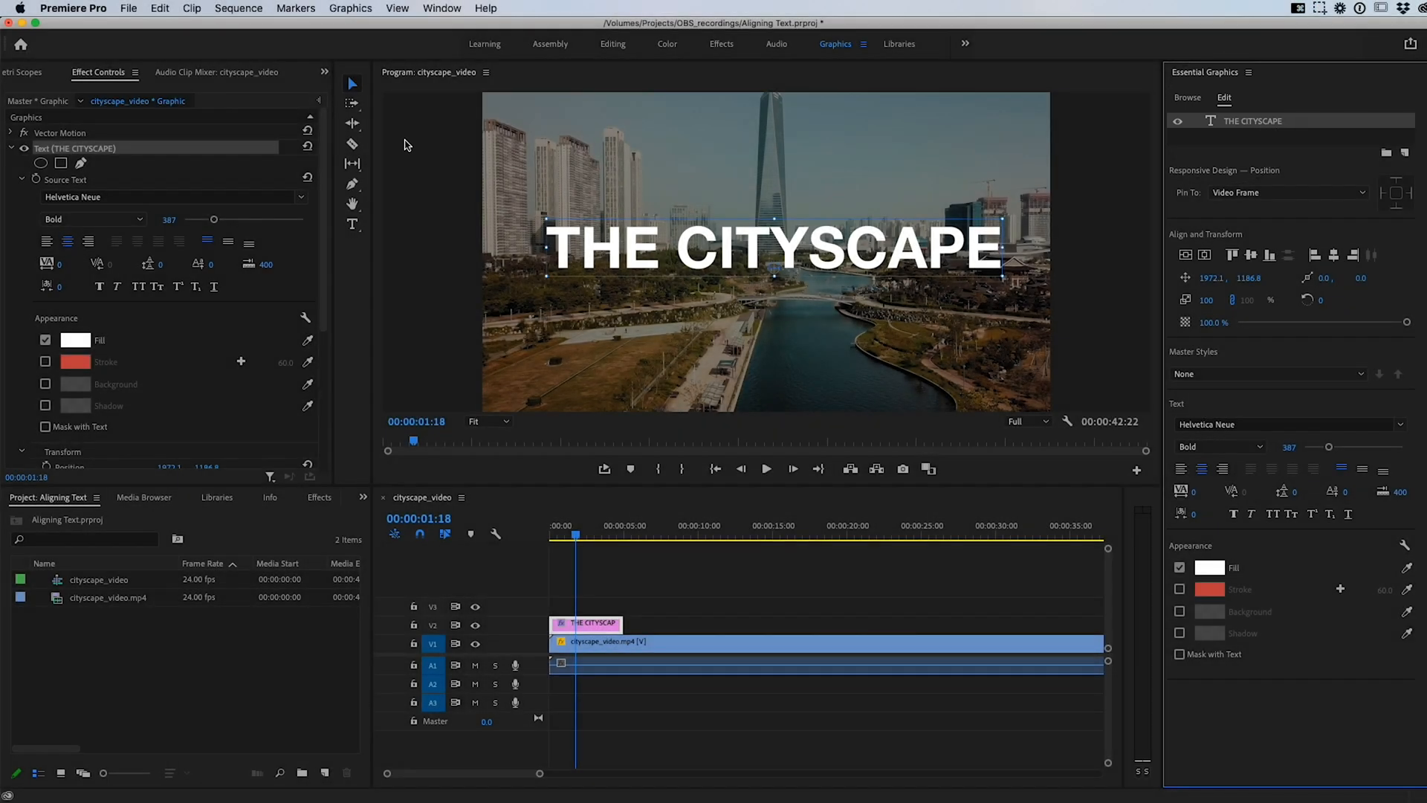
mouse_move(362, 175)
text(V)
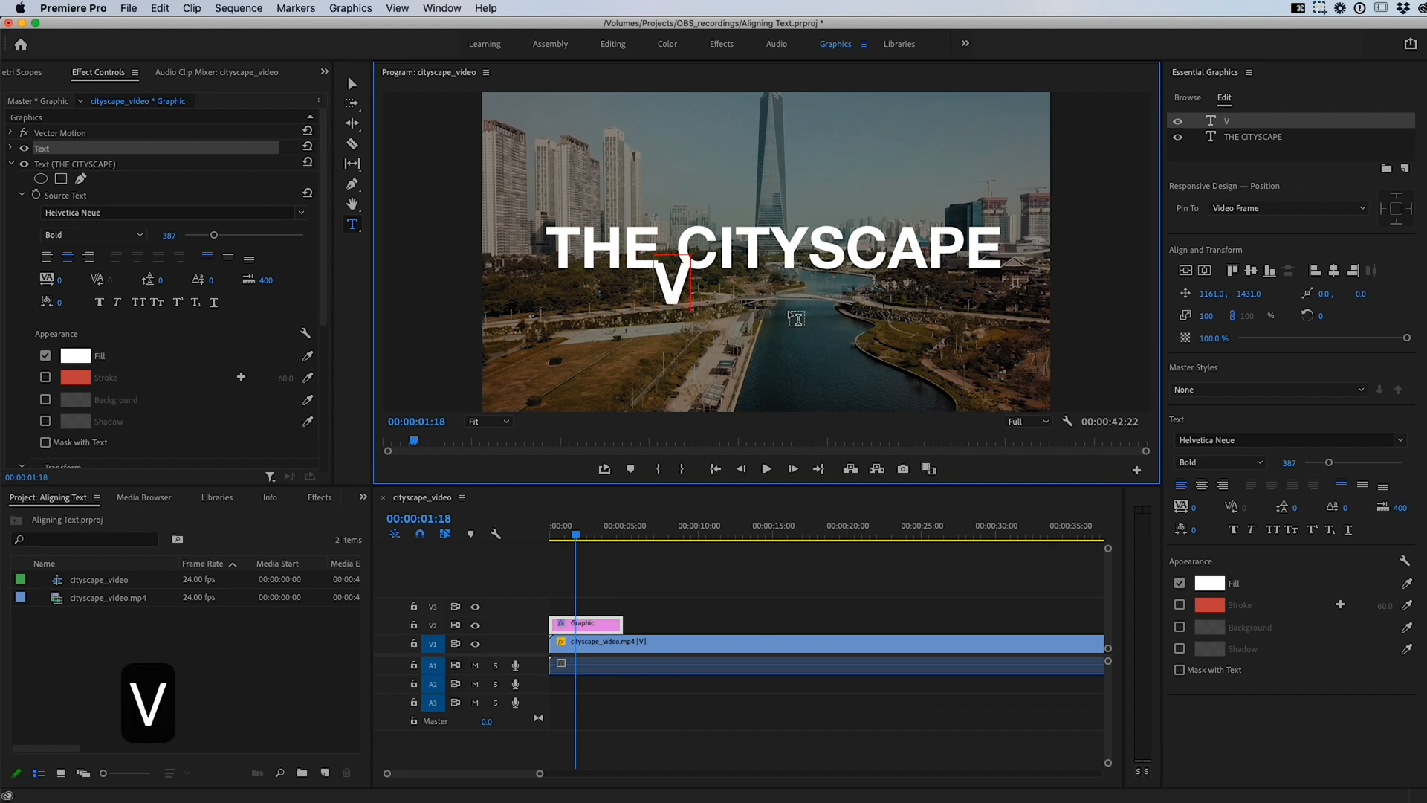
Step: Type 'VANCOUVER' as a new text layer beneath the title
text(A)
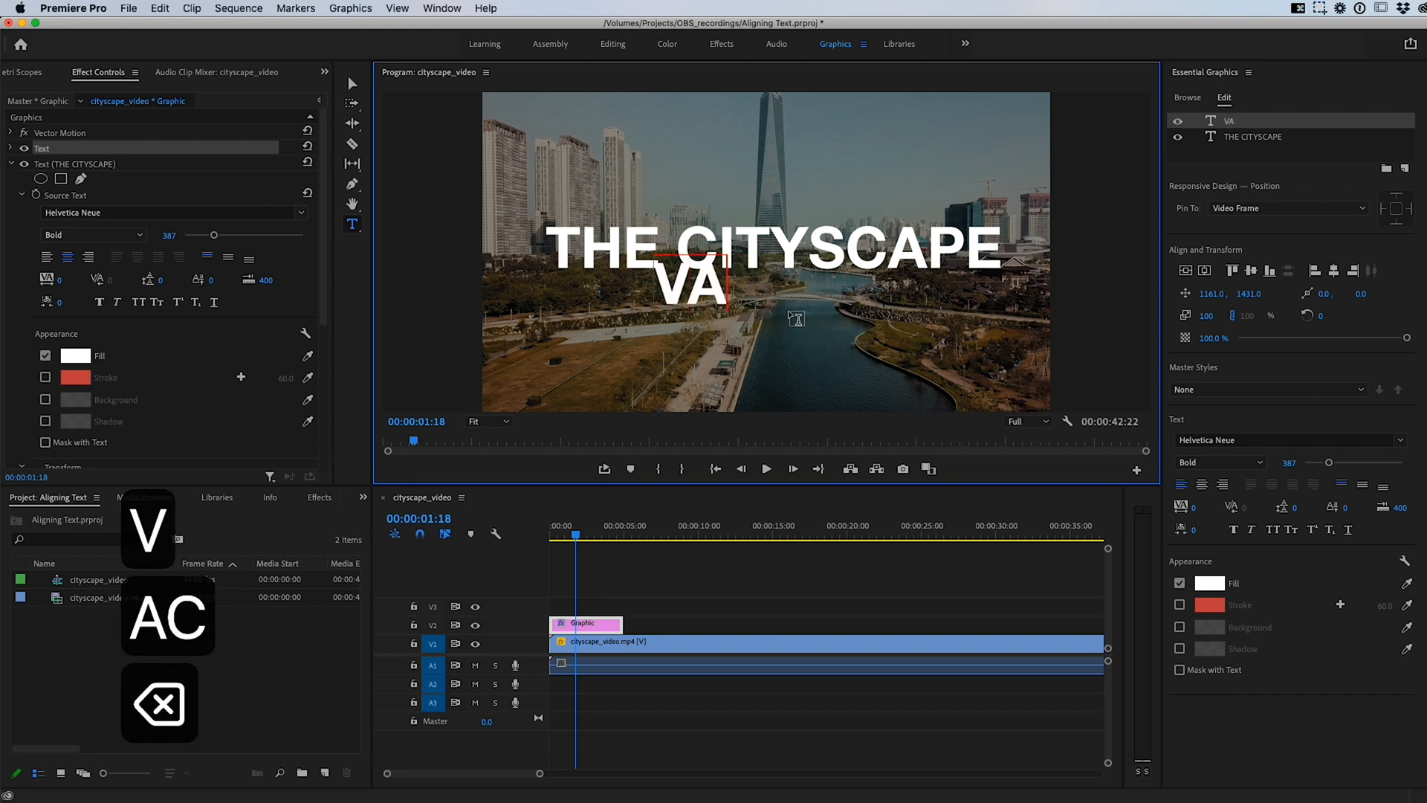
text(NCOUVER)
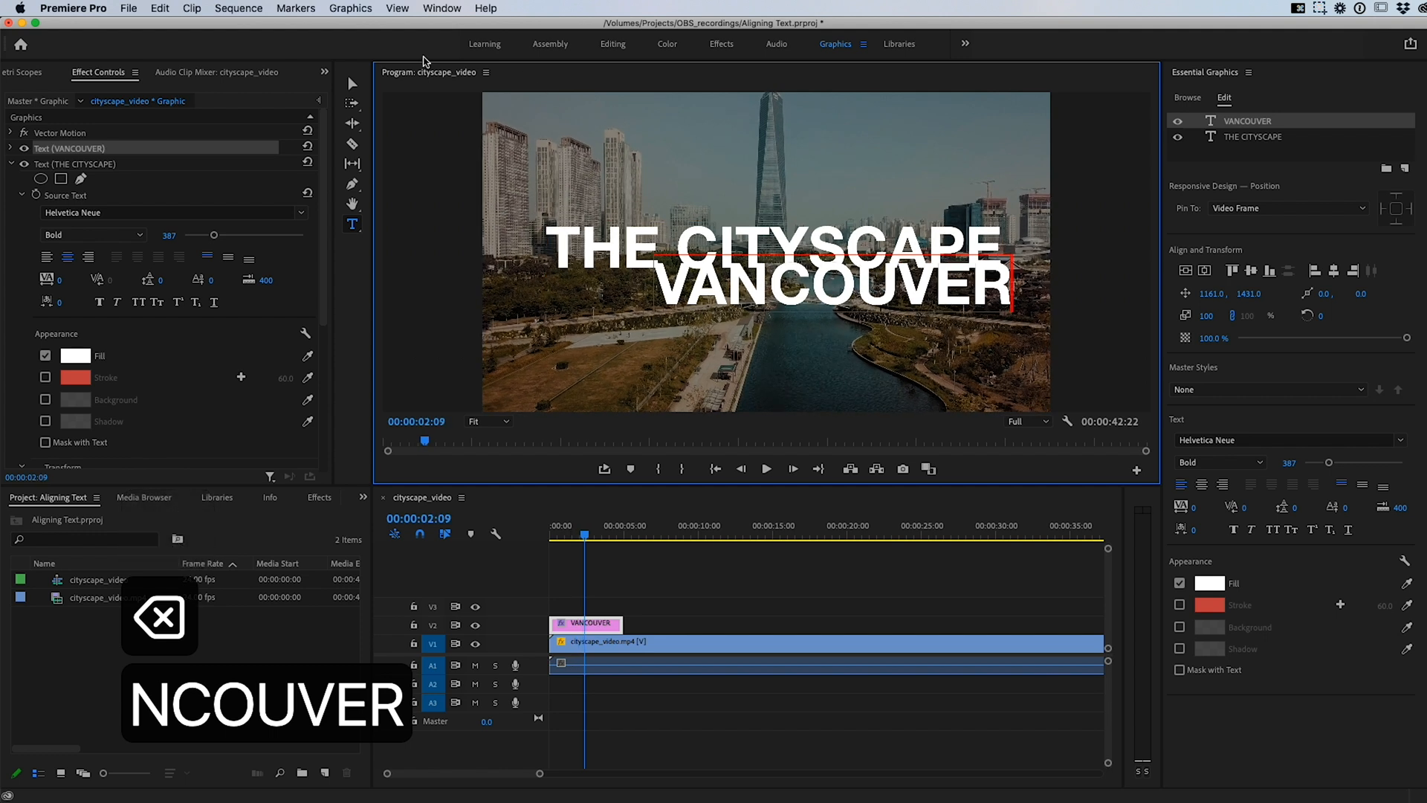
click(353, 84)
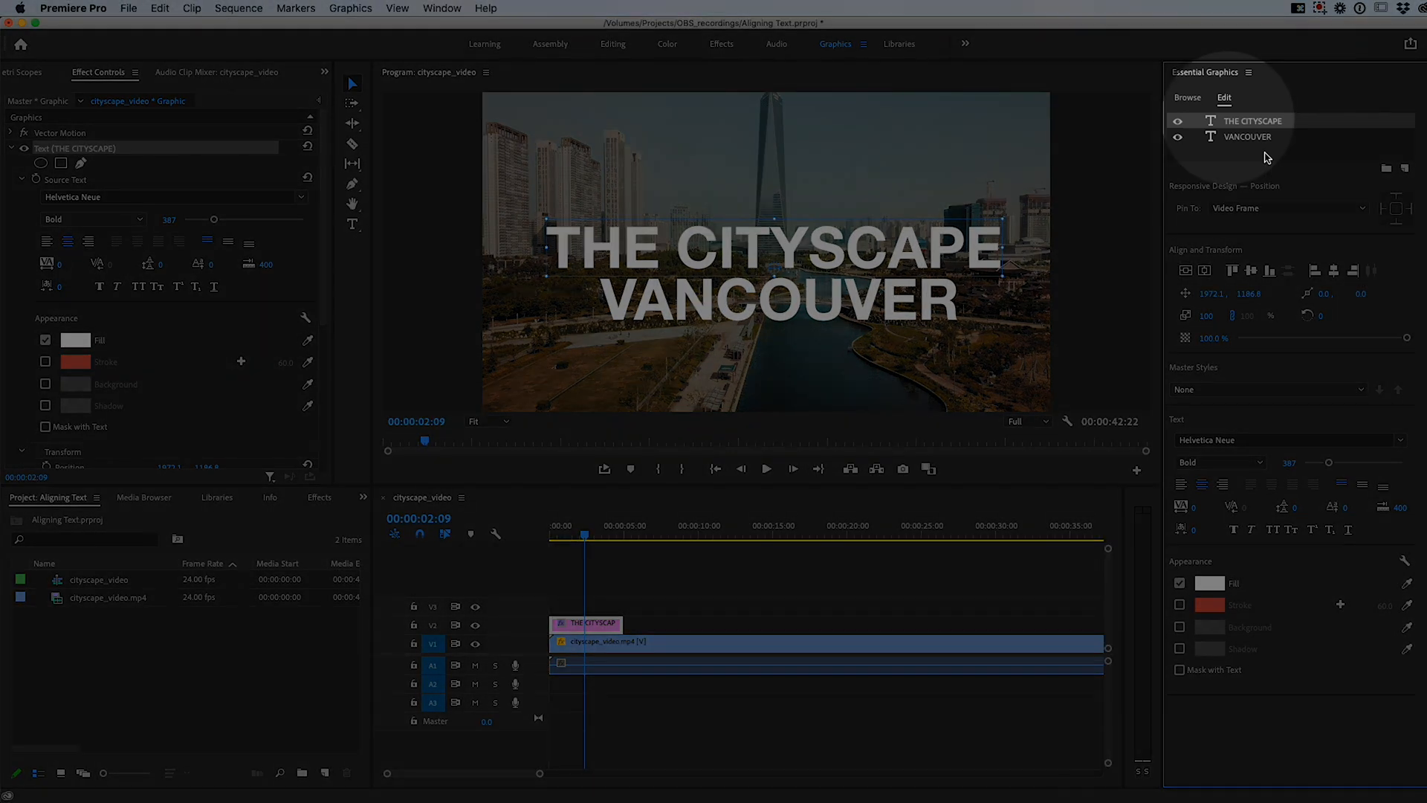
Step: Select the VANCOUVER layer and scroll down to its settings
click(1247, 136)
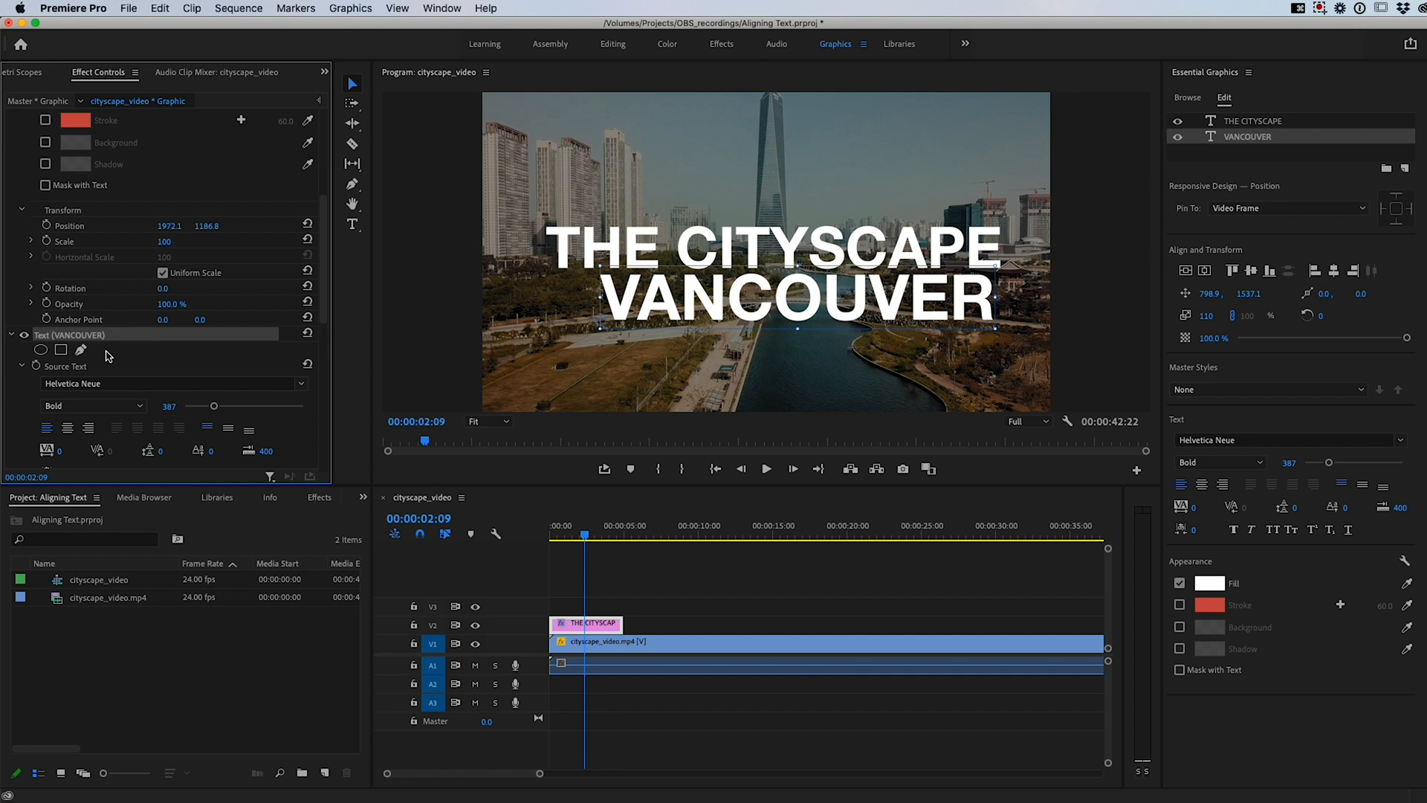
scroll(down, 3)
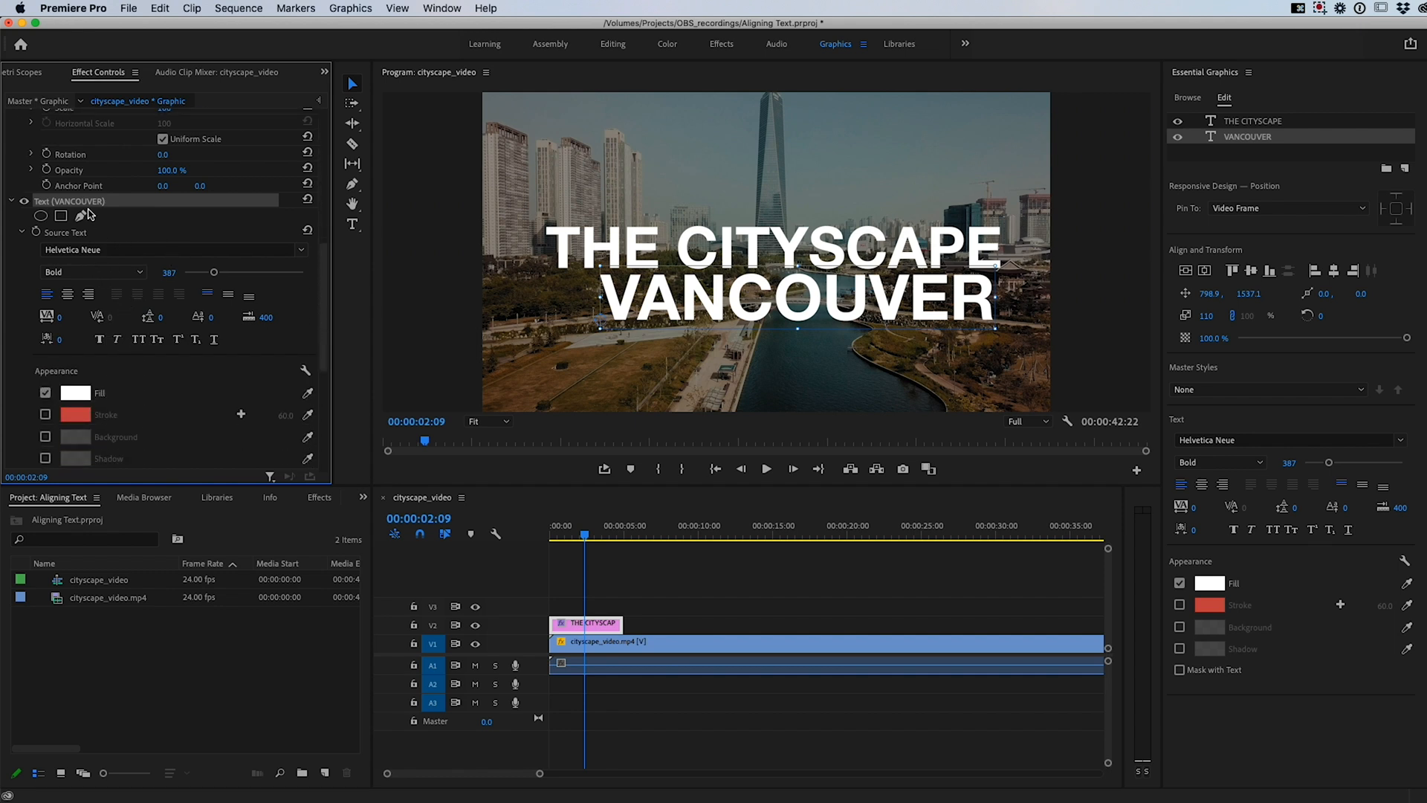
mouse_move(127, 394)
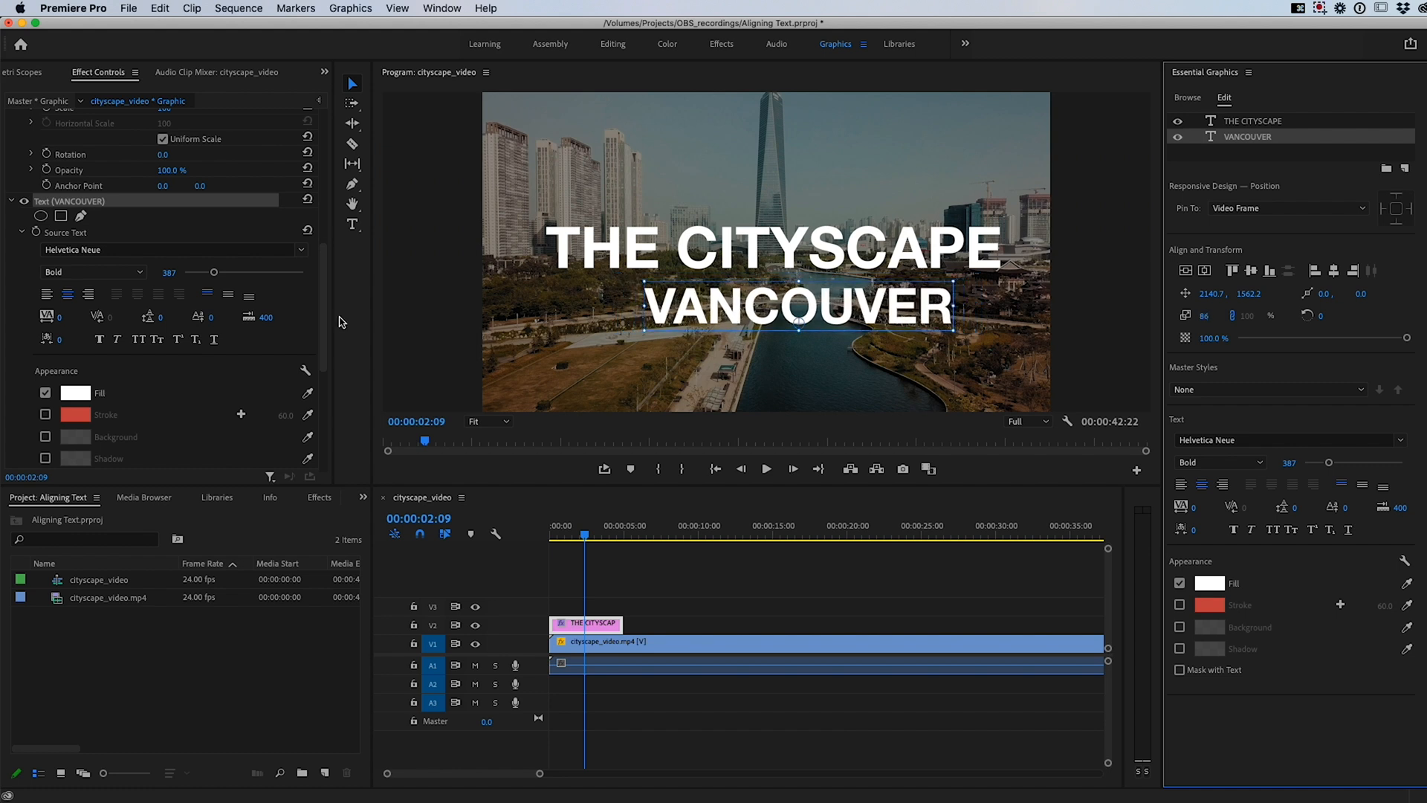
Step: Drag VANCOUVER's font size slider down to about 200 and set its Scale value
drag(212, 272, 196, 272)
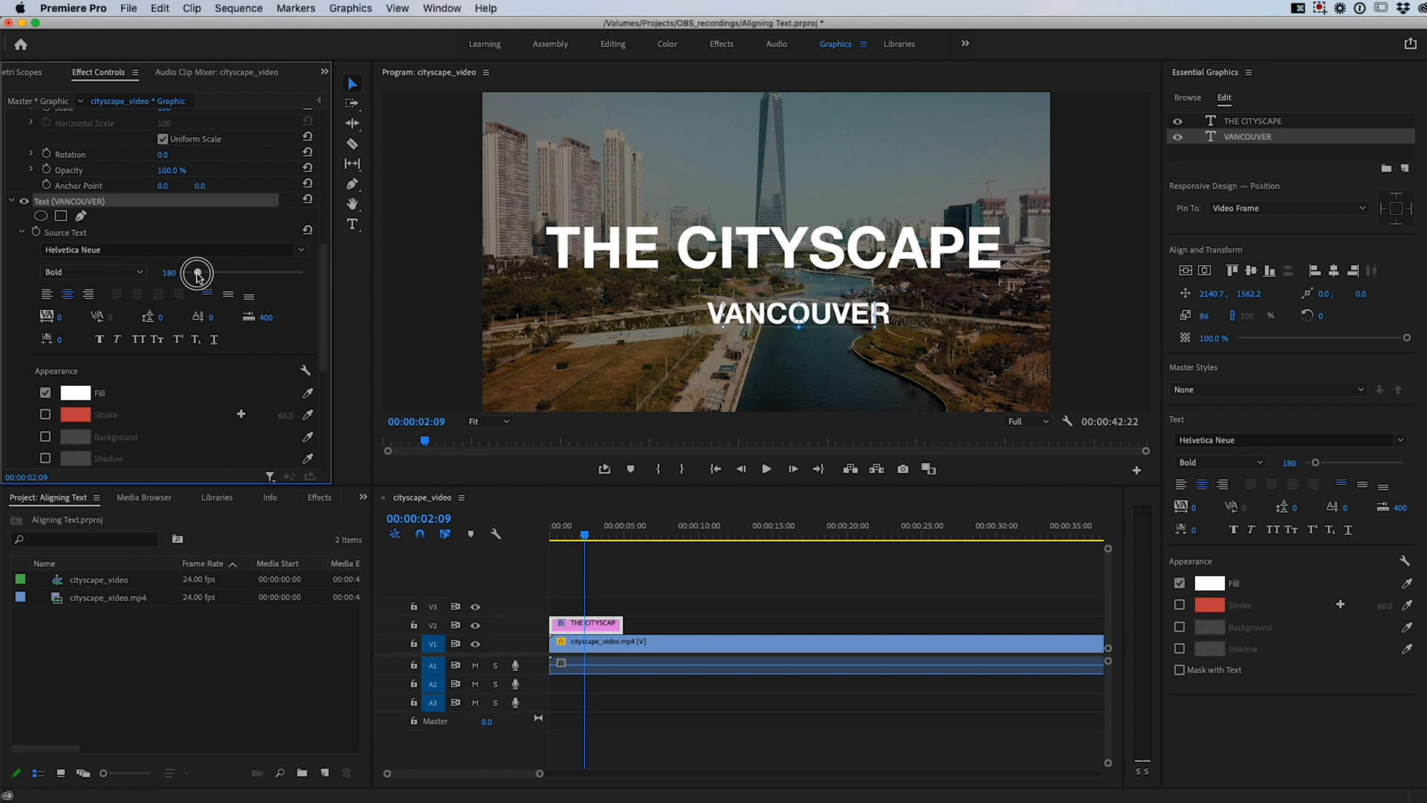
drag(196, 272, 211, 272)
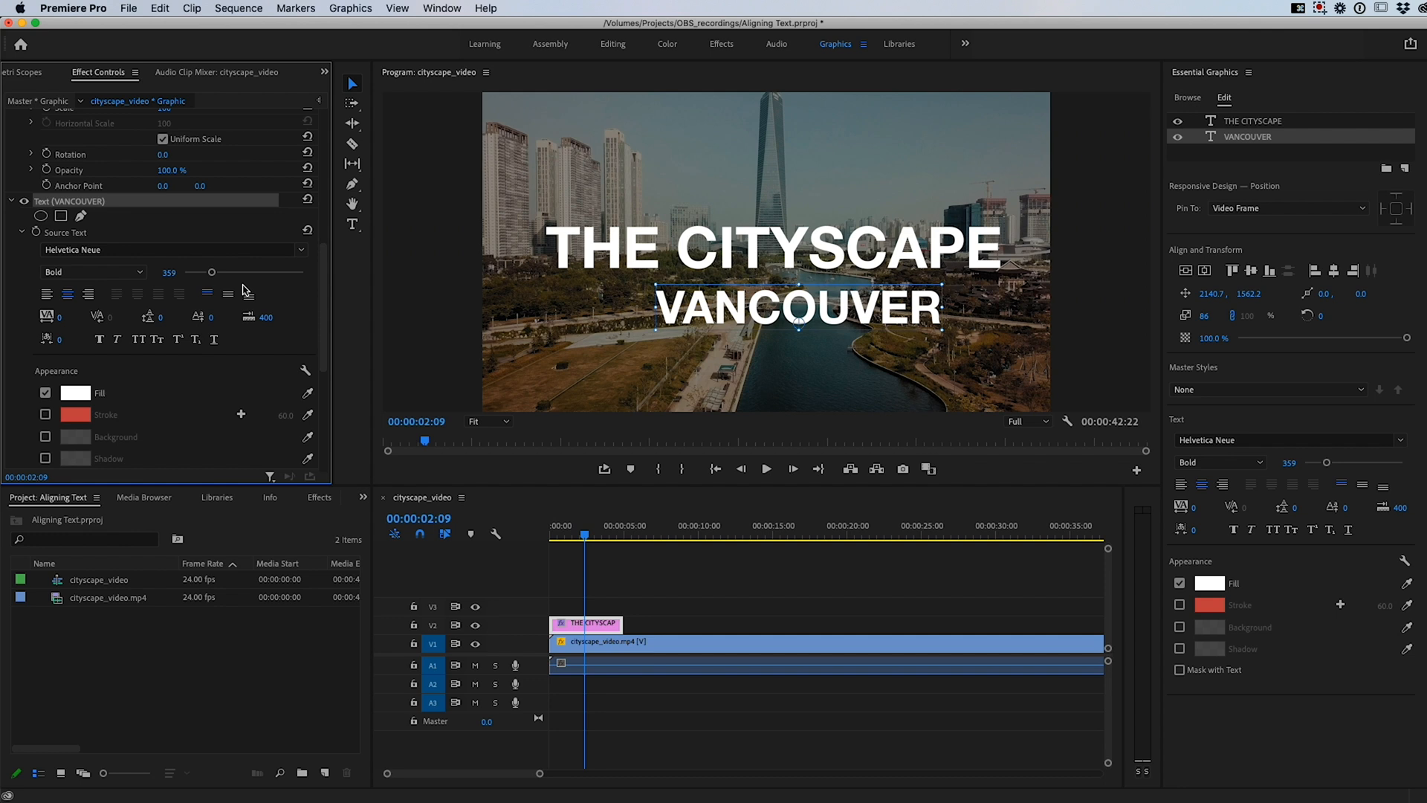
mouse_move(316, 326)
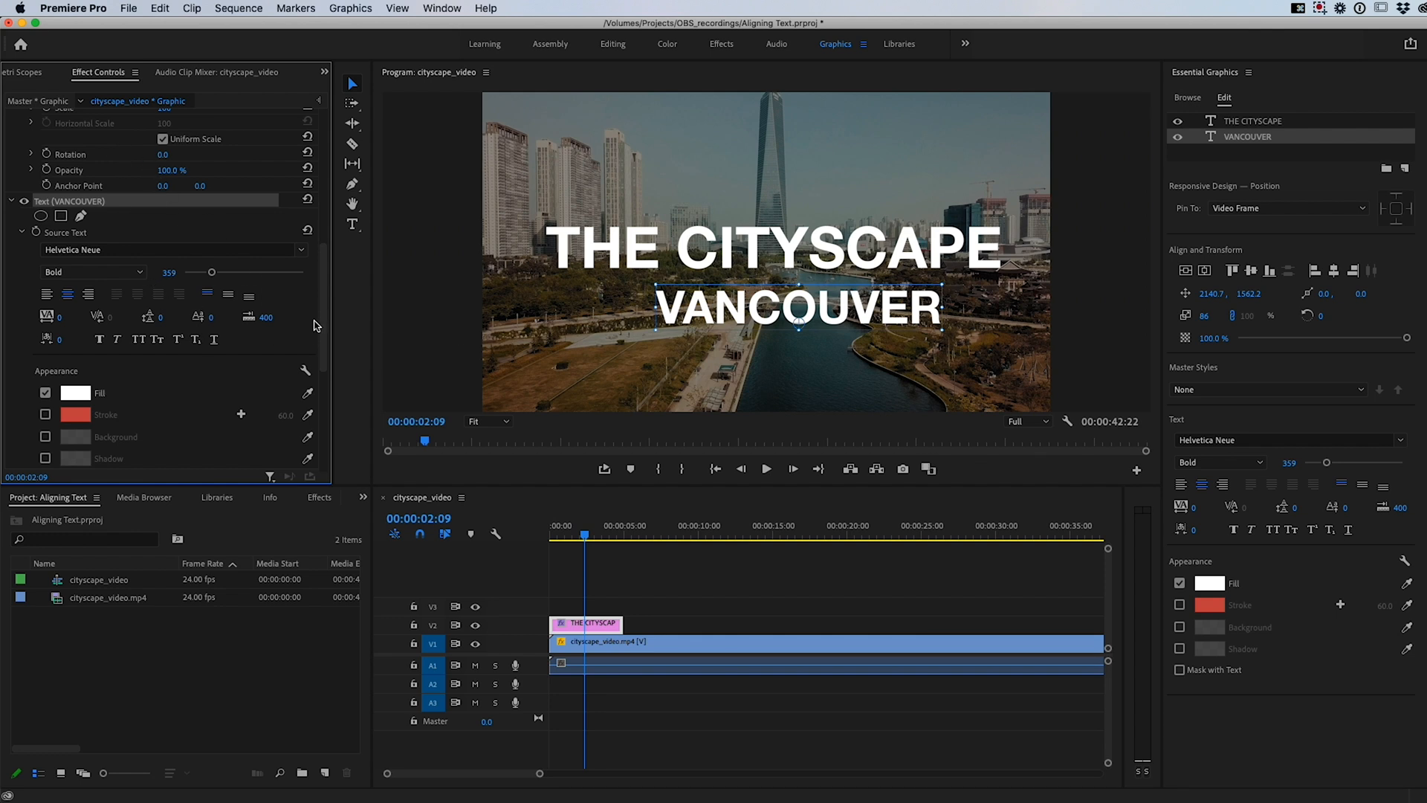
drag(211, 272, 211, 272)
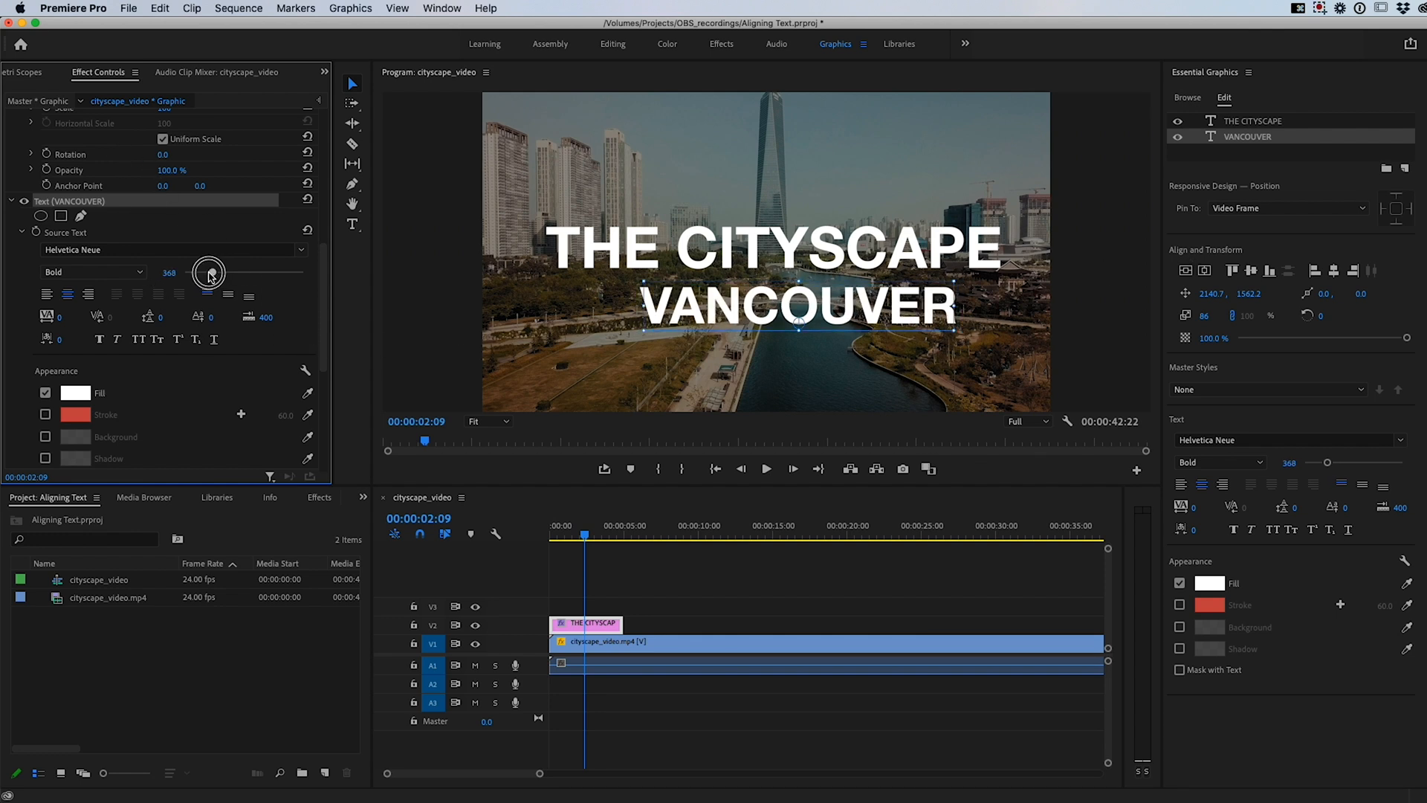
drag(208, 271, 199, 275)
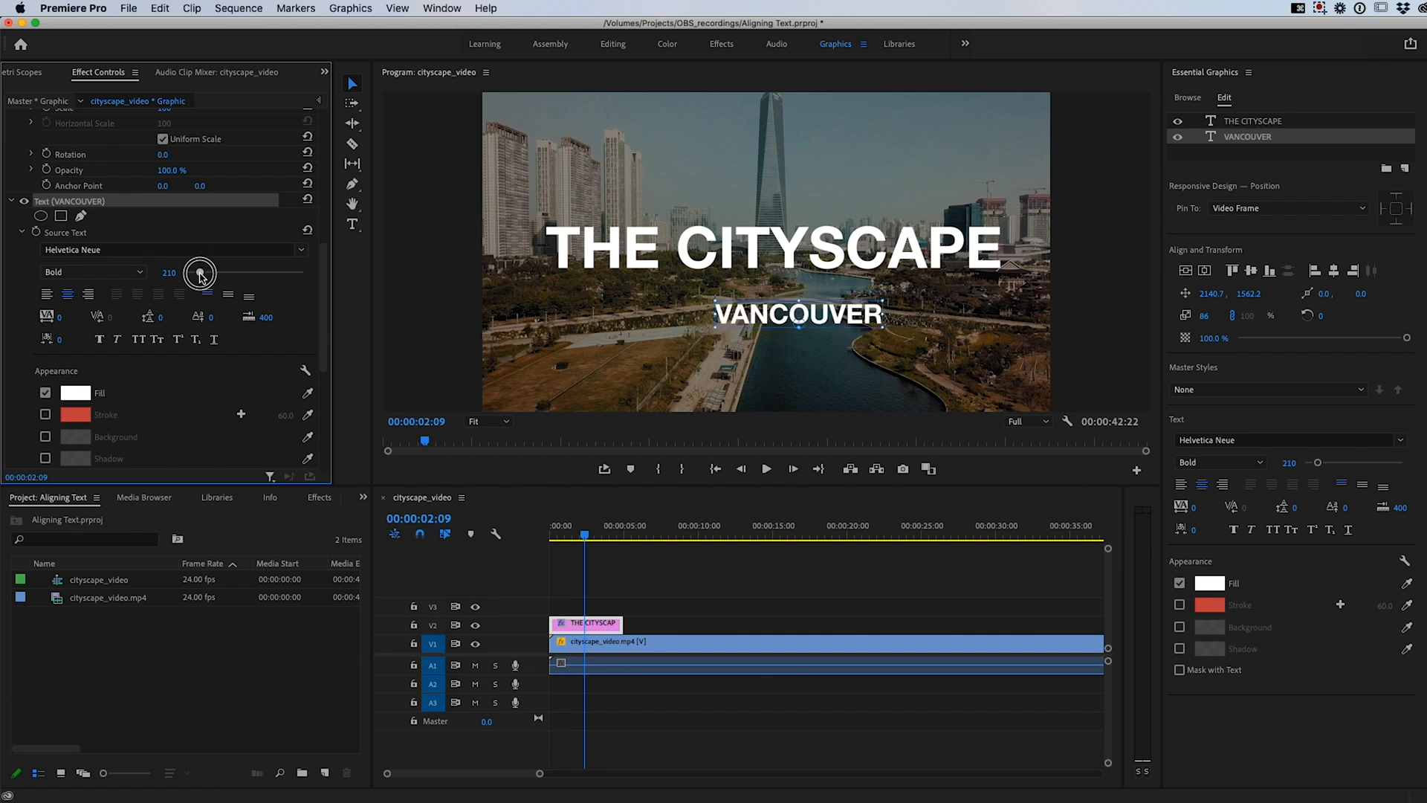
drag(200, 272, 169, 272)
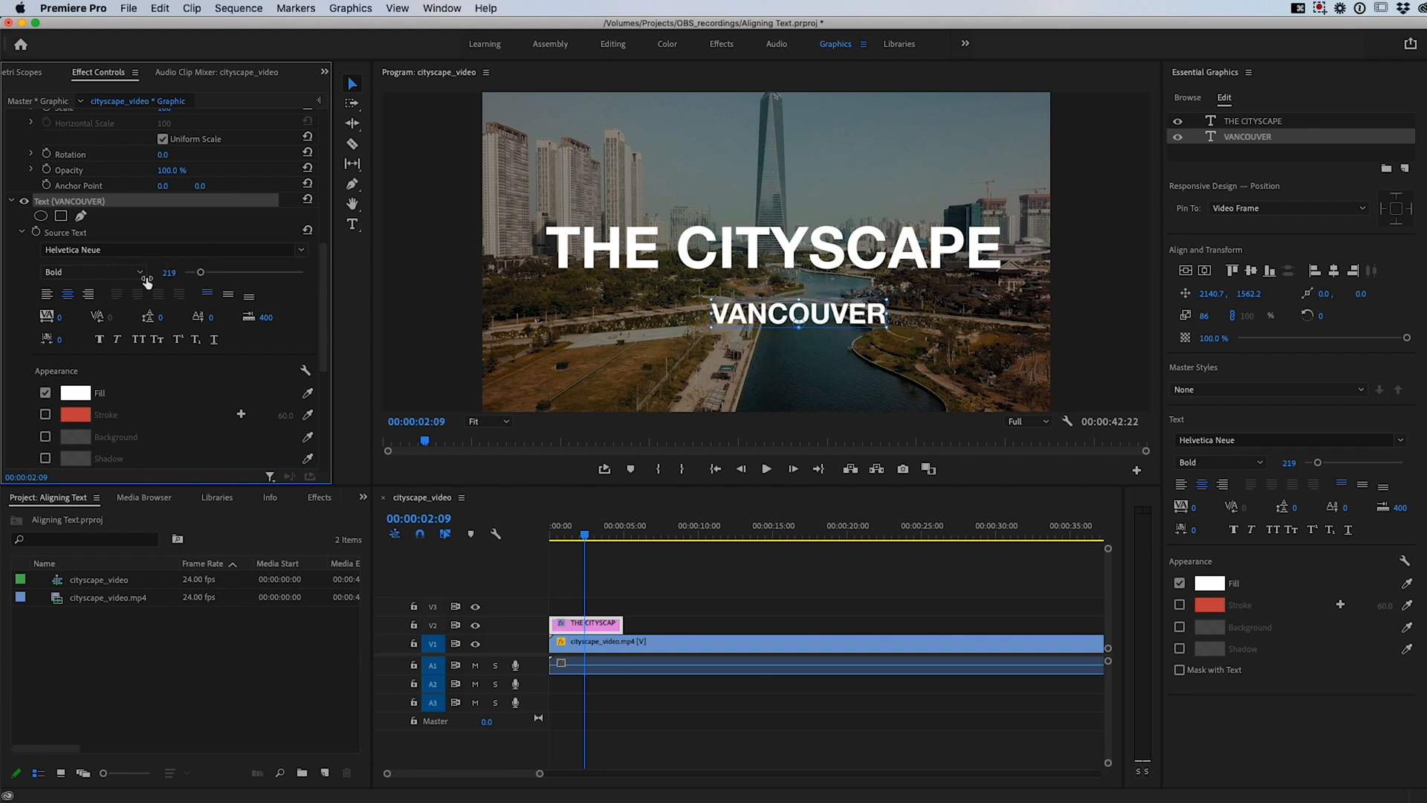
mouse_move(1110, 506)
text(110)
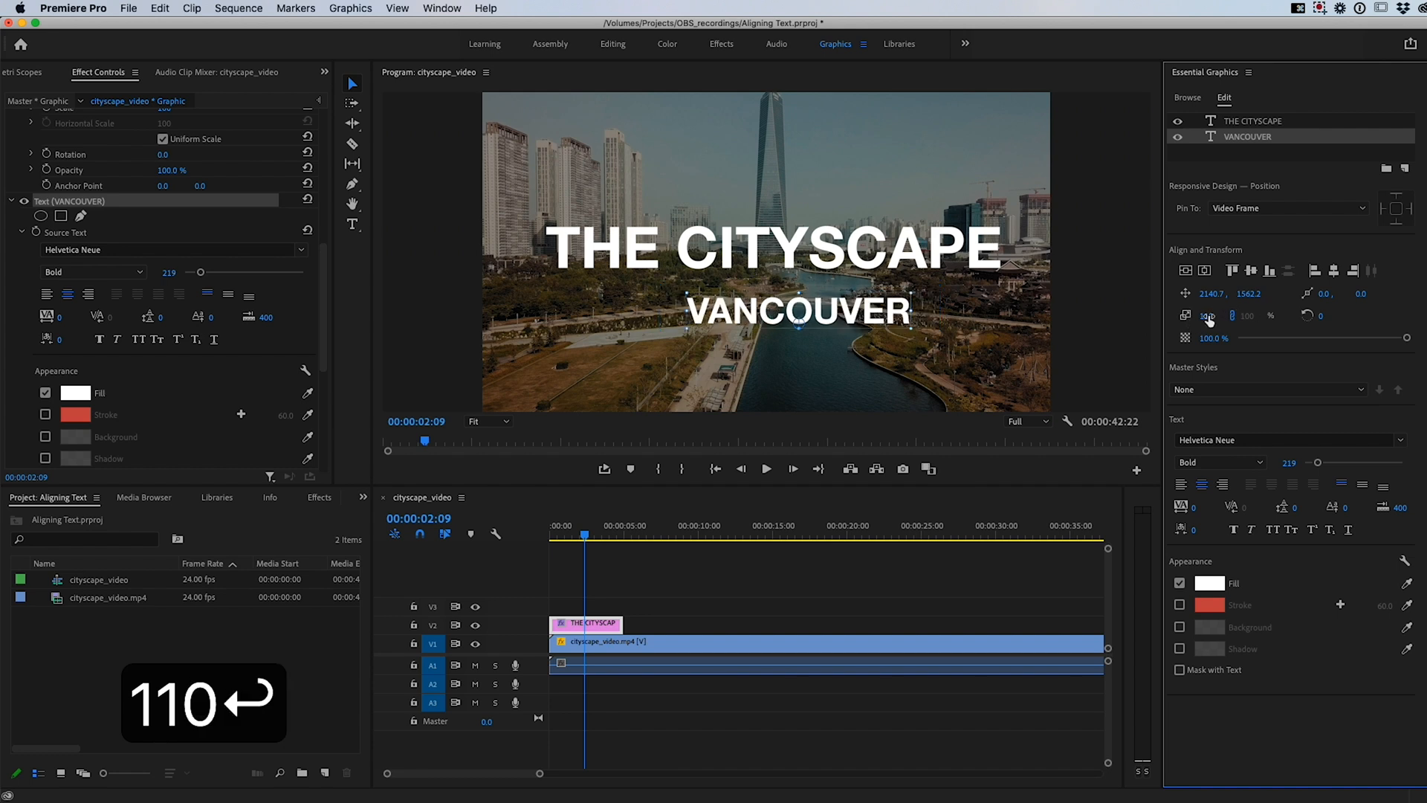
click(1205, 315)
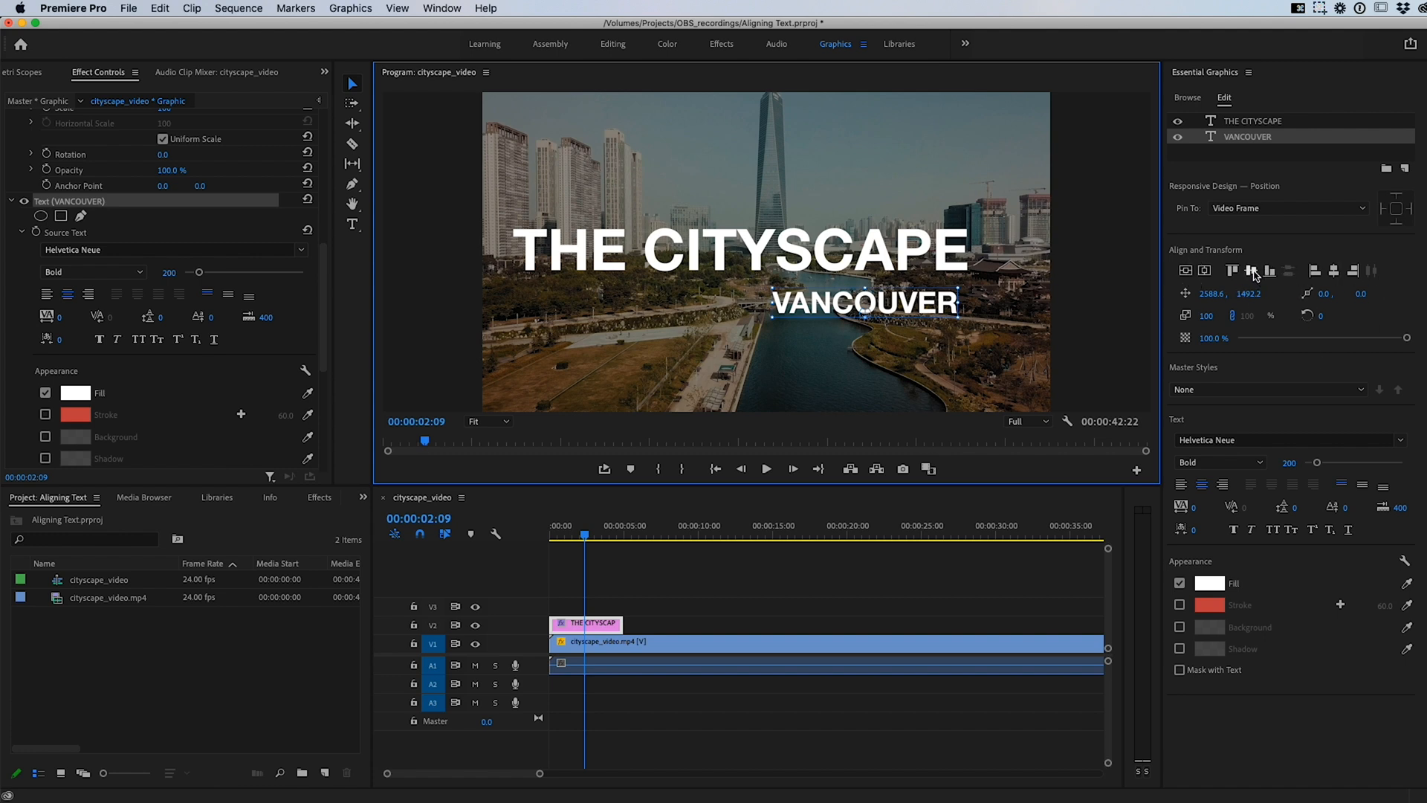
Step: Center VANCOUVER horizontally, then reselect THE CITYSCAPE and VANCOUVER layers
click(1268, 271)
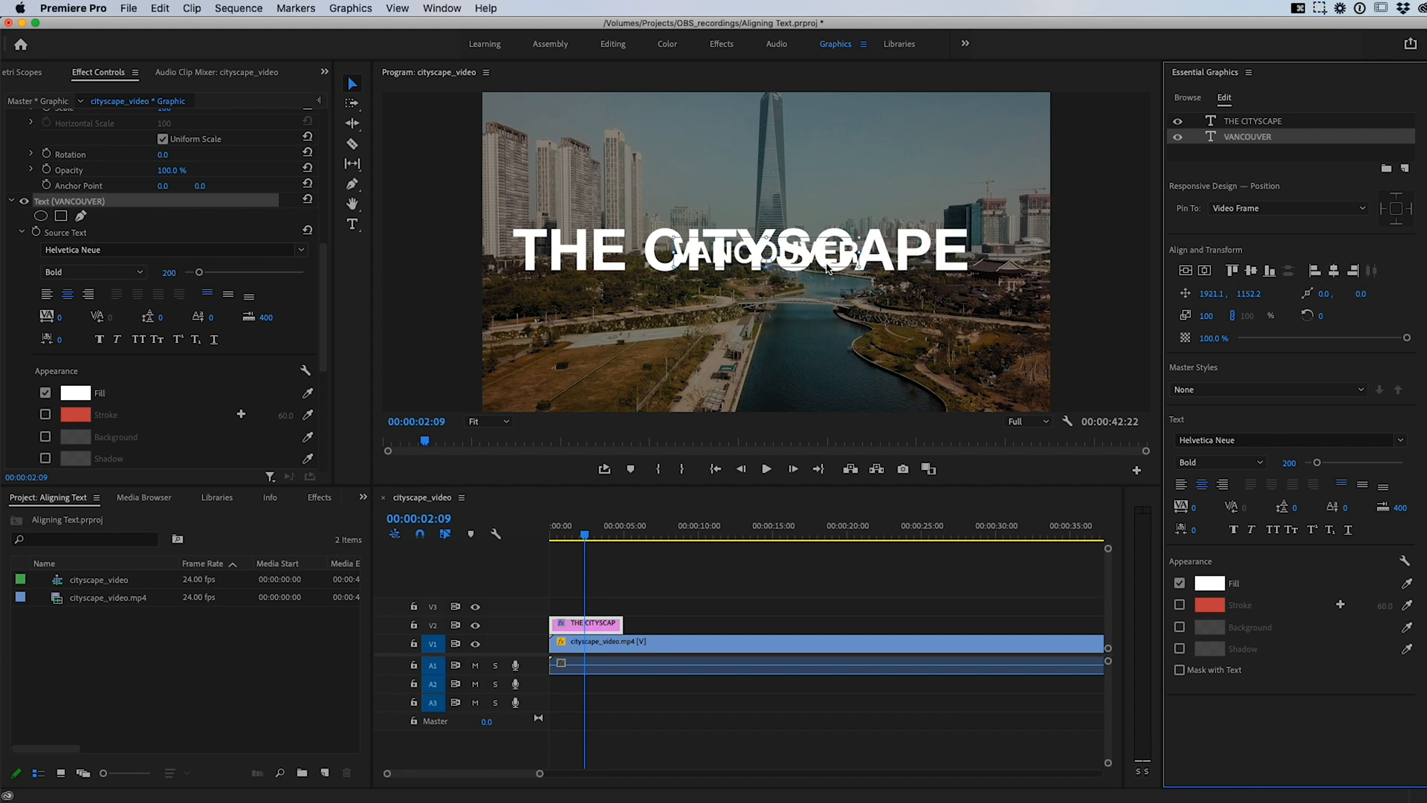
mouse_move(1256, 129)
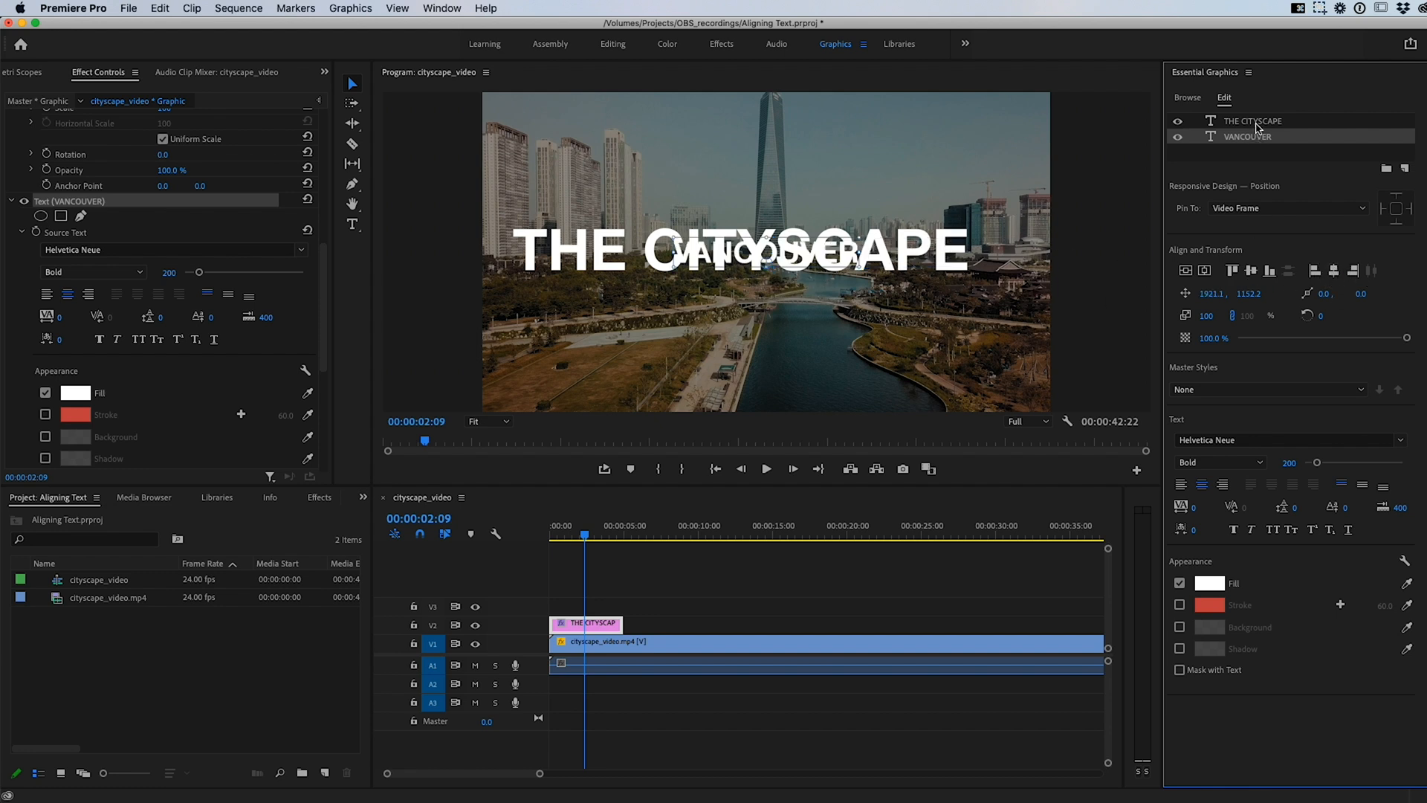
click(1253, 271)
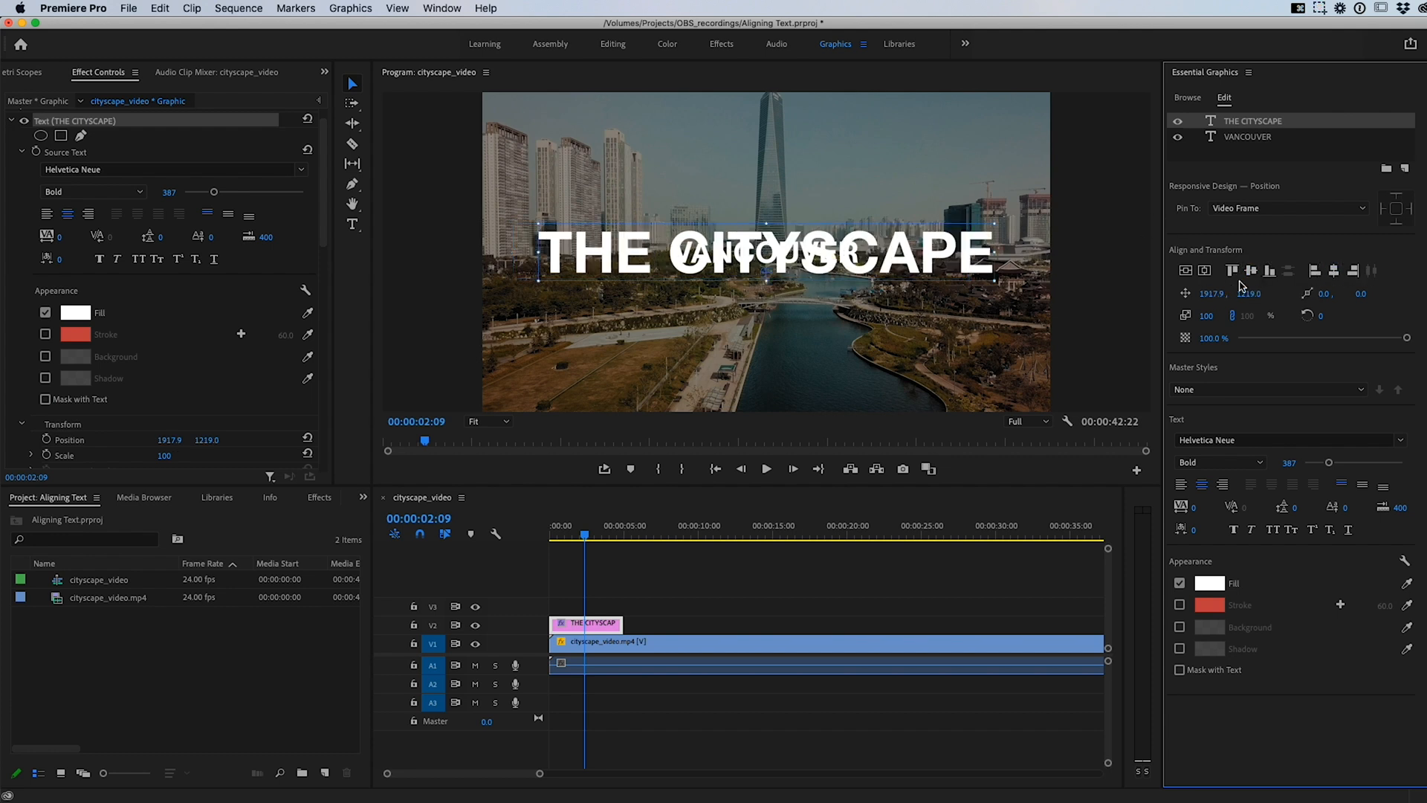
click(1247, 137)
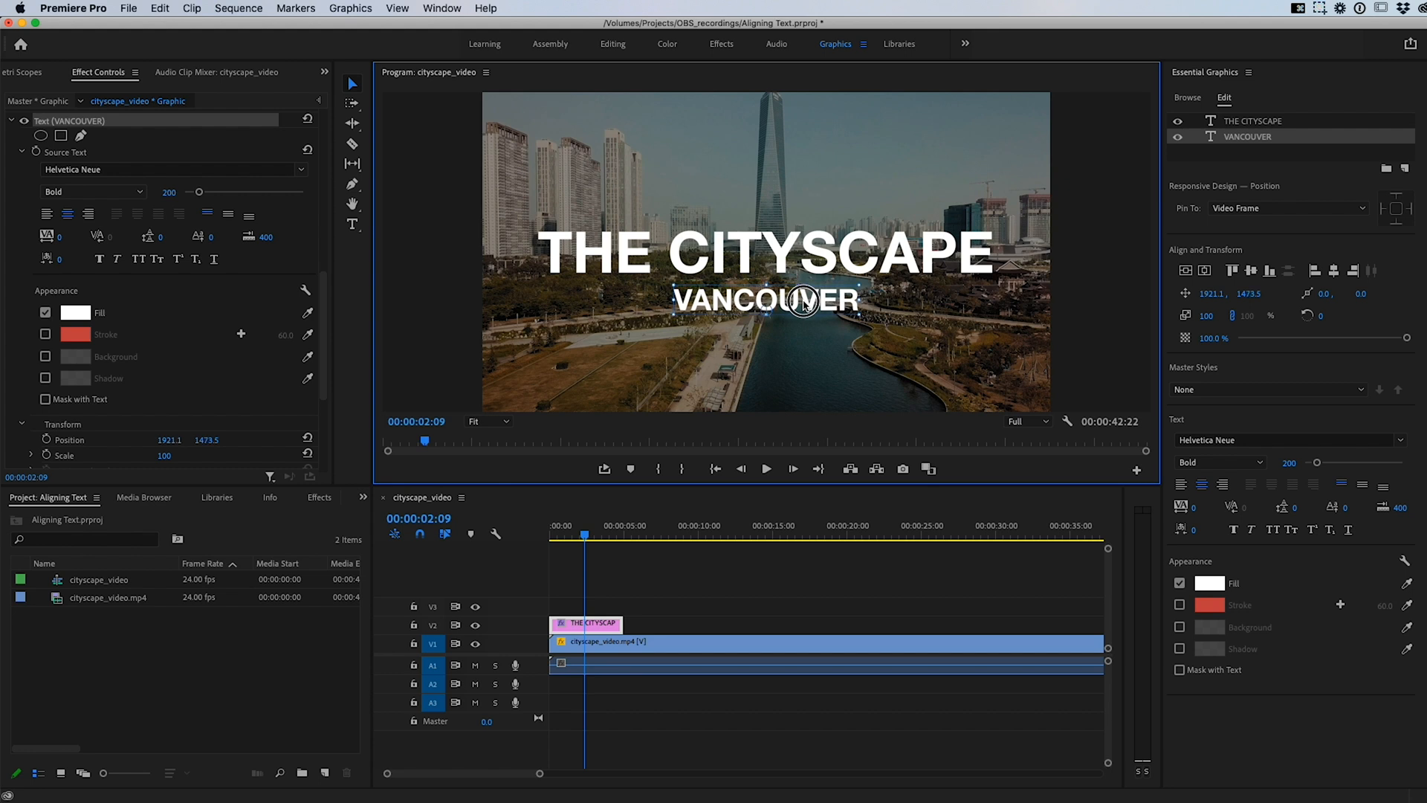
mouse_move(1148, 560)
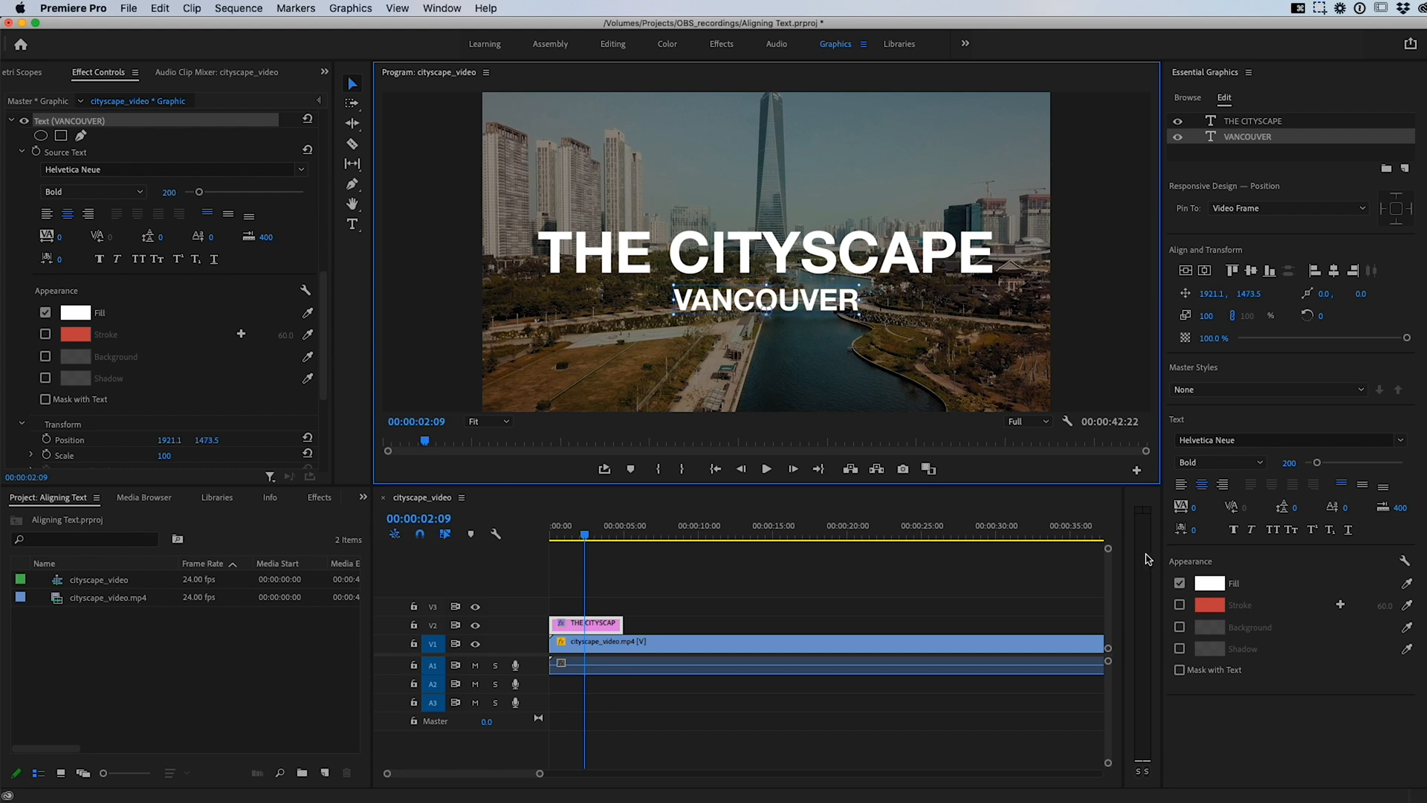
mouse_move(1314, 270)
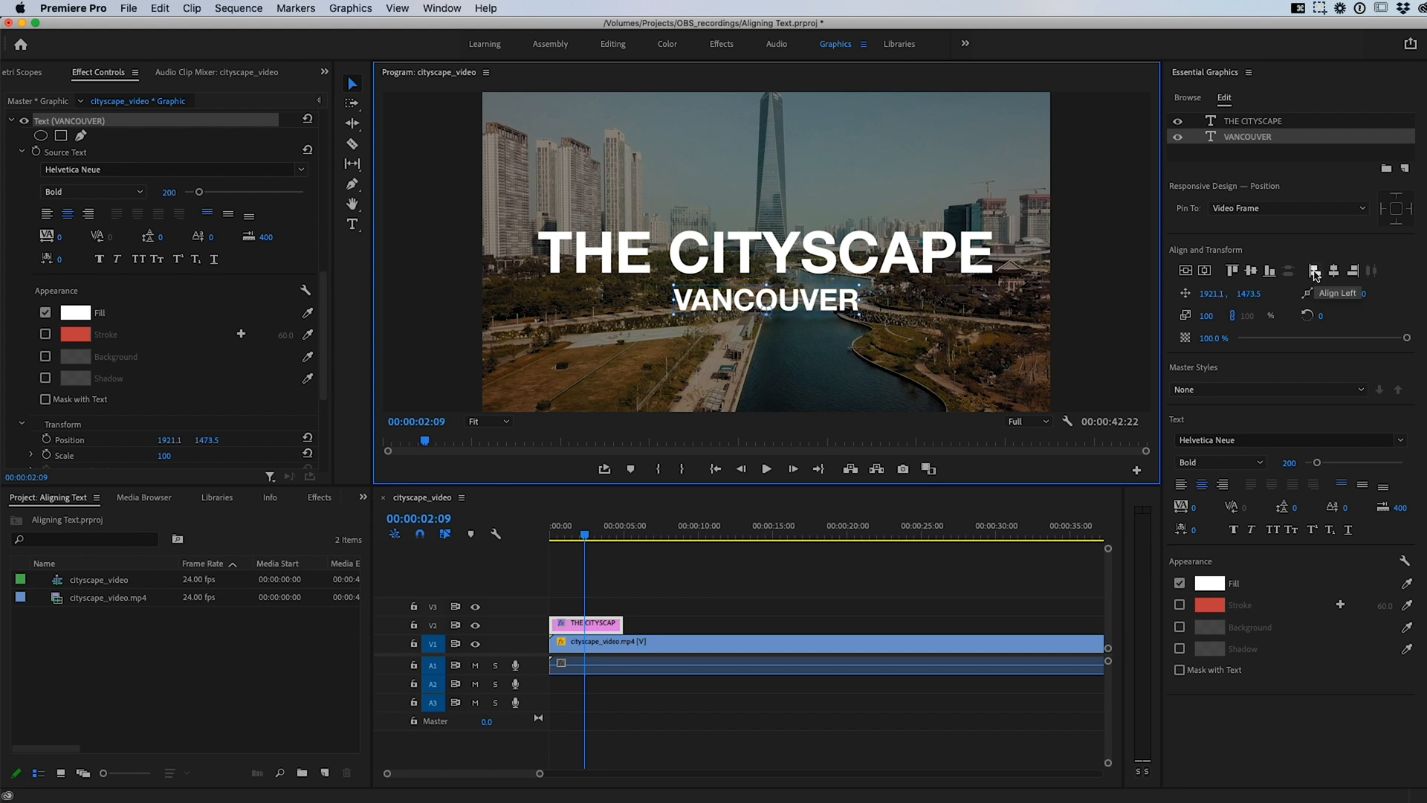
Step: Align VANCOUVER to the left edge, then align both title layers to each other's centre
click(1314, 271)
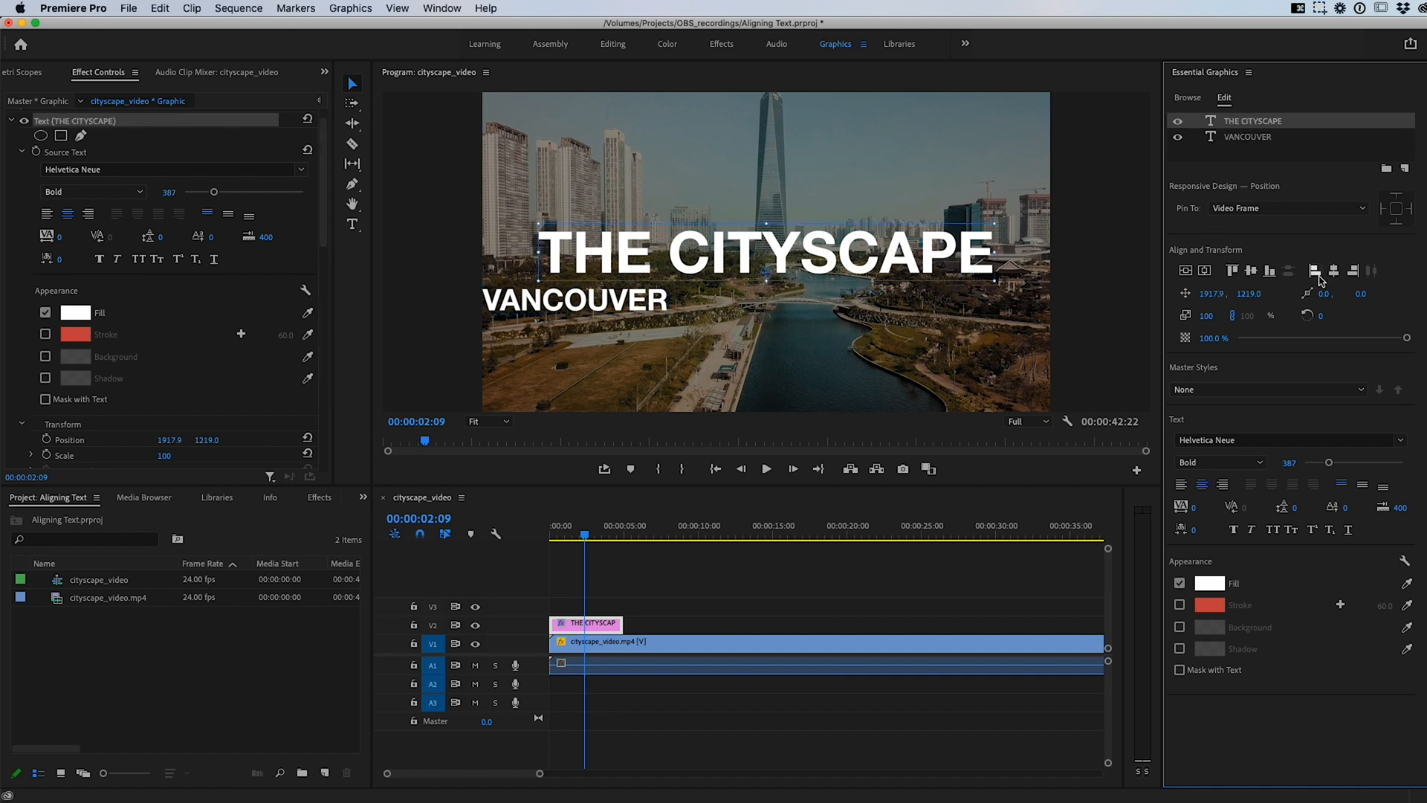
click(1315, 270)
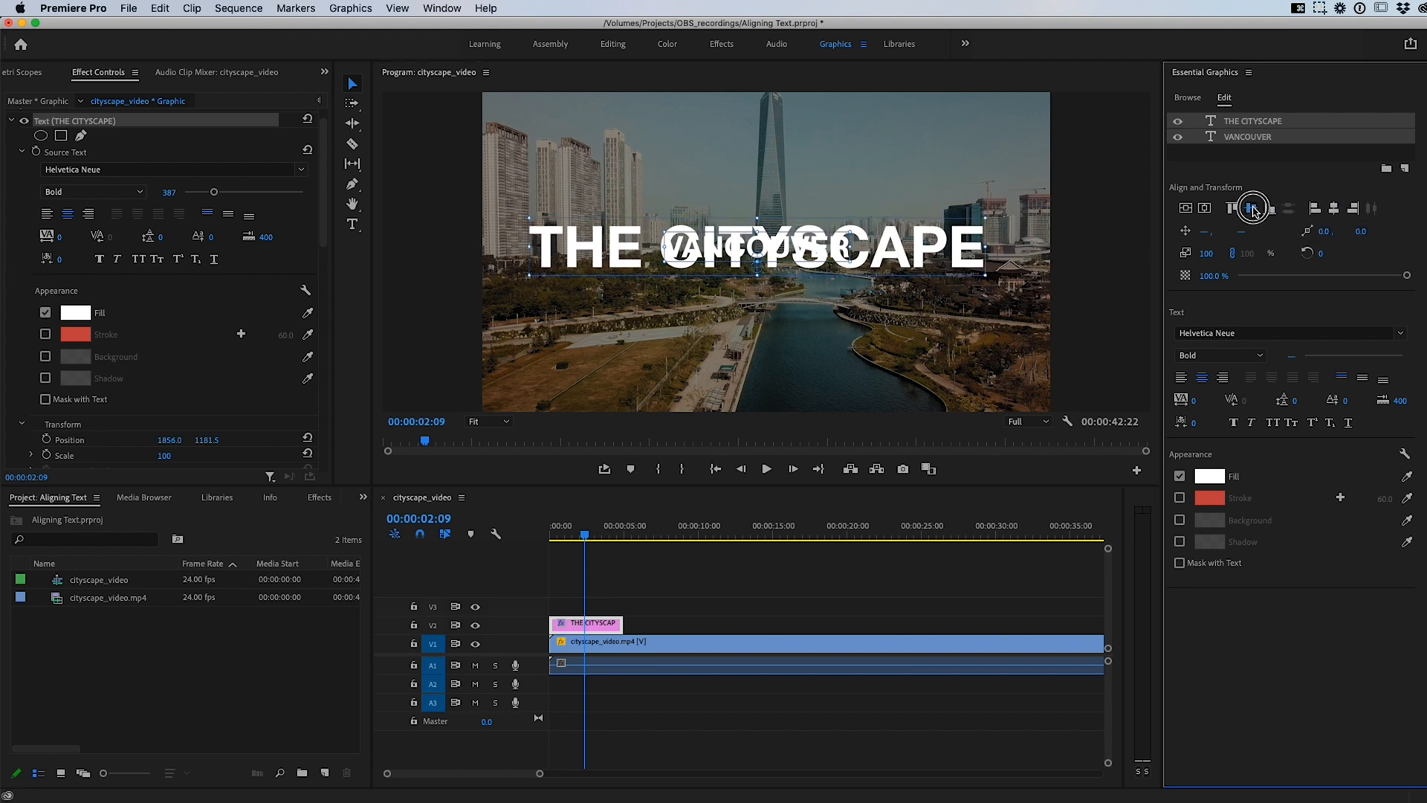
Step: Center VANCOUVER horizontally with THE CITYSCAPE, stacking it beneath the main title
click(1248, 137)
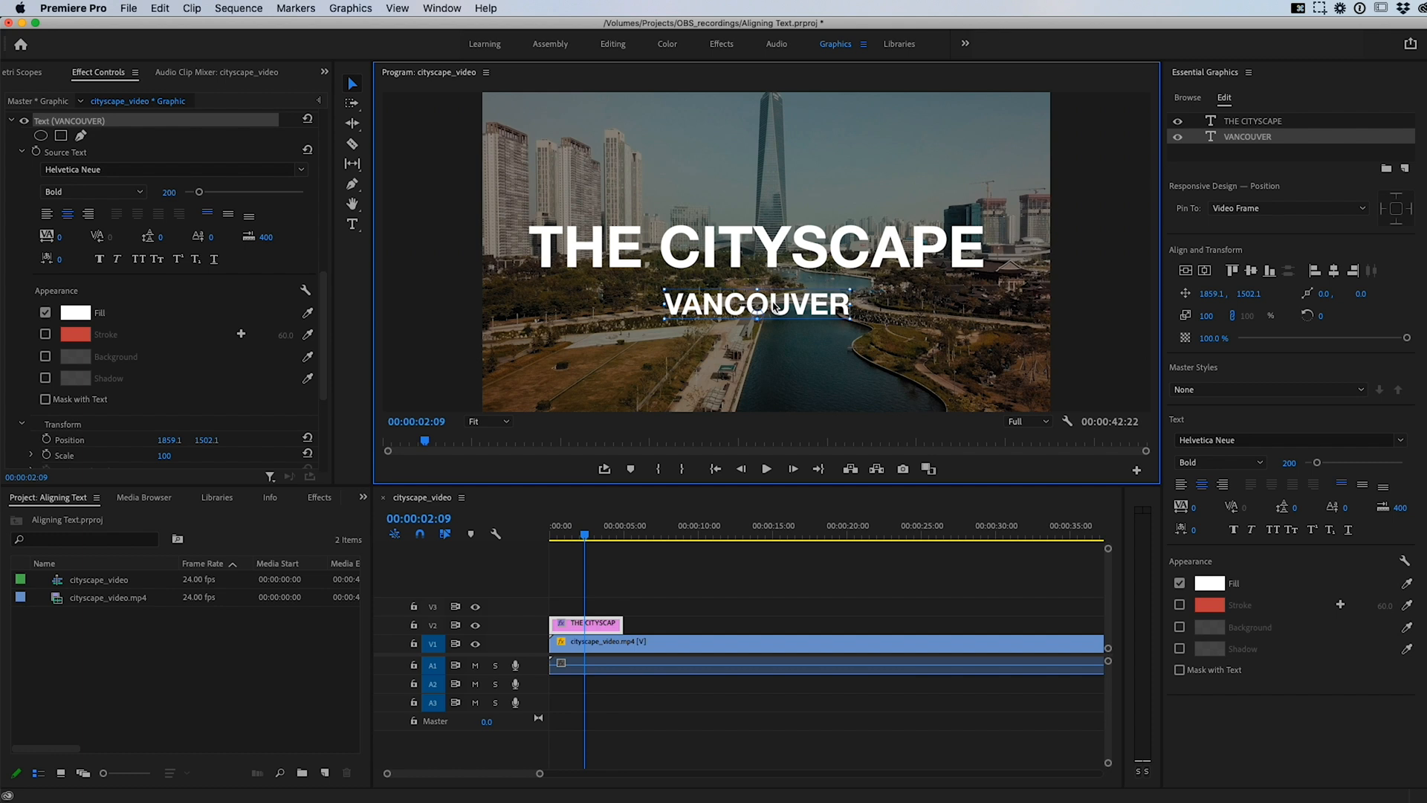
mouse_move(1257, 73)
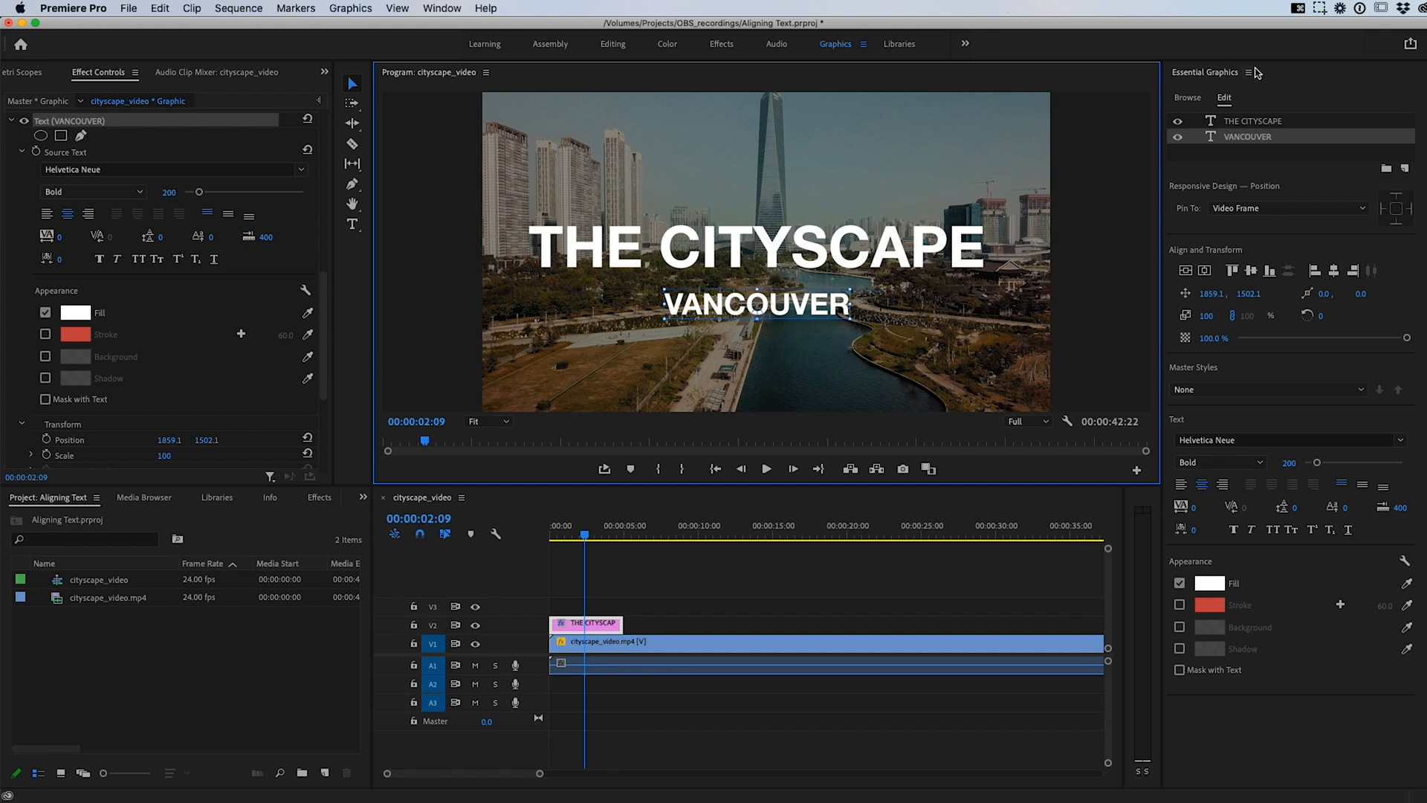
mouse_move(622, 48)
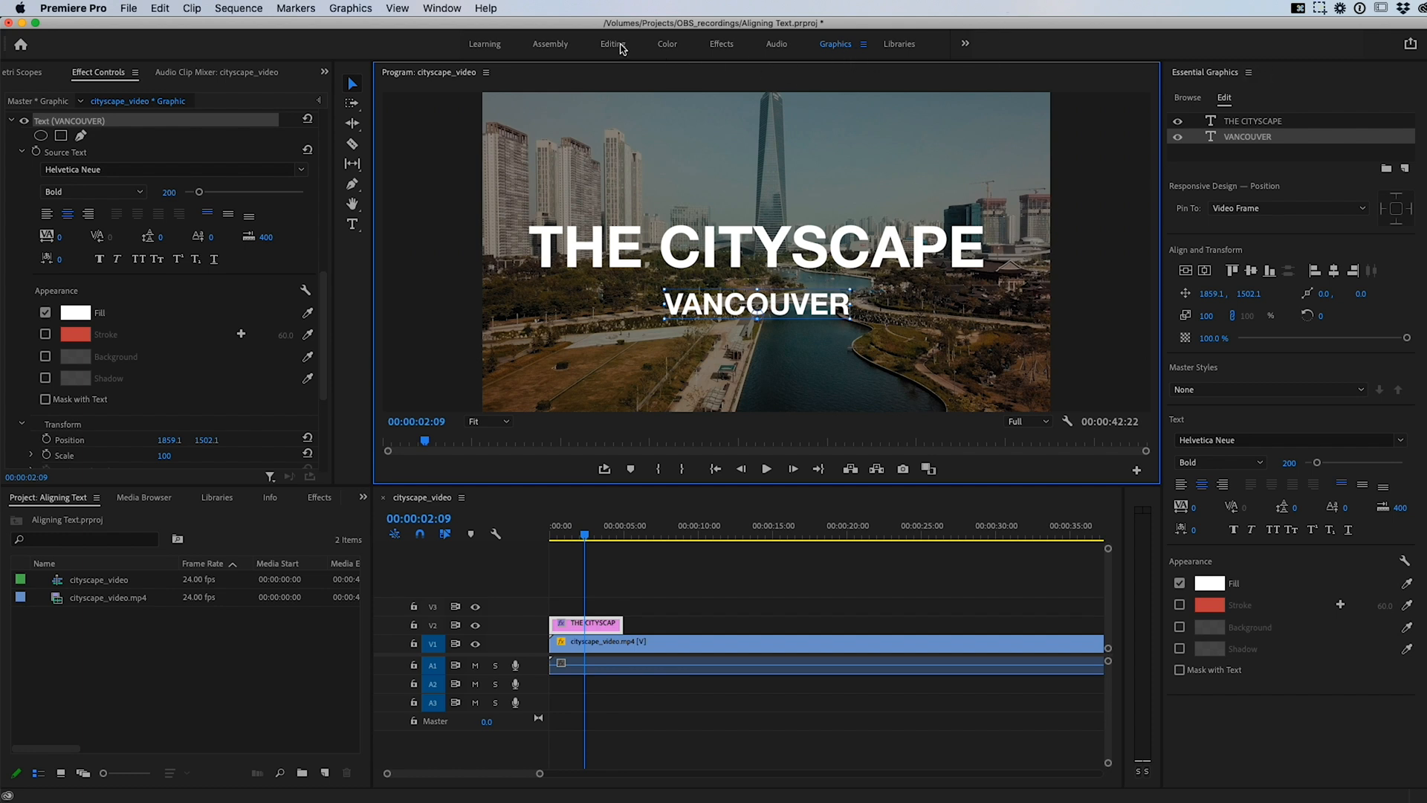
Step: Show the Essential Graphics panel from the Window menu in the Editing workspace
click(612, 44)
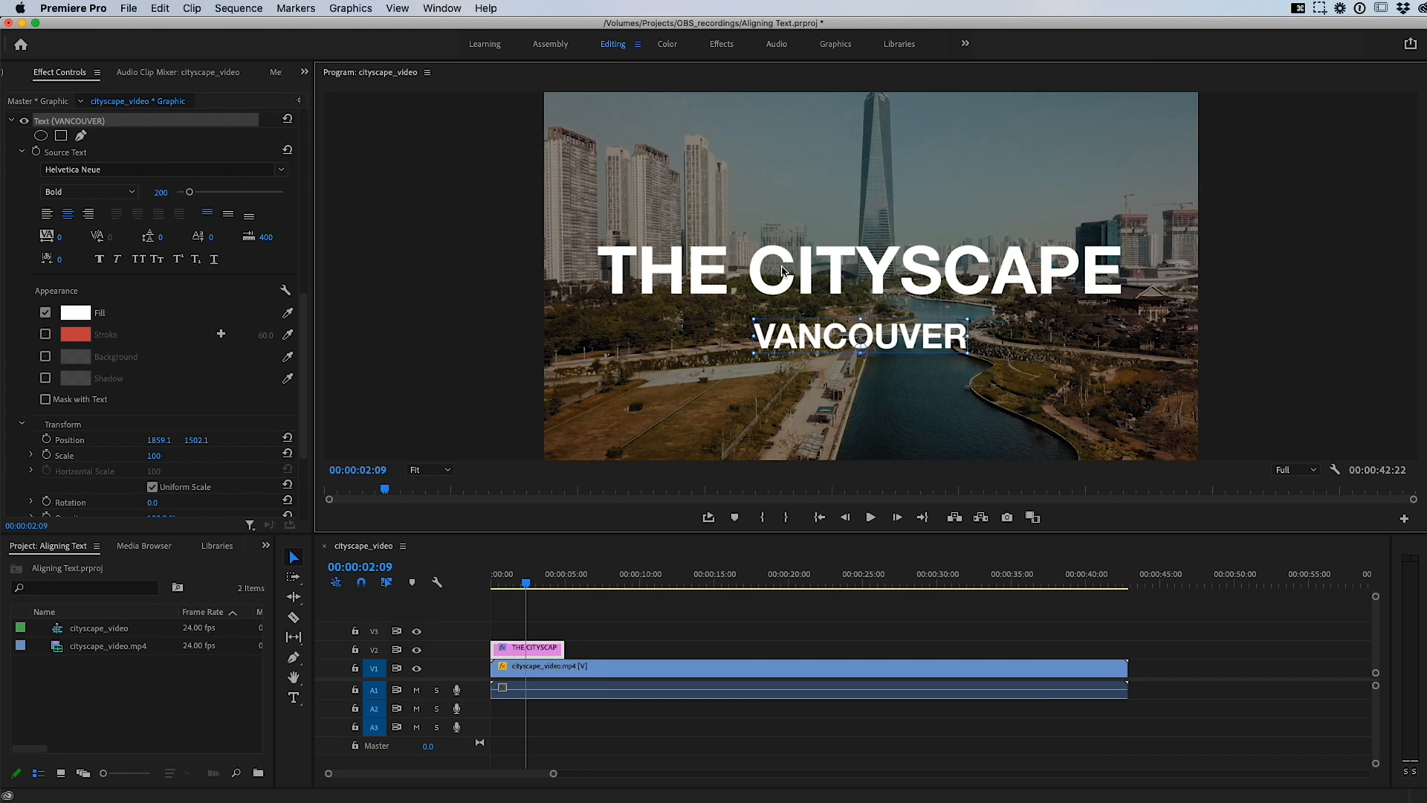
mouse_move(800, 222)
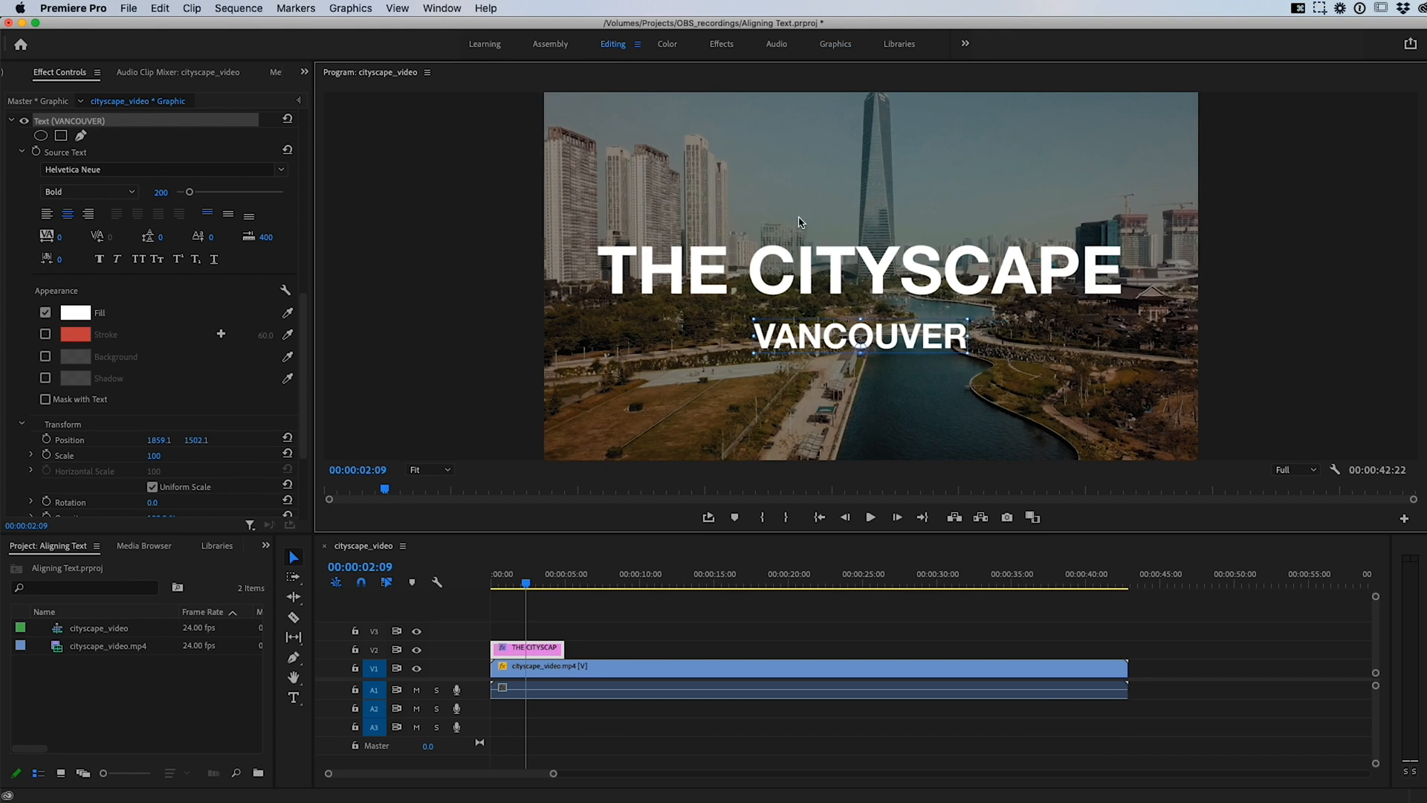
click(441, 8)
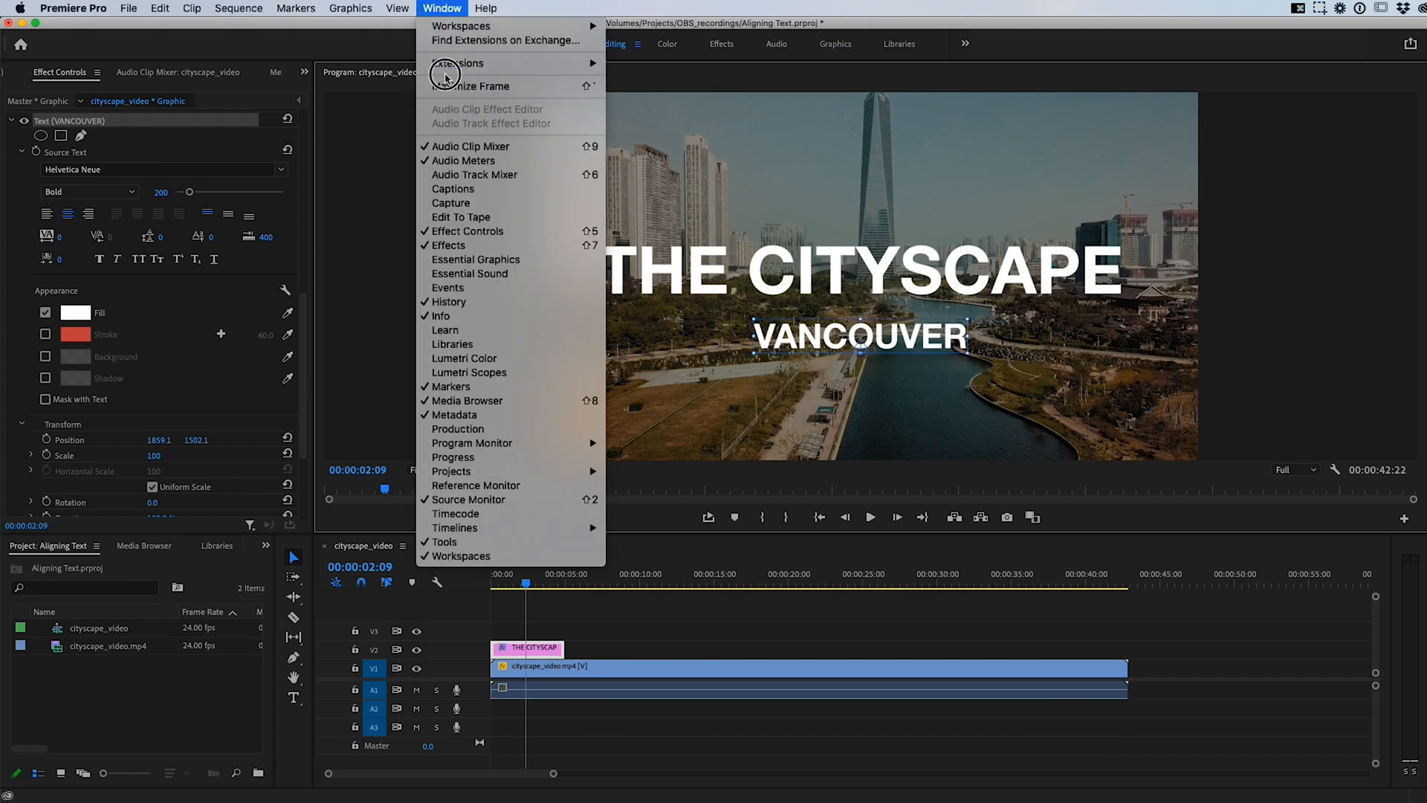
mouse_move(475, 259)
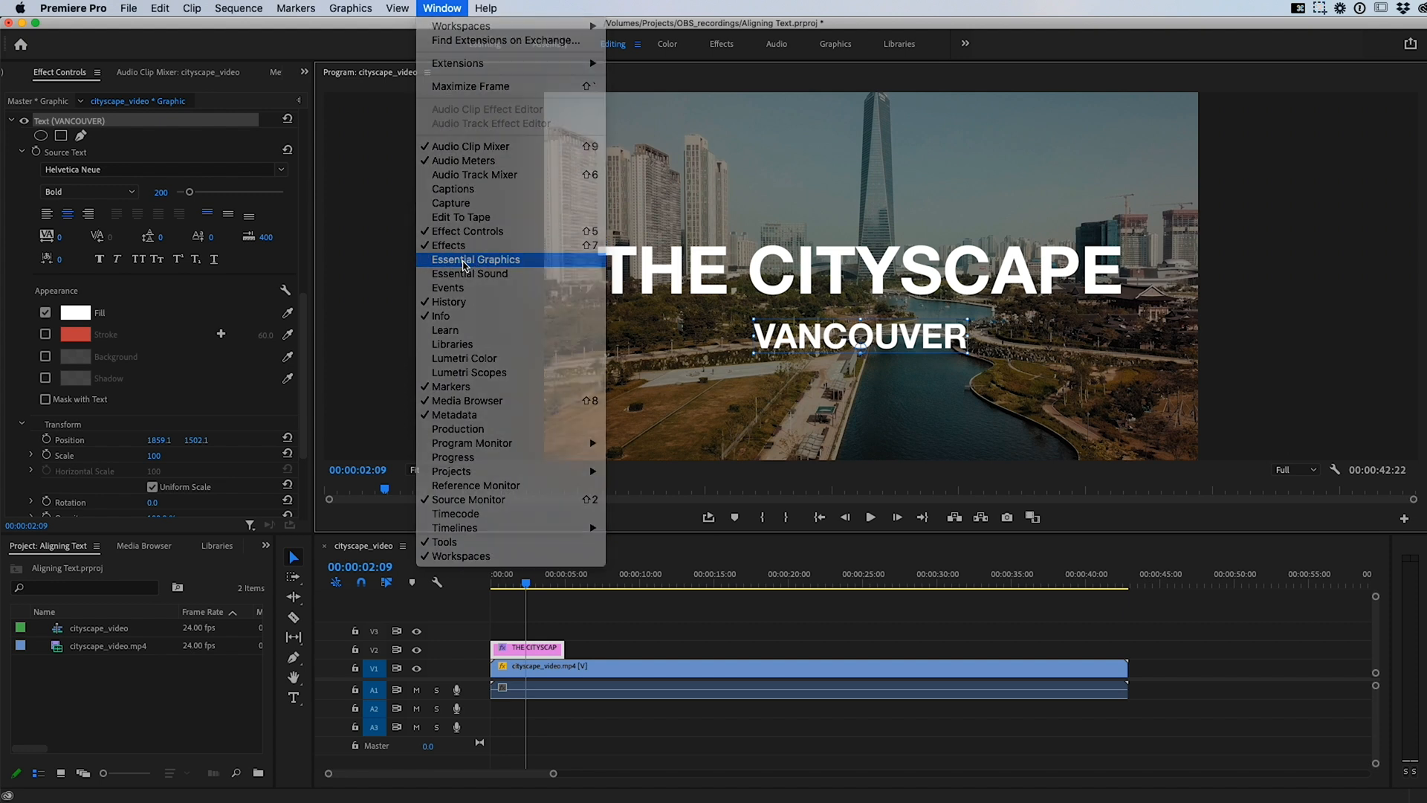
click(475, 260)
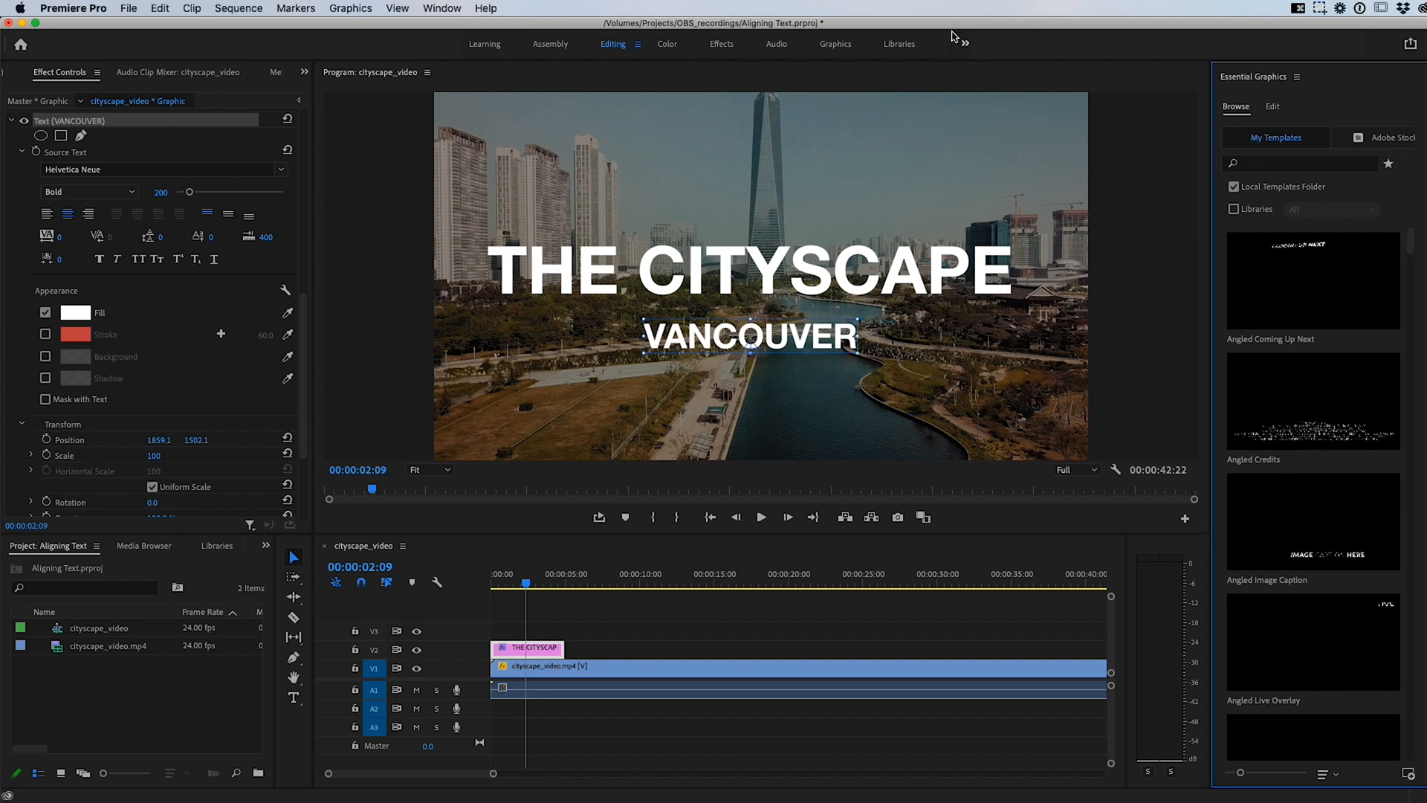
Step: Switch to Graphics and back to Editing, then close the Essential Graphics panel
click(834, 44)
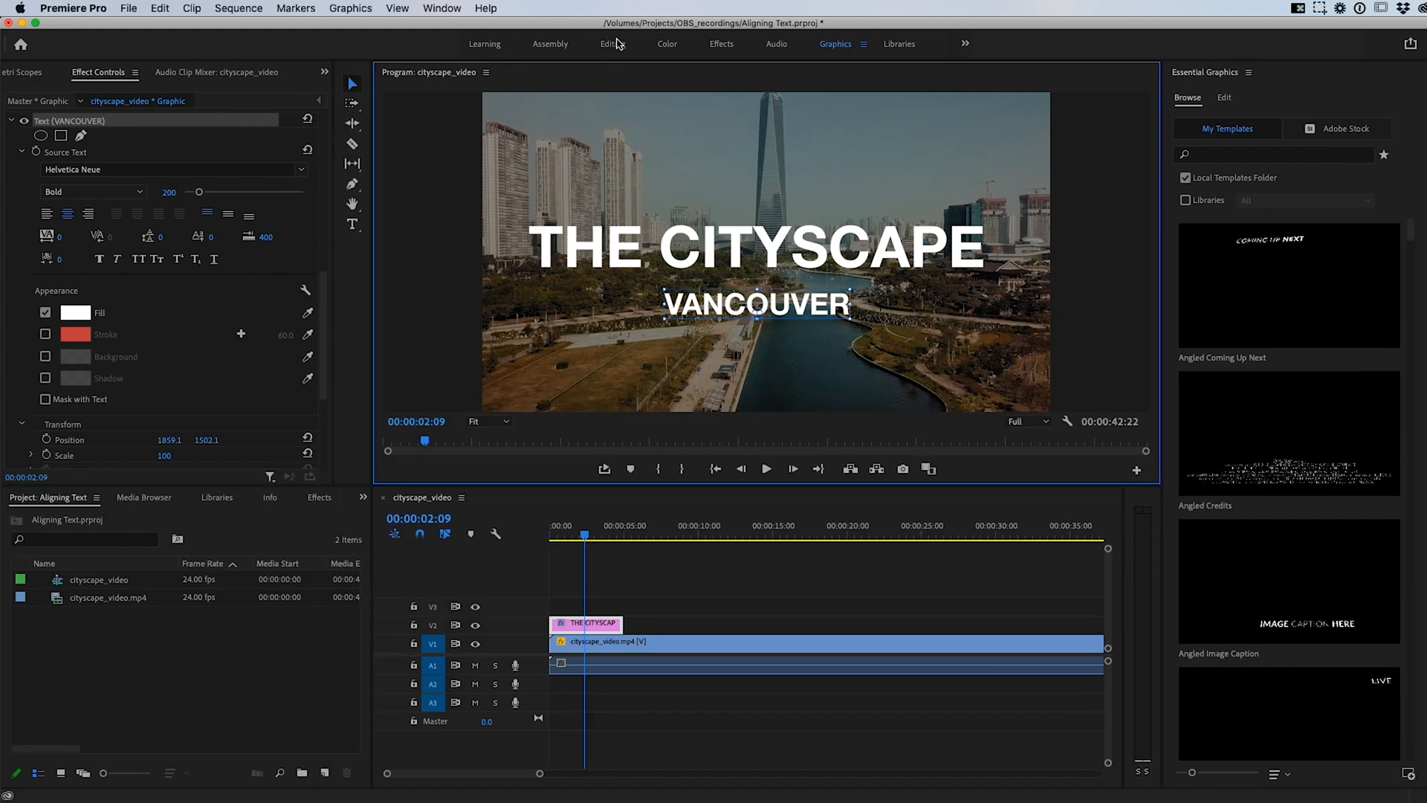
click(611, 44)
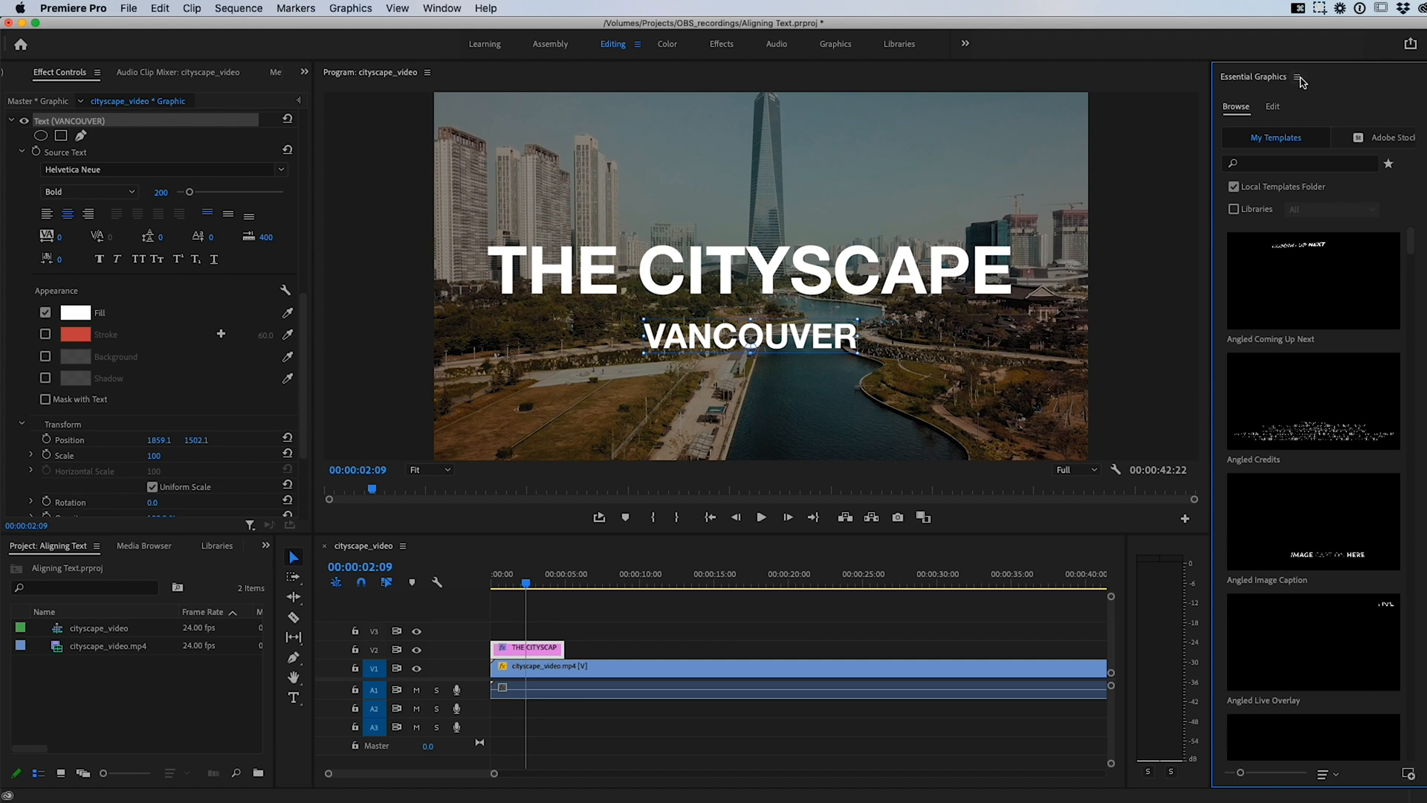
click(1300, 81)
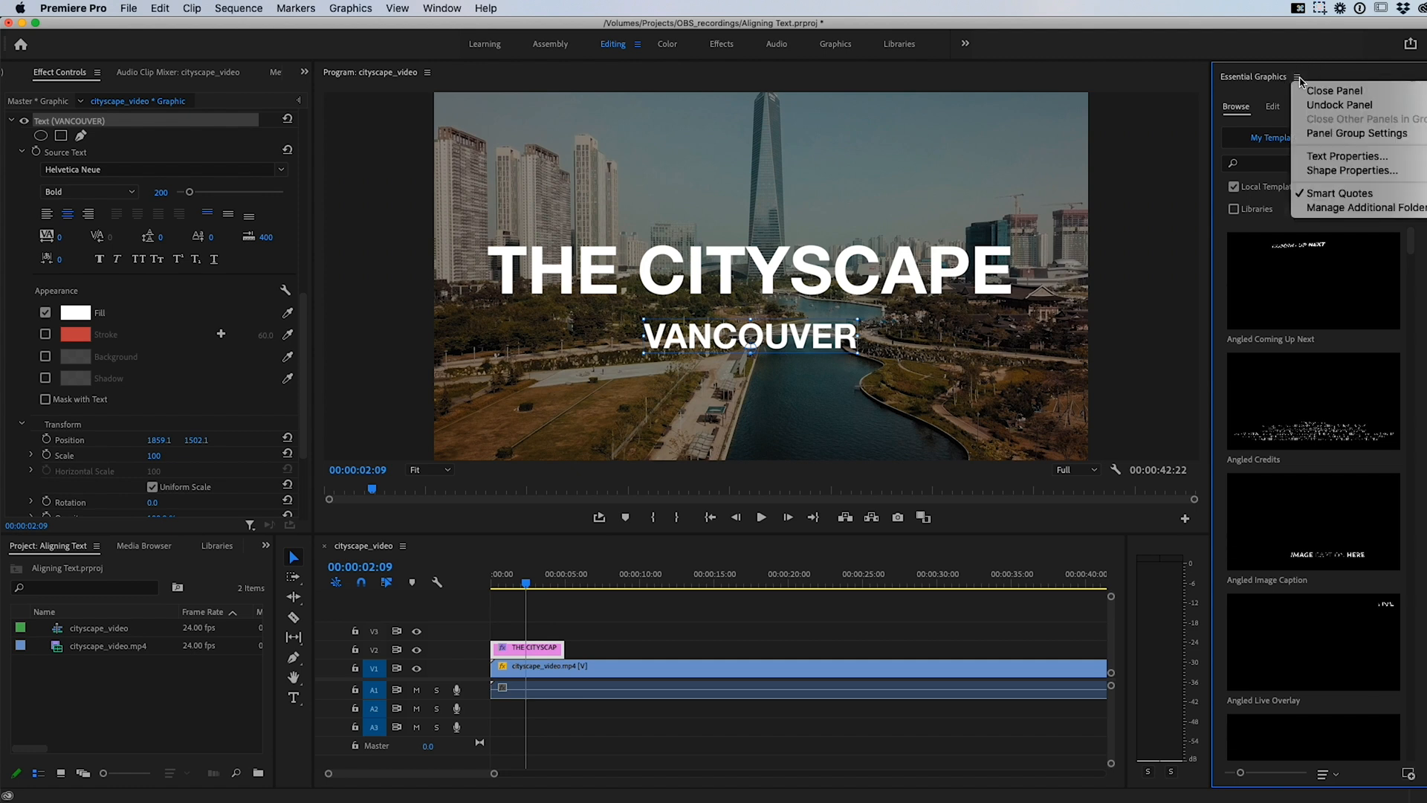
mouse_move(1334, 89)
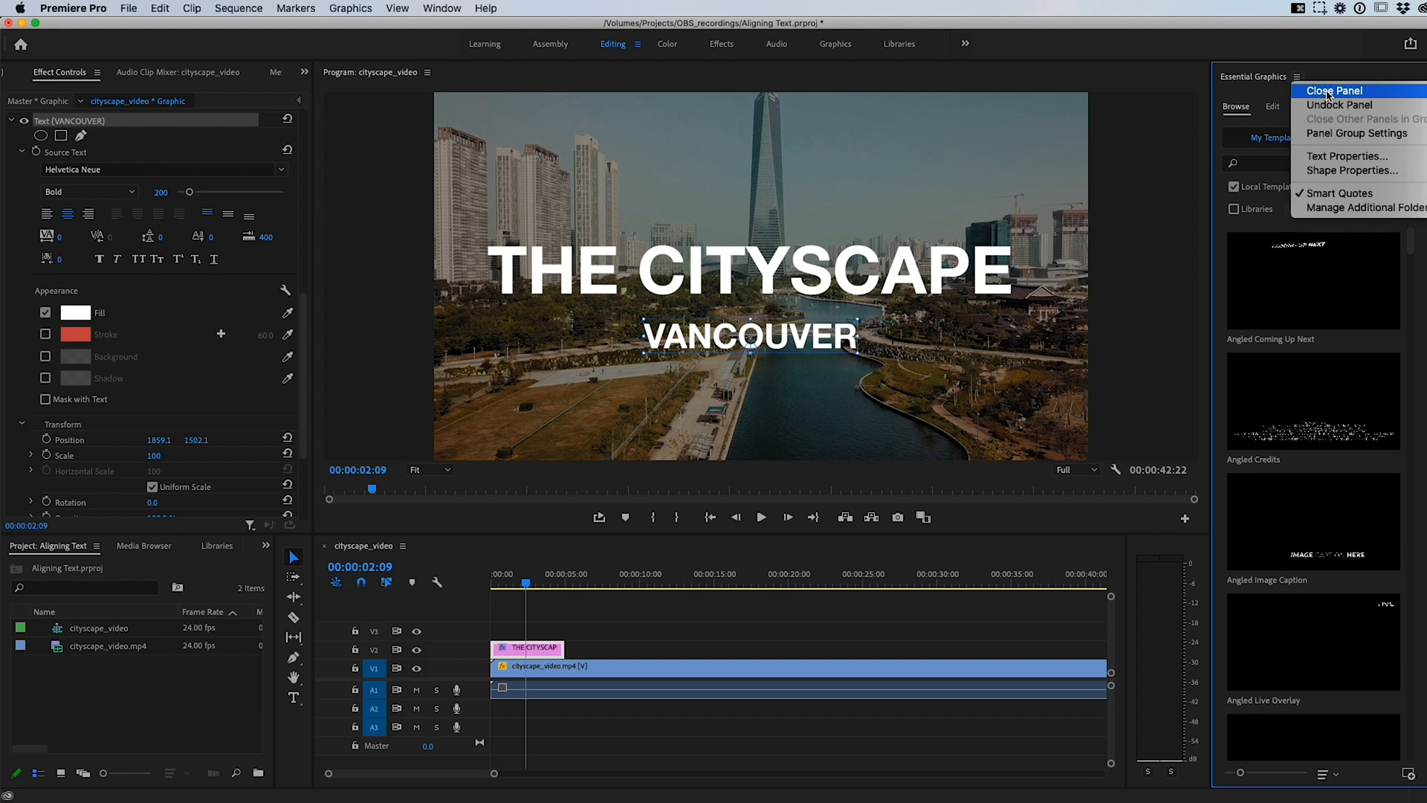
click(1334, 90)
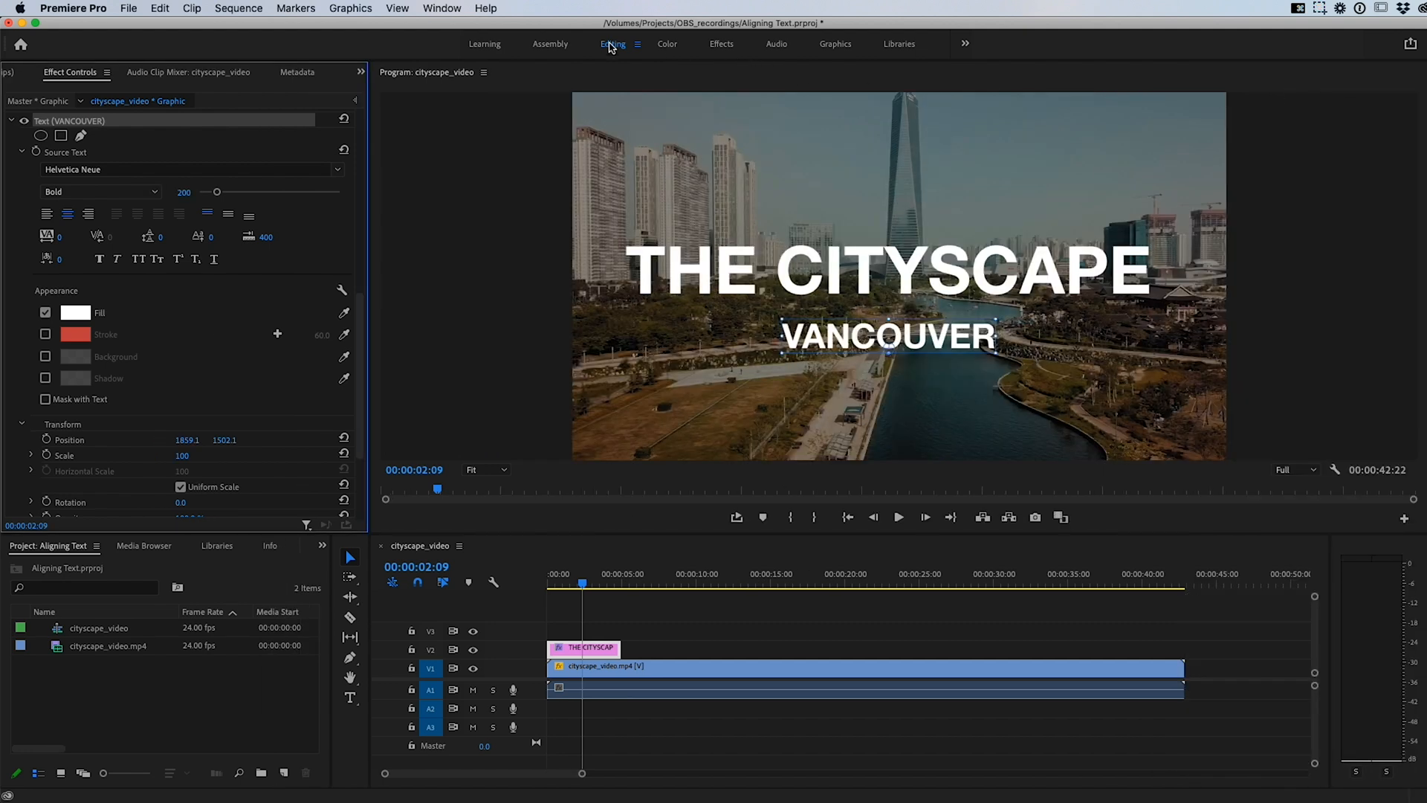
mouse_move(791, 57)
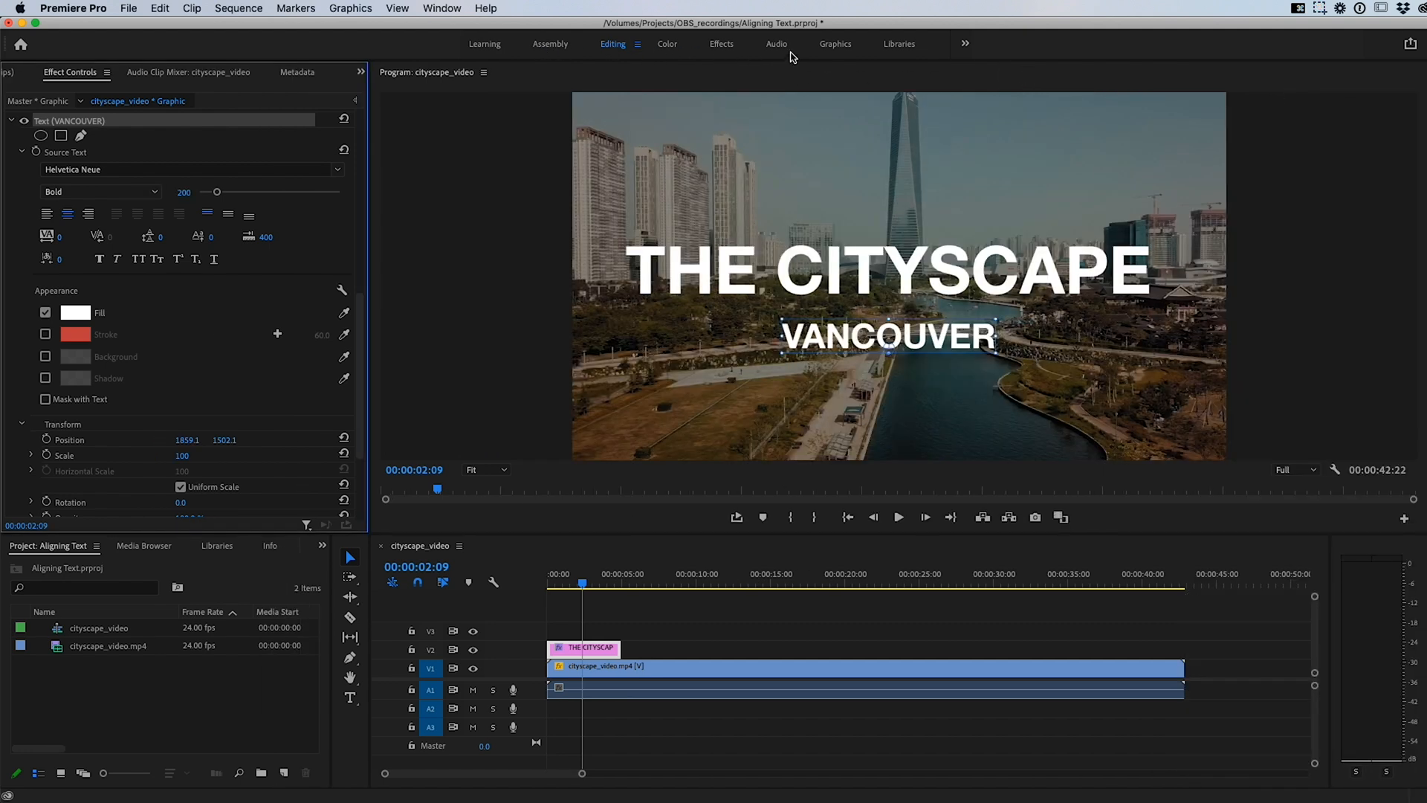